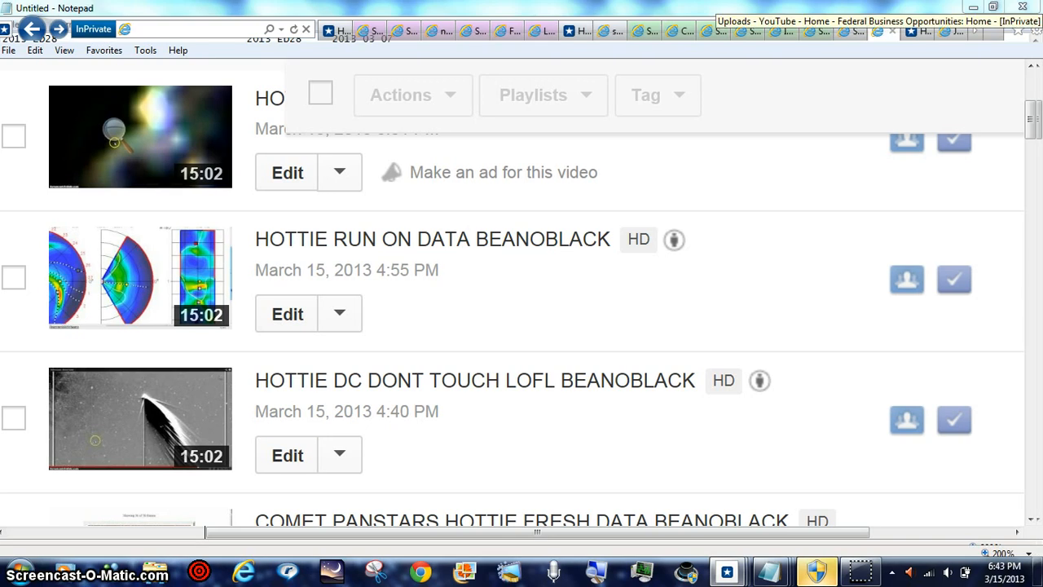
# Scroll through the Beano Black channel's Featured tab past the featured video and playlists.
pyautogui.scroll(-3)
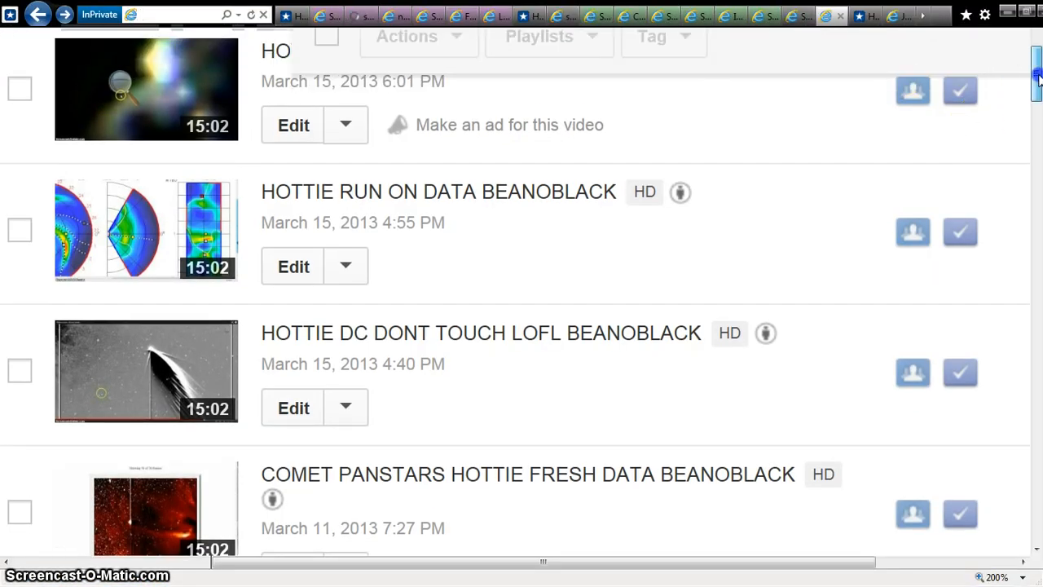
pyautogui.scroll(3)
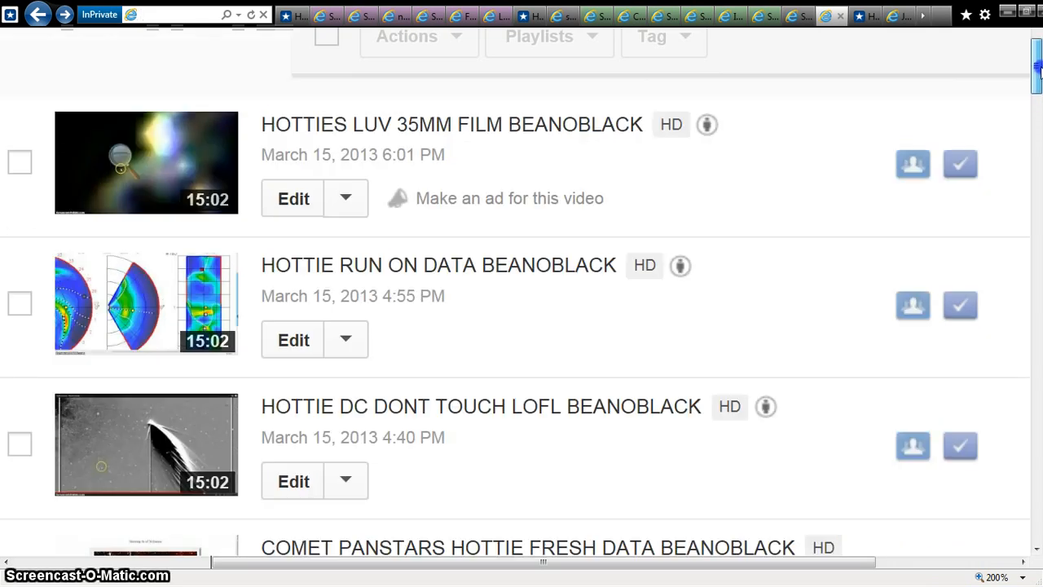
pyautogui.scroll(3)
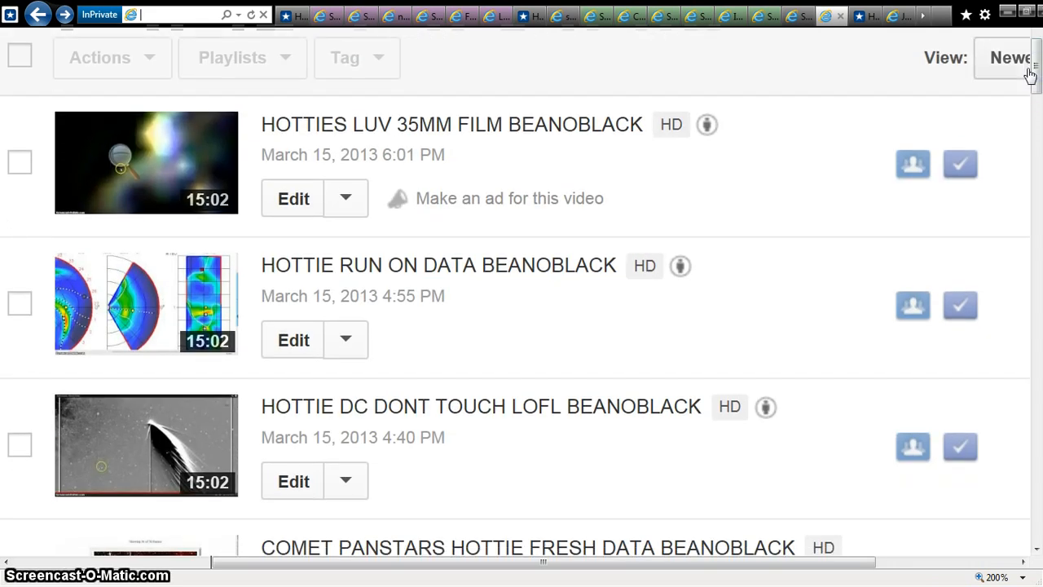
pyautogui.moveTo(542, 125)
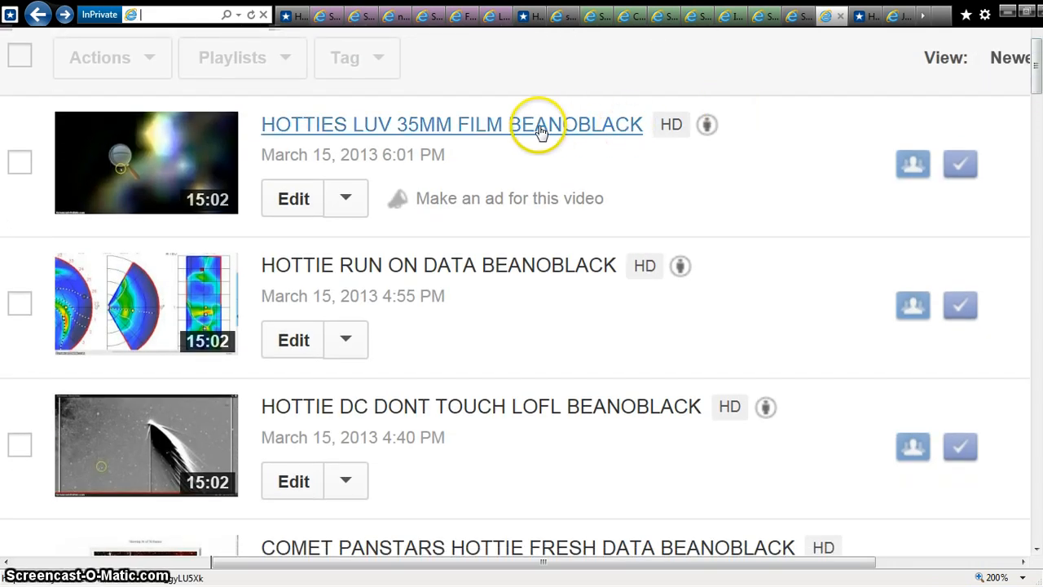
pyautogui.moveTo(1036, 61)
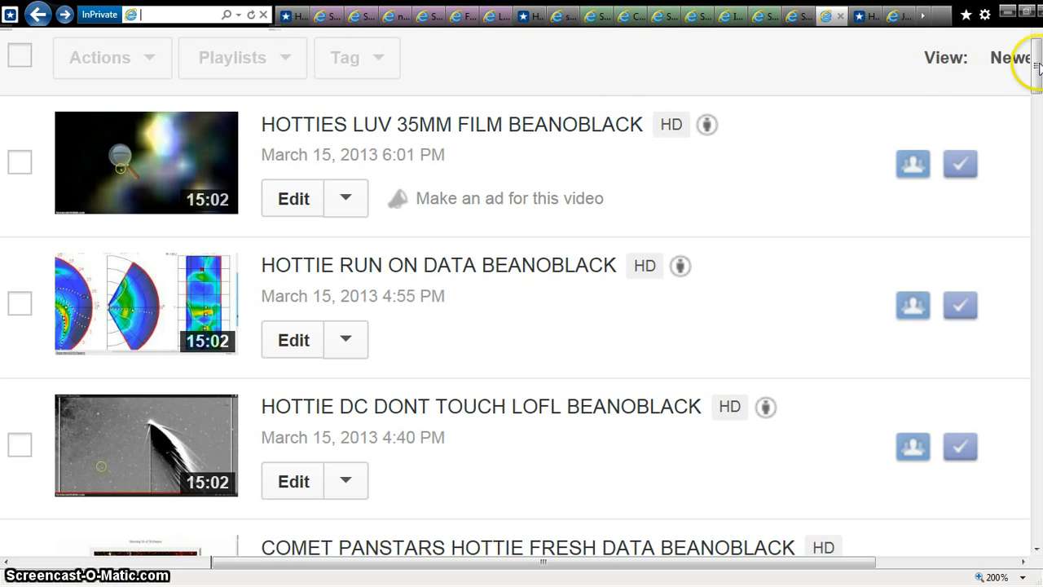
pyautogui.scroll(-3)
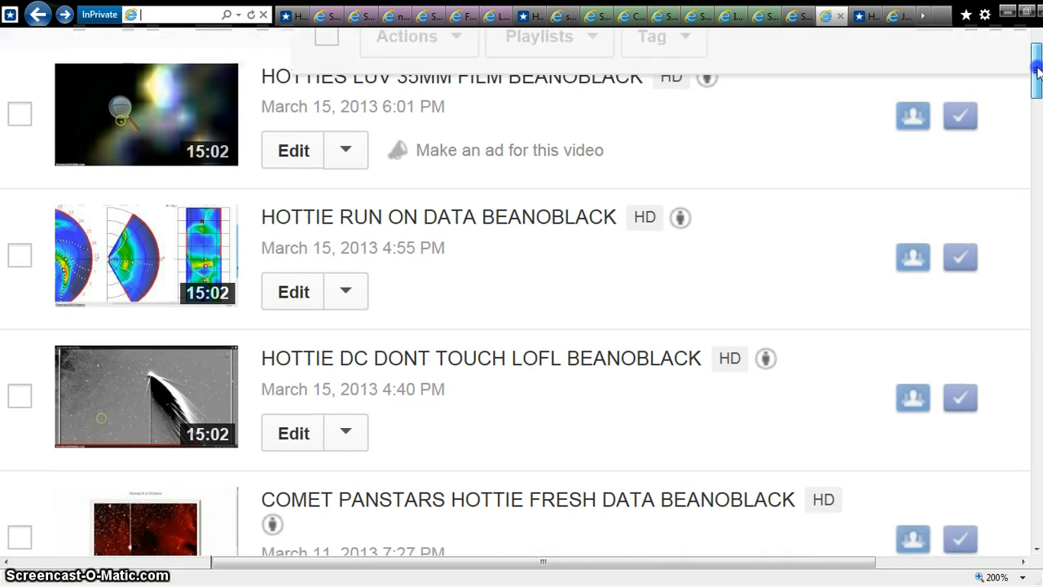
pyautogui.scroll(-3)
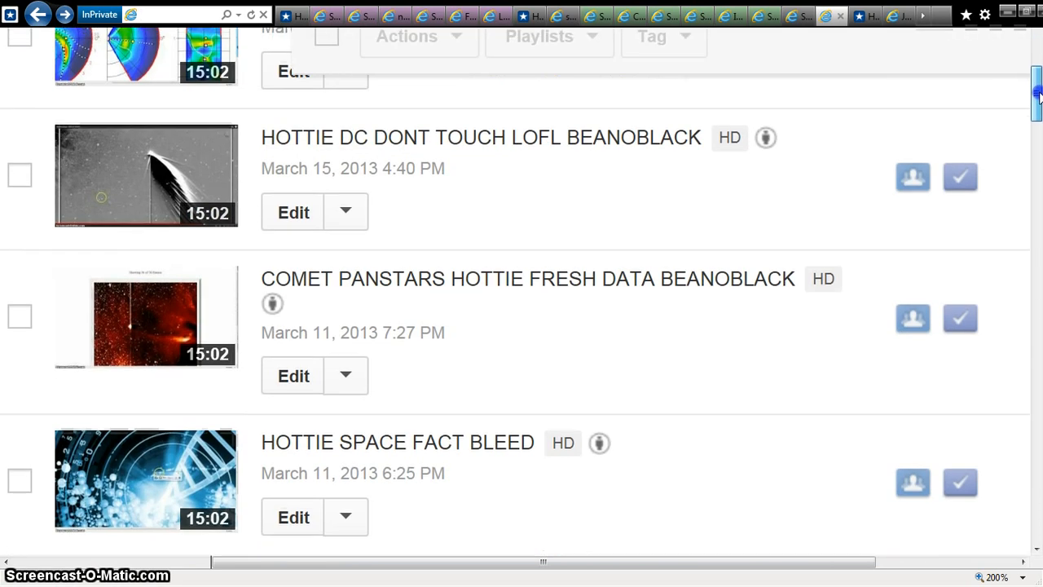
pyautogui.scroll(-3)
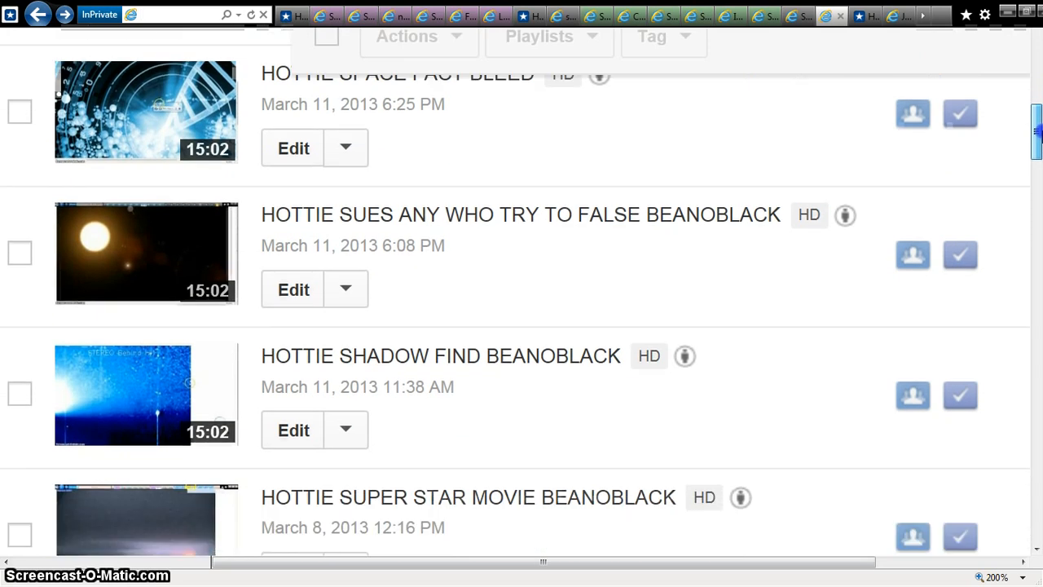
pyautogui.scroll(-3)
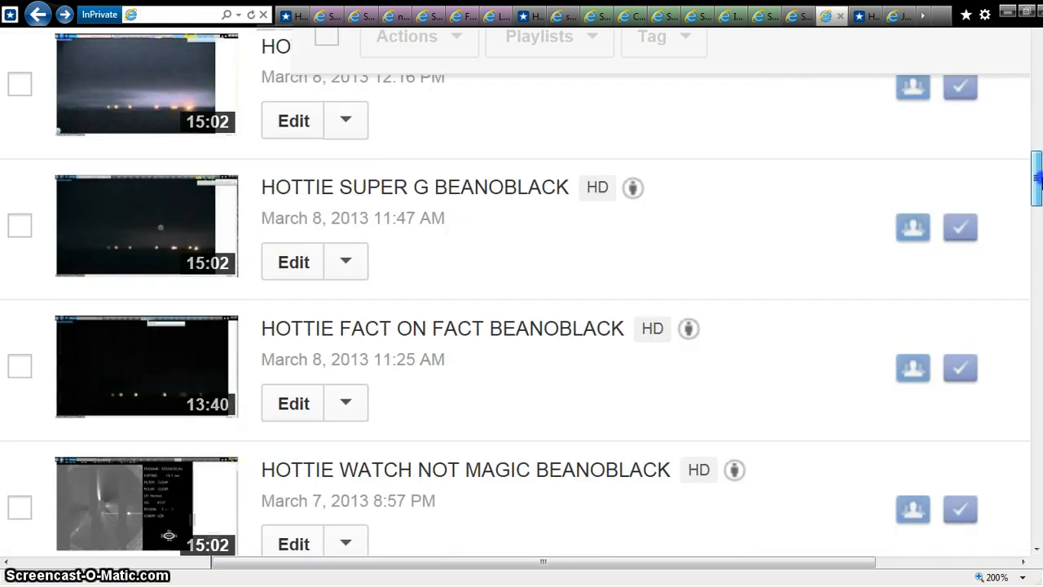
pyautogui.scroll(-3)
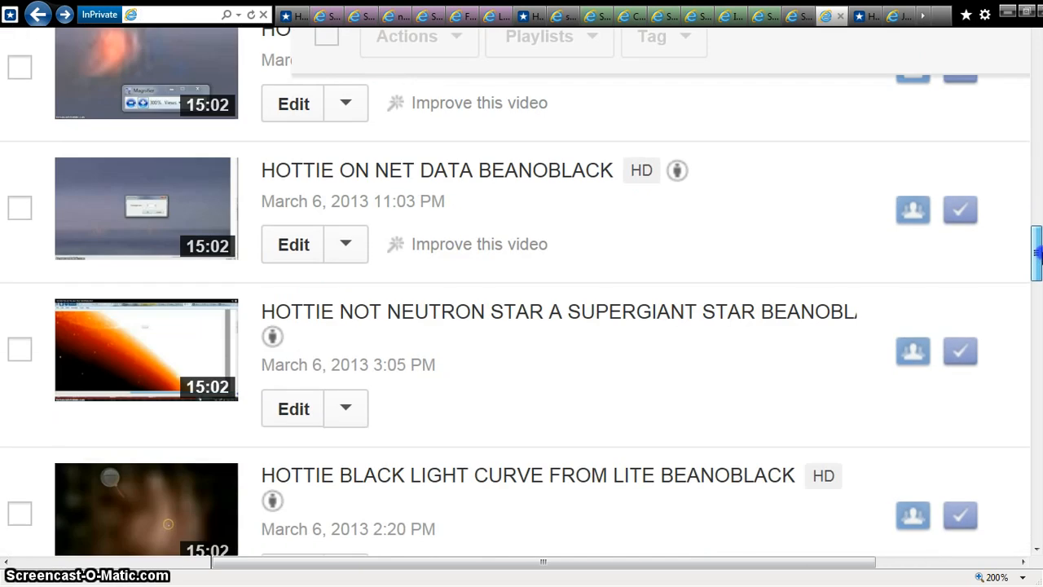
pyautogui.scroll(-3)
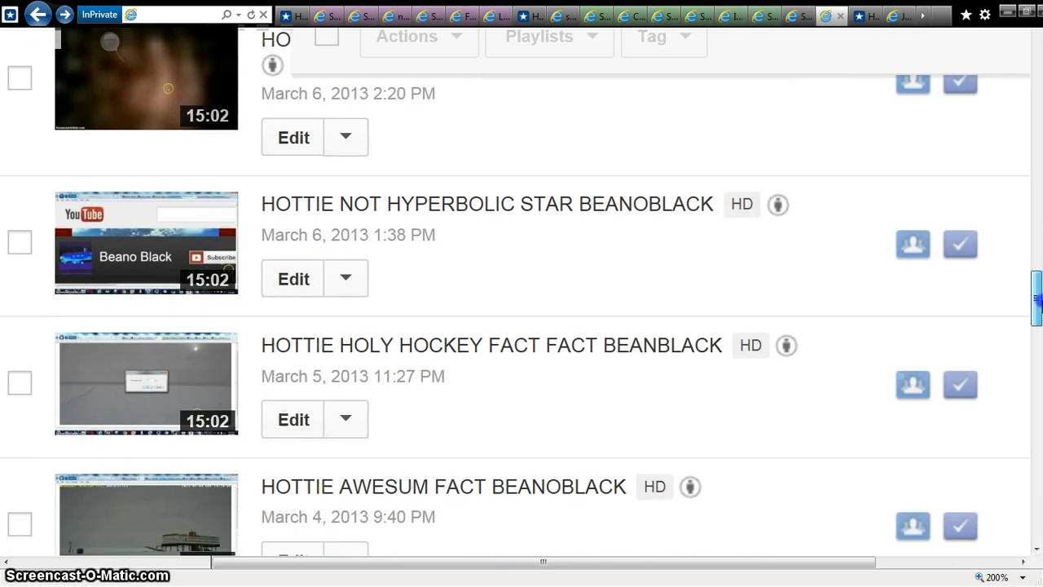
pyautogui.scroll(-3)
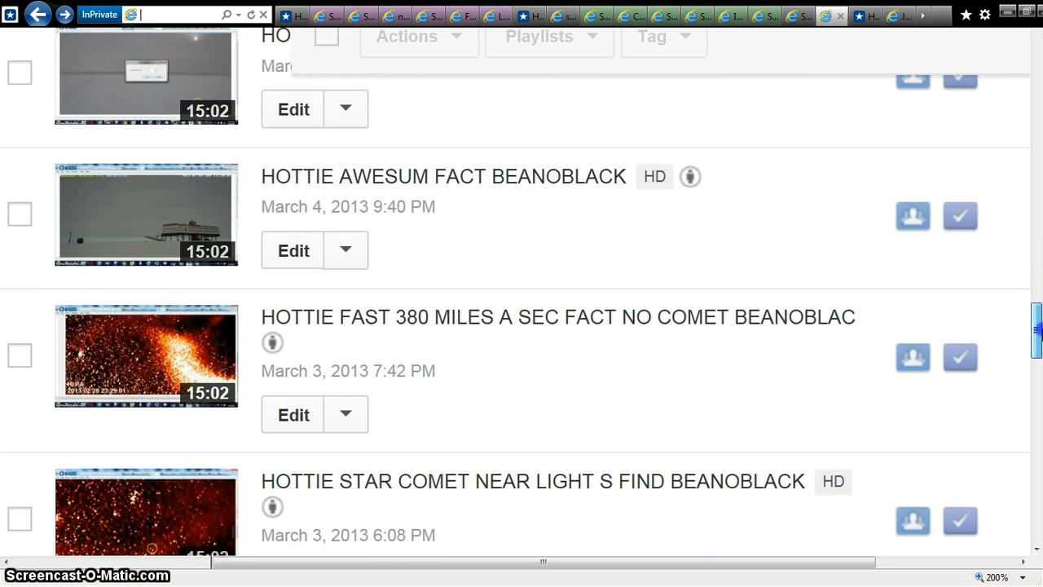
pyautogui.scroll(-3)
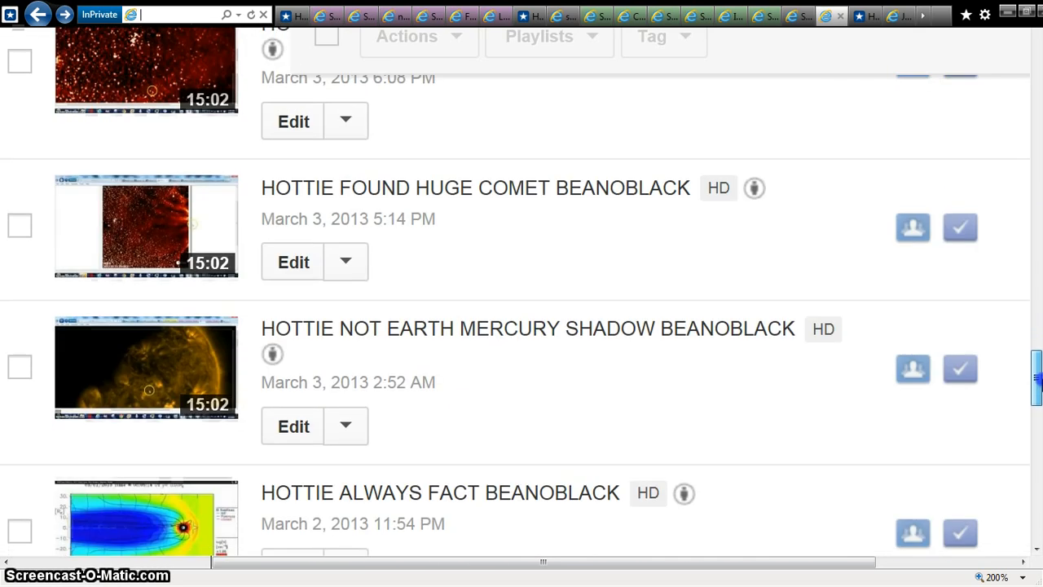
pyautogui.scroll(-3)
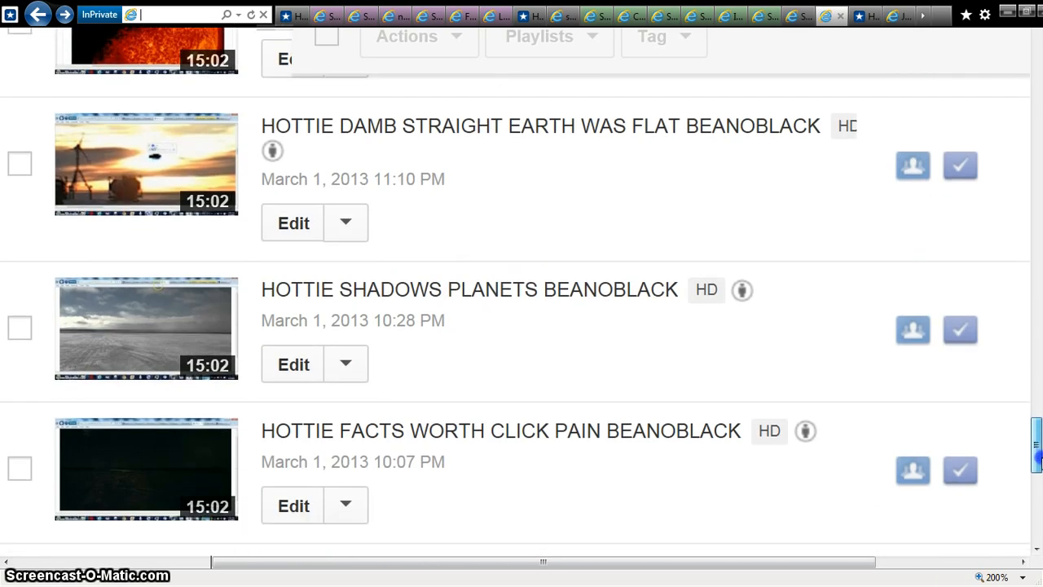
pyautogui.scroll(-3)
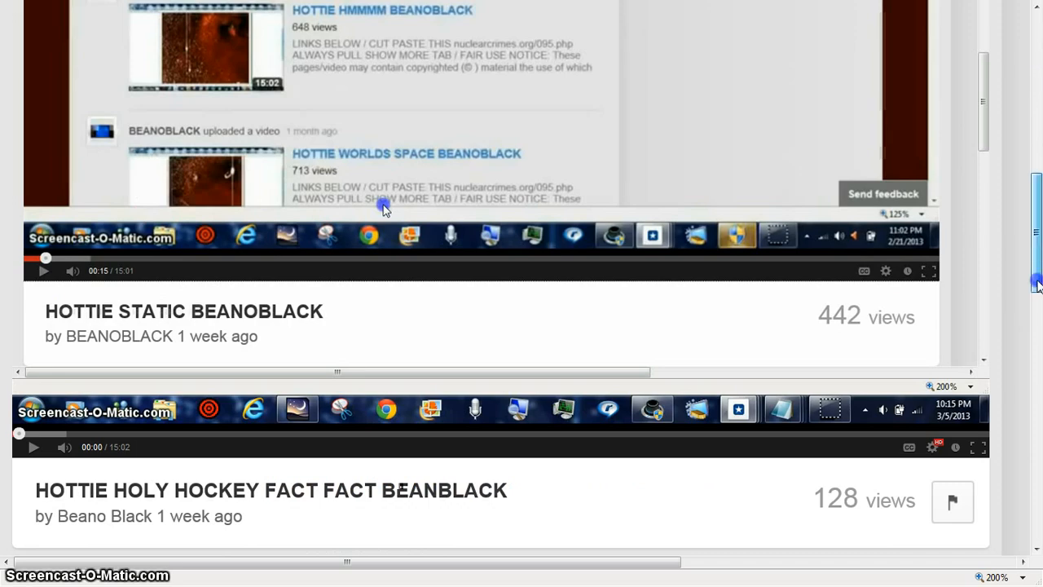
pyautogui.scroll(3)
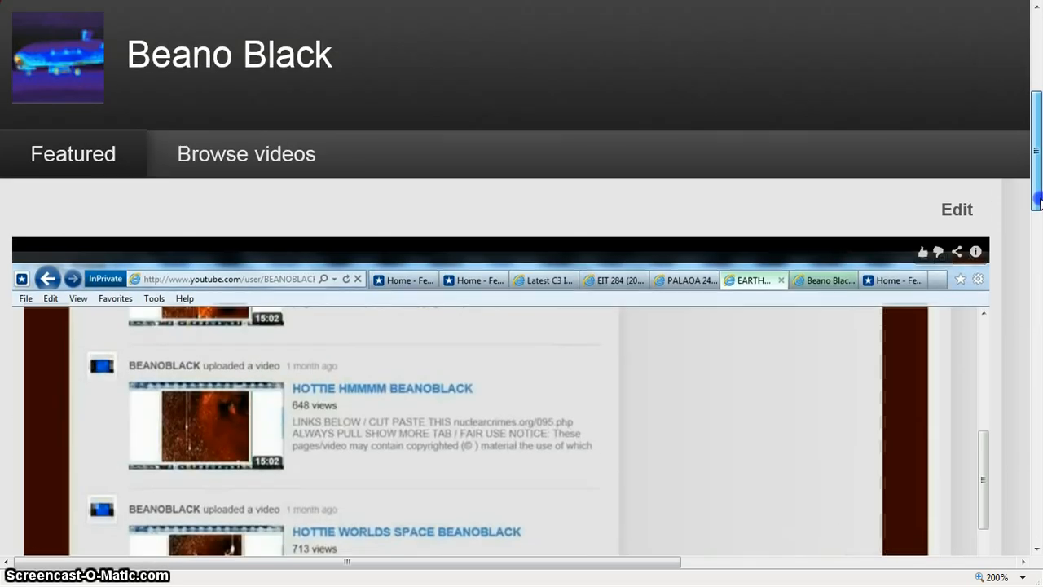
pyautogui.scroll(3)
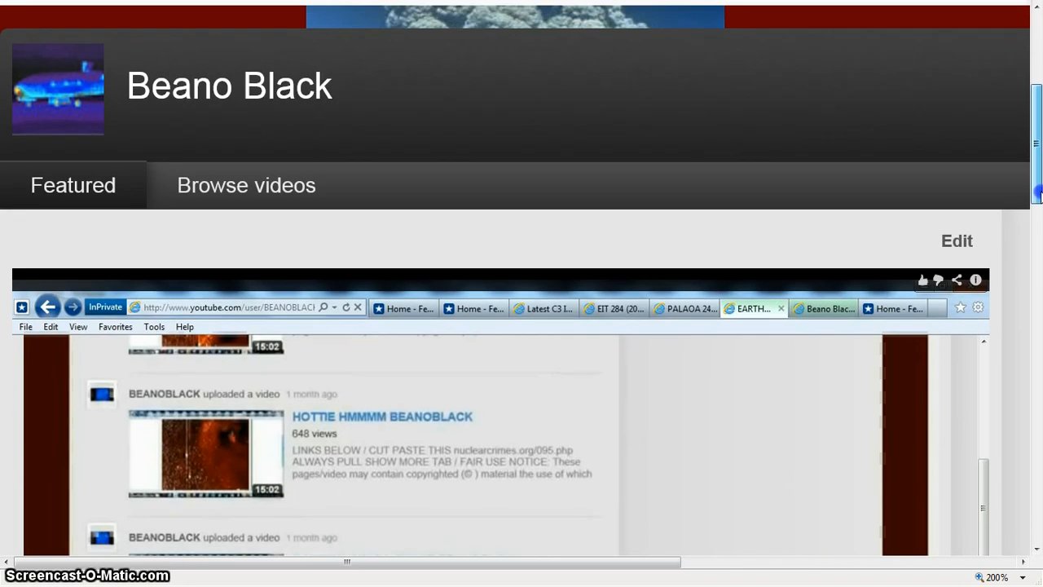
pyautogui.scroll(-3)
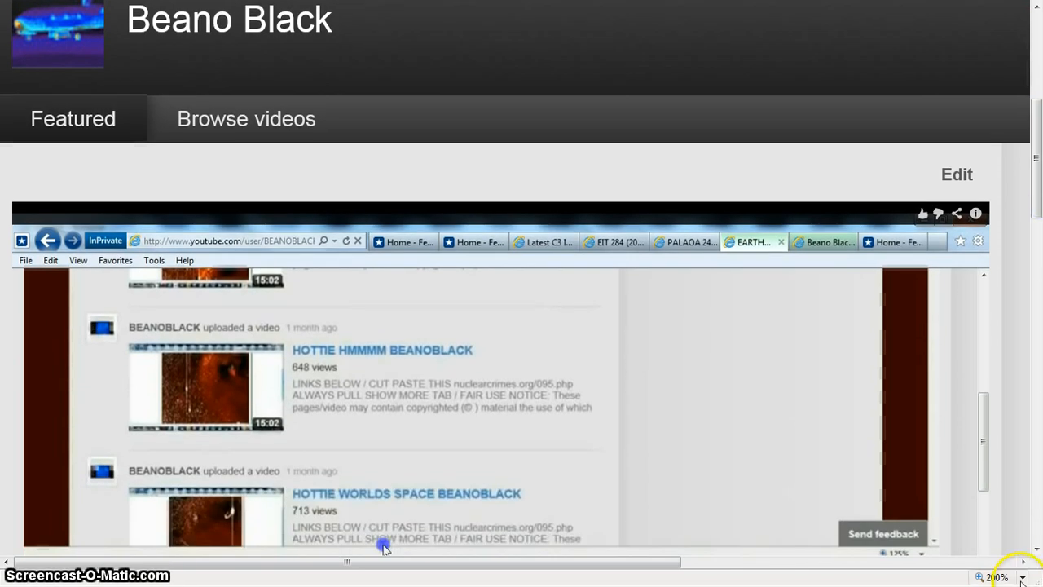
# Reset the page zoom to 100% and continue down to the featured channels.
pyautogui.click(1025, 577)
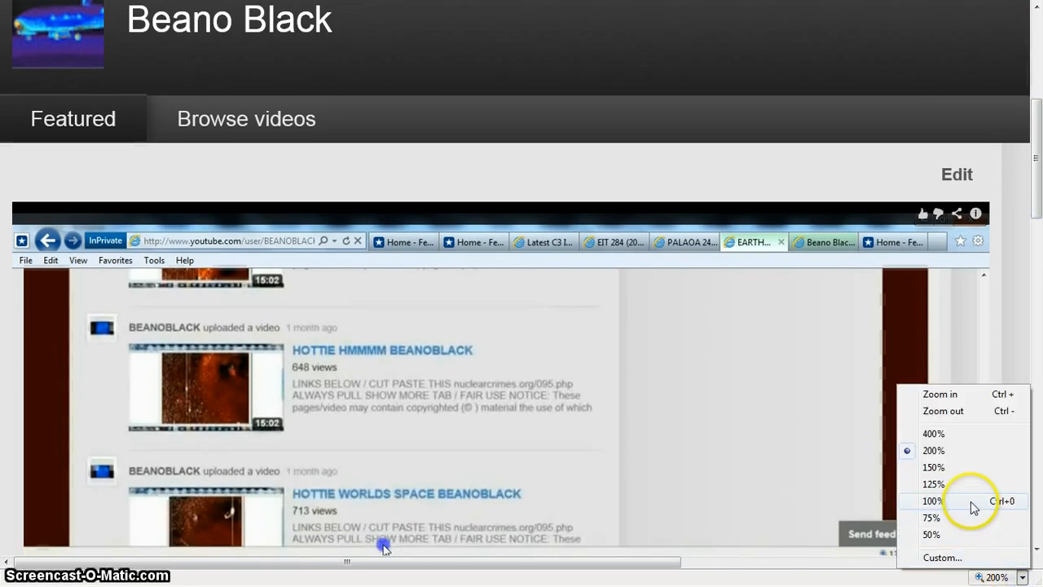
pyautogui.click(932, 500)
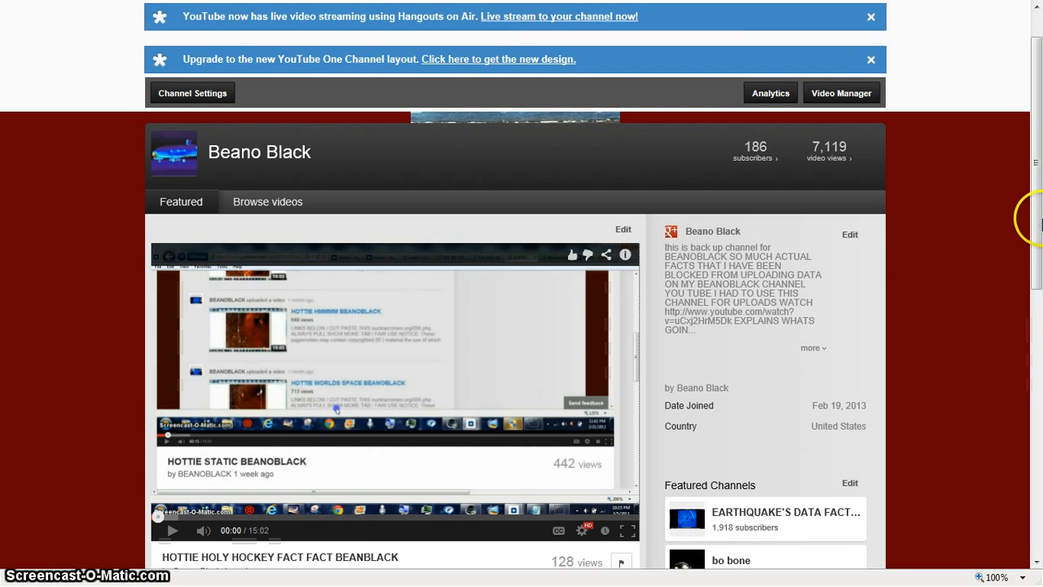
pyautogui.scroll(-3)
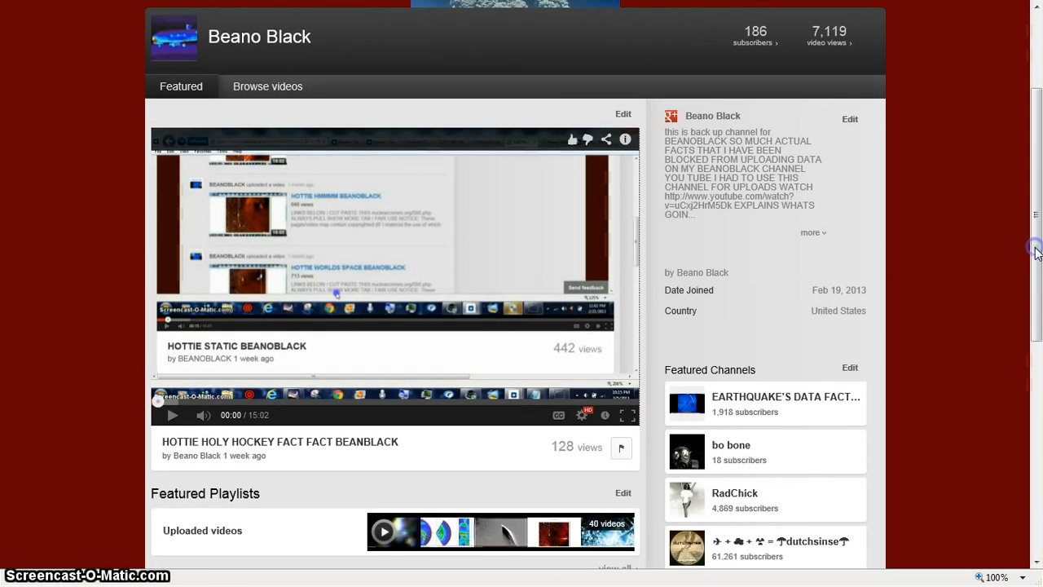
pyautogui.moveTo(750, 440)
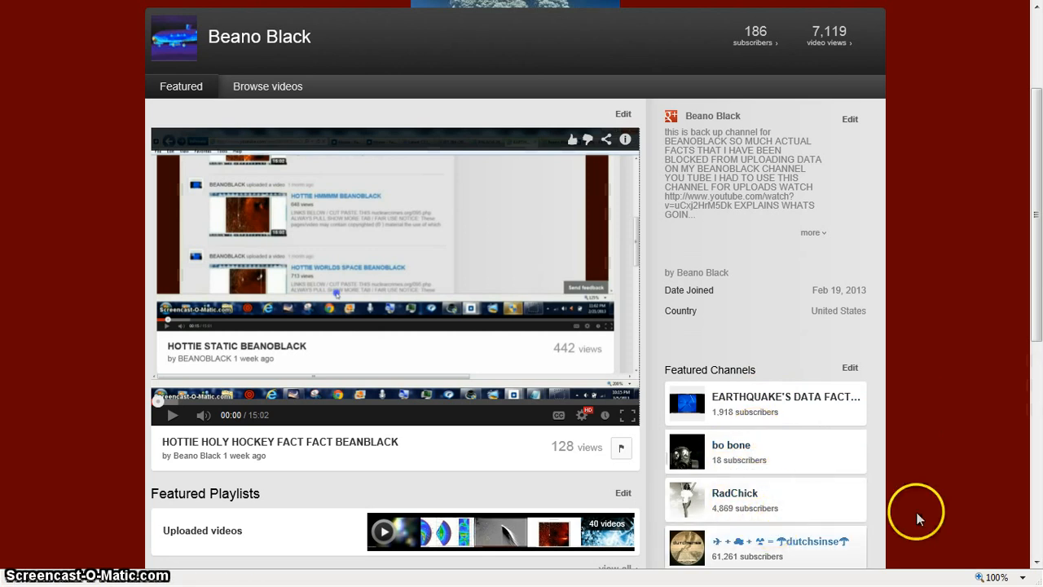
pyautogui.scroll(-3)
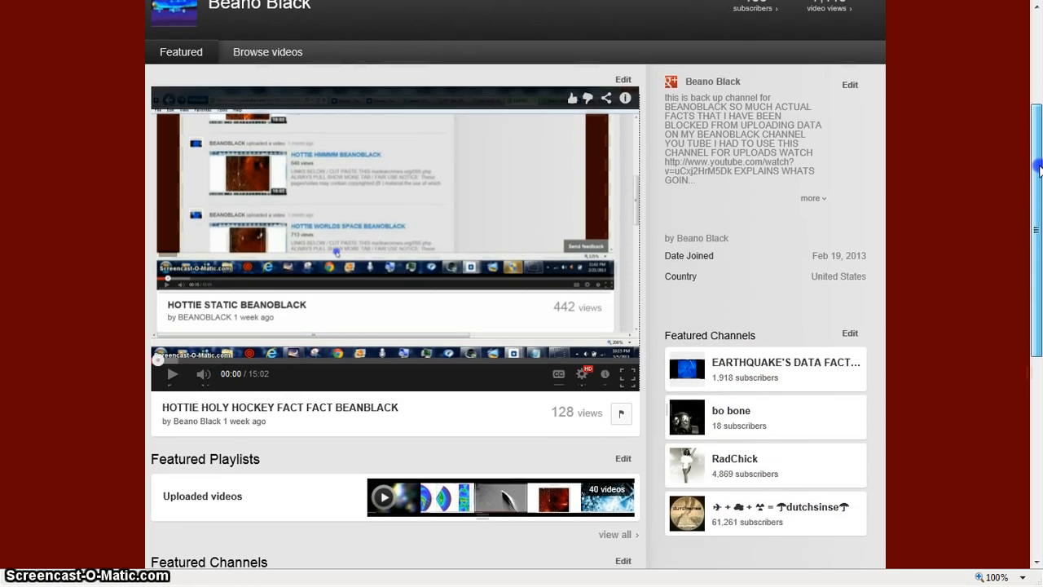
pyautogui.scroll(-3)
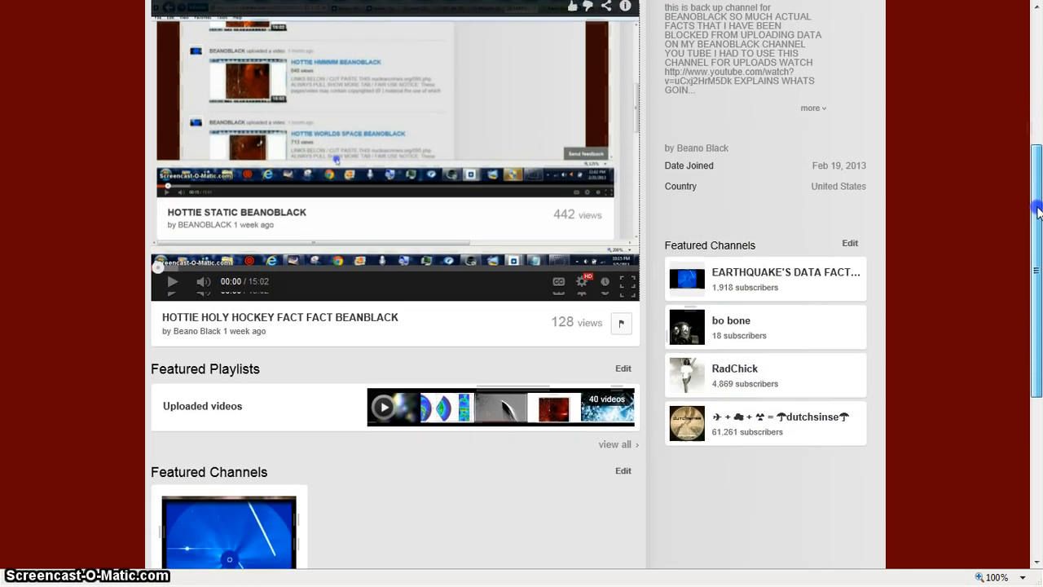
pyautogui.scroll(-3)
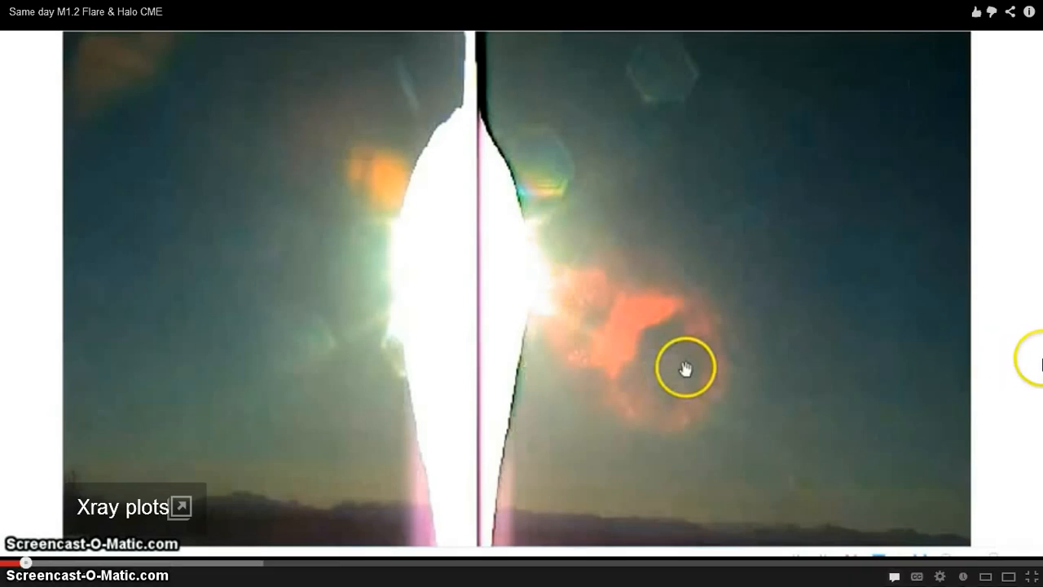
pyautogui.moveTo(504, 372)
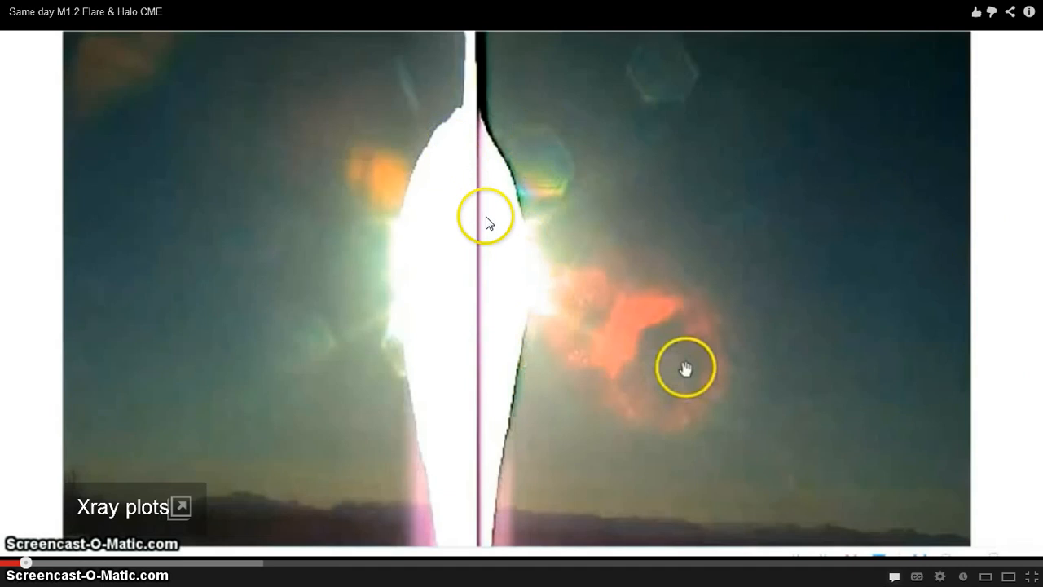
pyautogui.moveTo(484, 263)
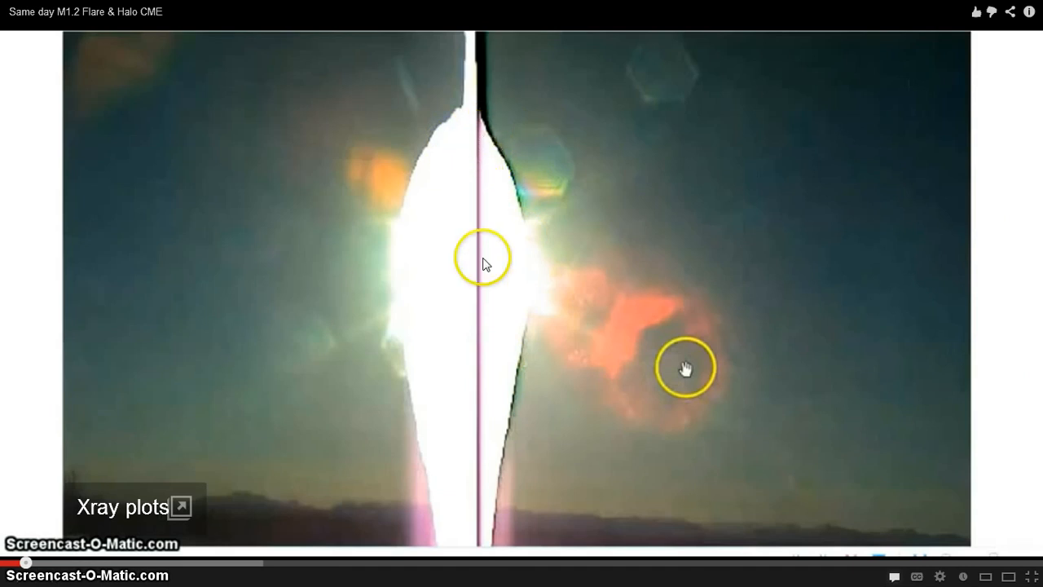
pyautogui.moveTo(485, 511)
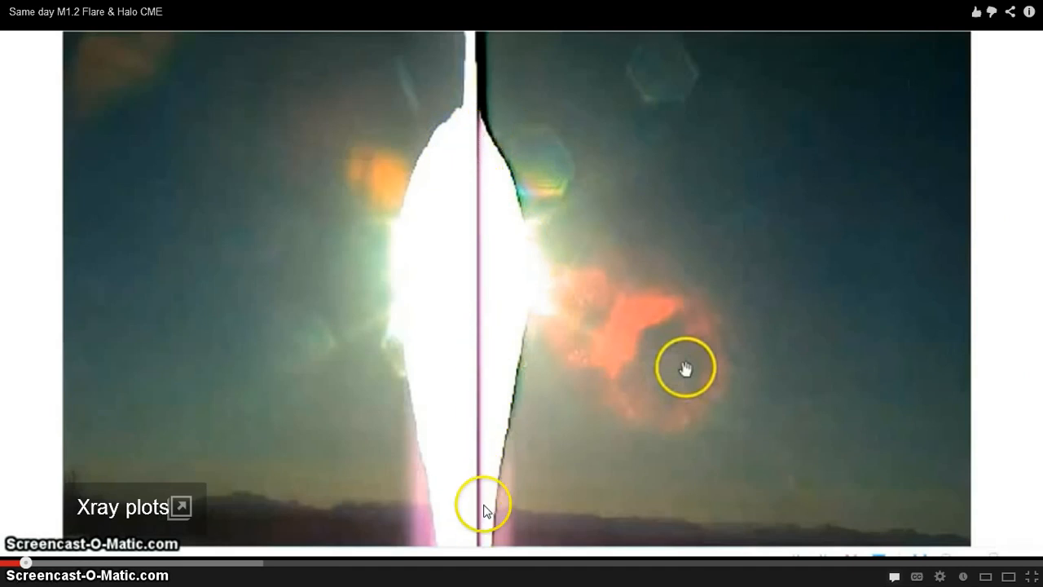
pyautogui.moveTo(491, 285)
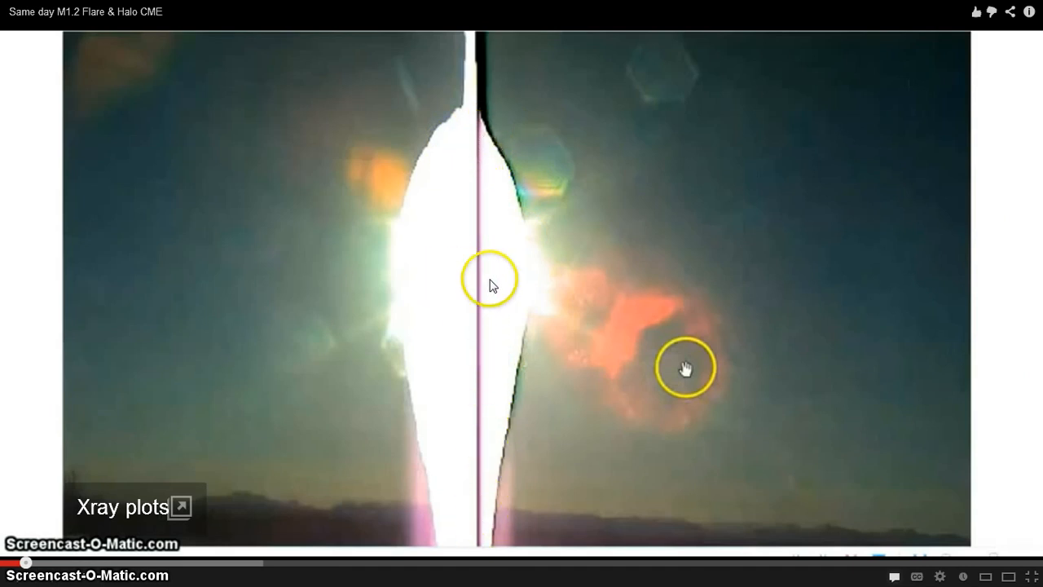
pyautogui.moveTo(440, 263)
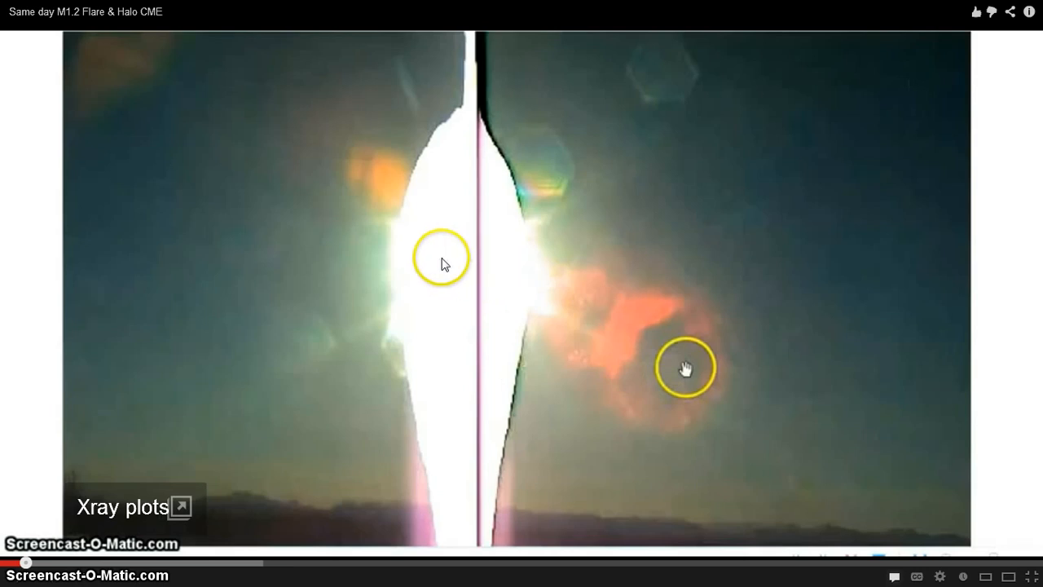
pyautogui.moveTo(748, 326)
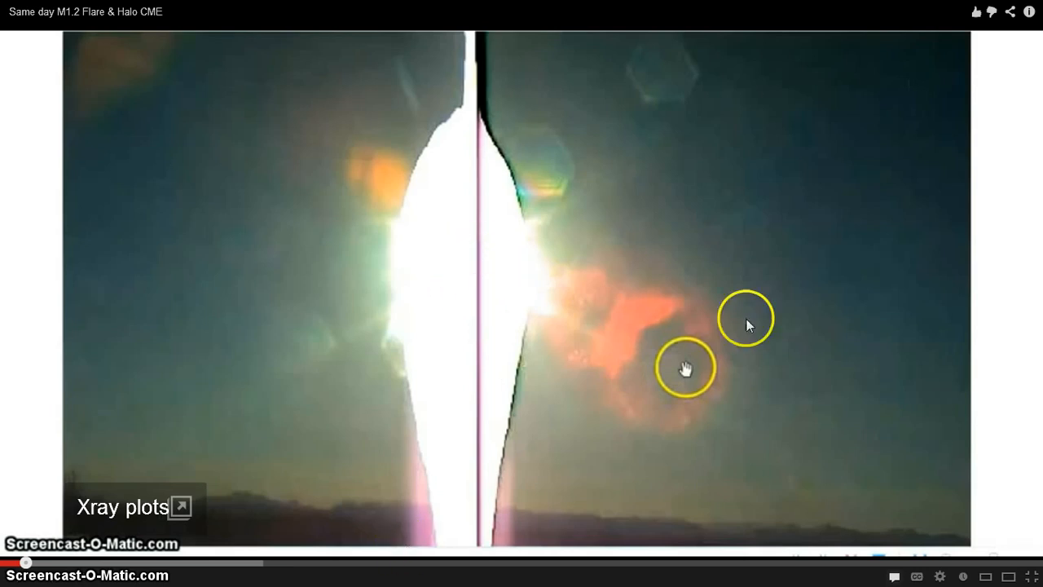
pyautogui.moveTo(1014, 576)
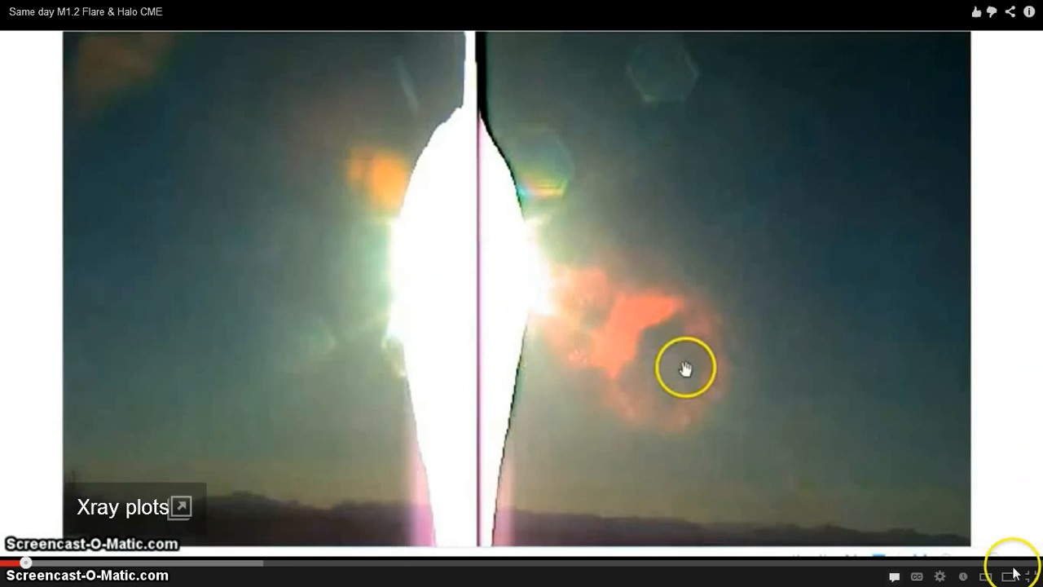
# Exit full-screen viewing of the Same day M1.2 Flare & Halo CME video.
pyautogui.click(1014, 576)
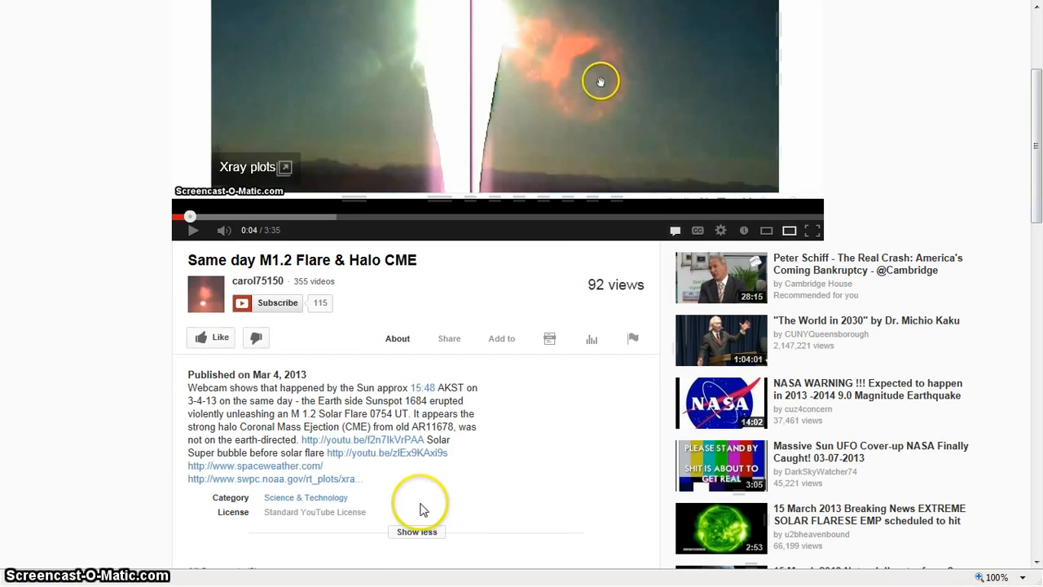
pyautogui.moveTo(238, 394)
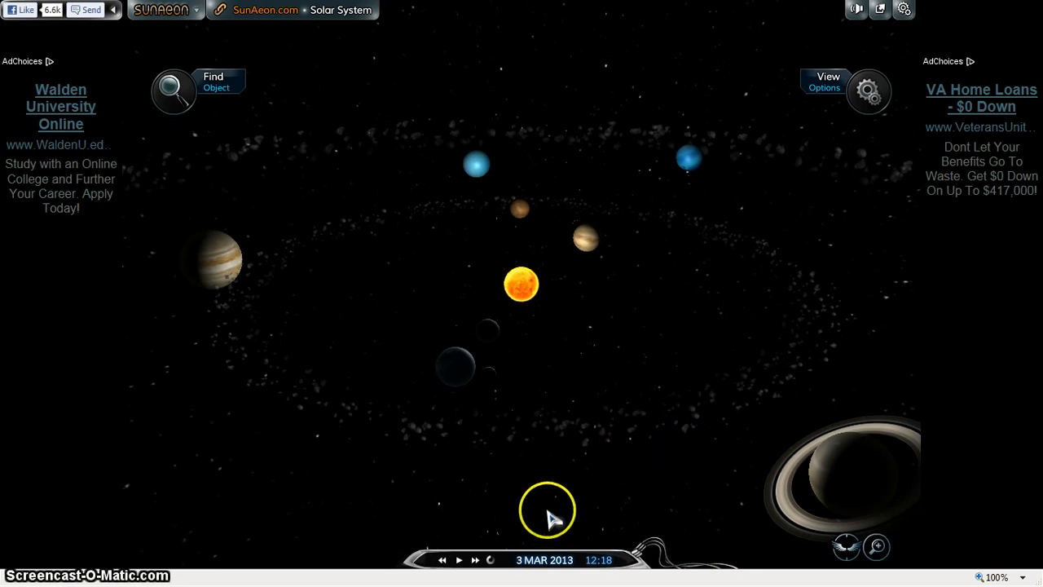
pyautogui.moveTo(508, 364)
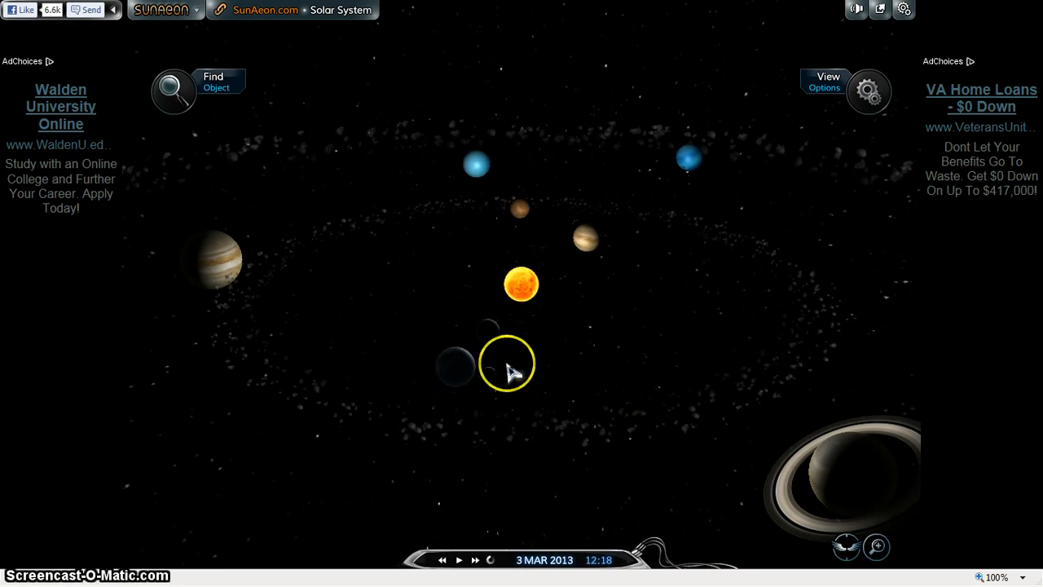
pyautogui.moveTo(497, 347)
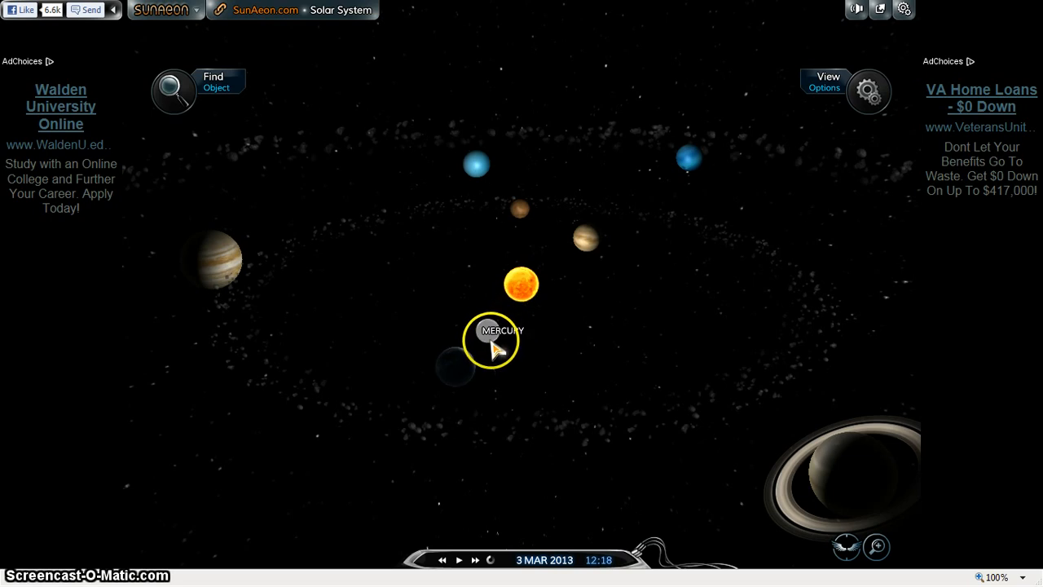
pyautogui.moveTo(497, 383)
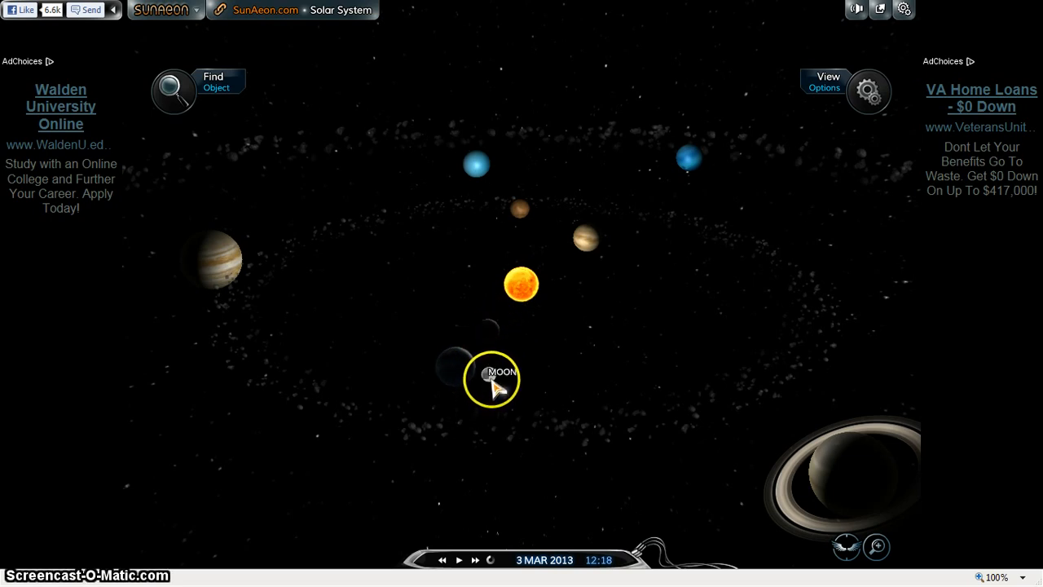
pyautogui.moveTo(475, 441)
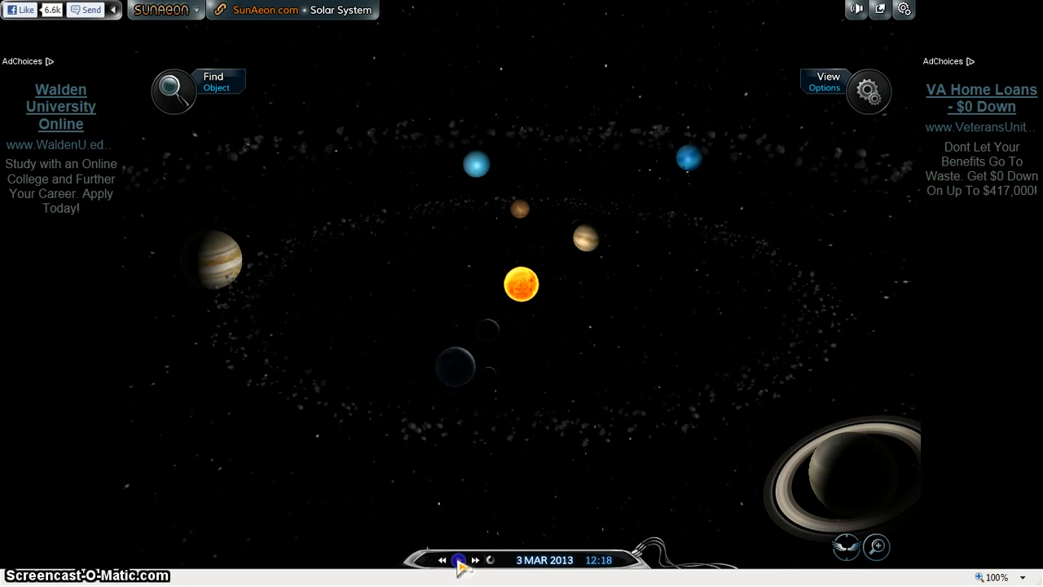
# Start the solar system simulation running forward from 3 March 2013.
pyautogui.click(459, 560)
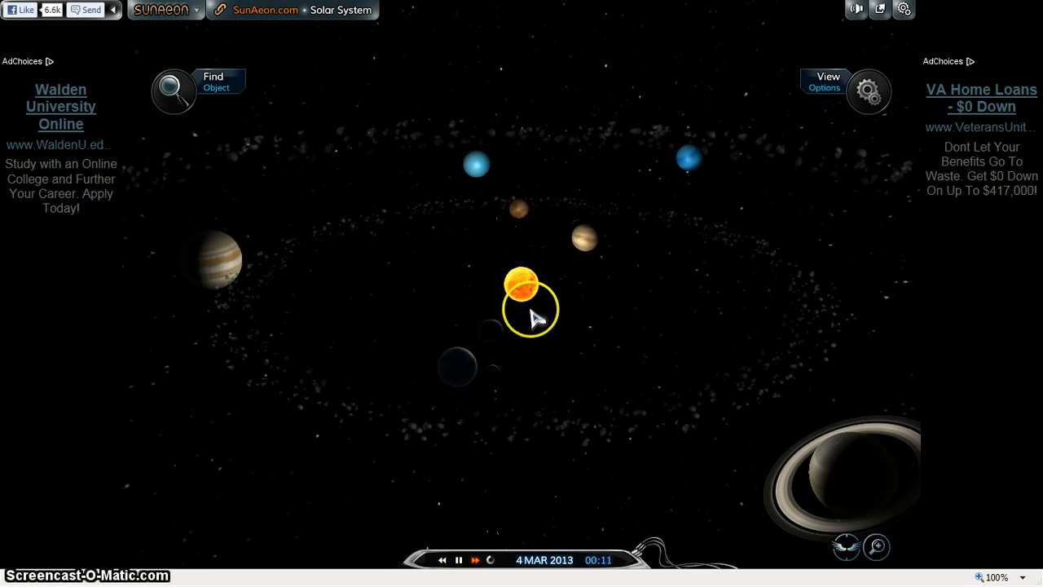
pyautogui.moveTo(538, 493)
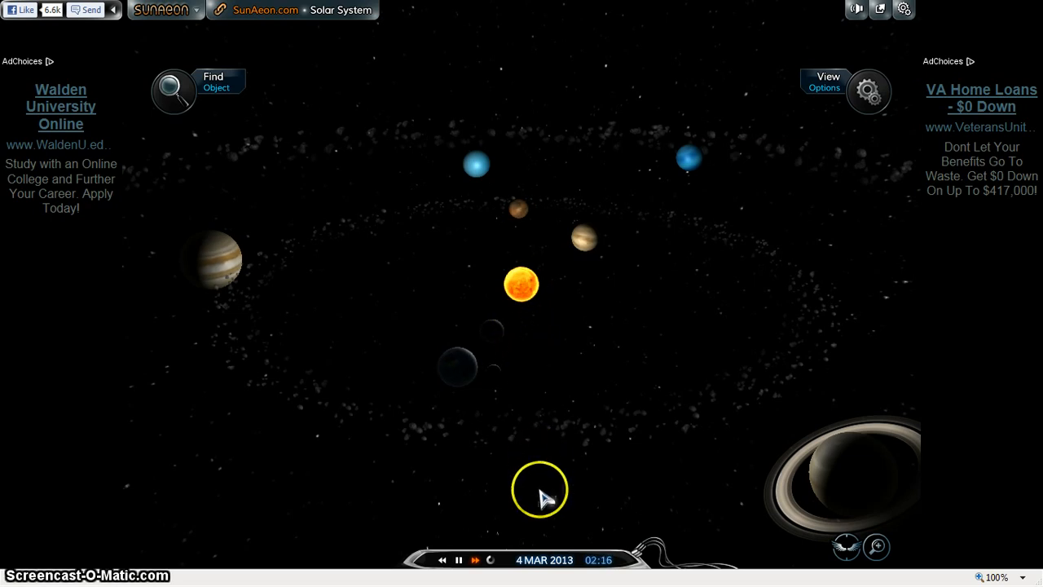
pyautogui.moveTo(548, 373)
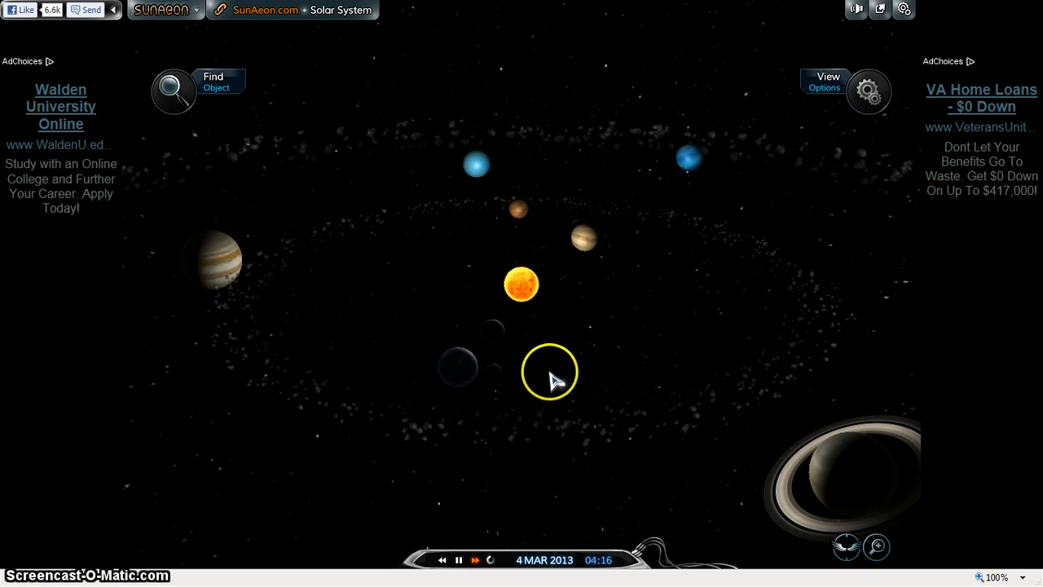
pyautogui.moveTo(593, 381)
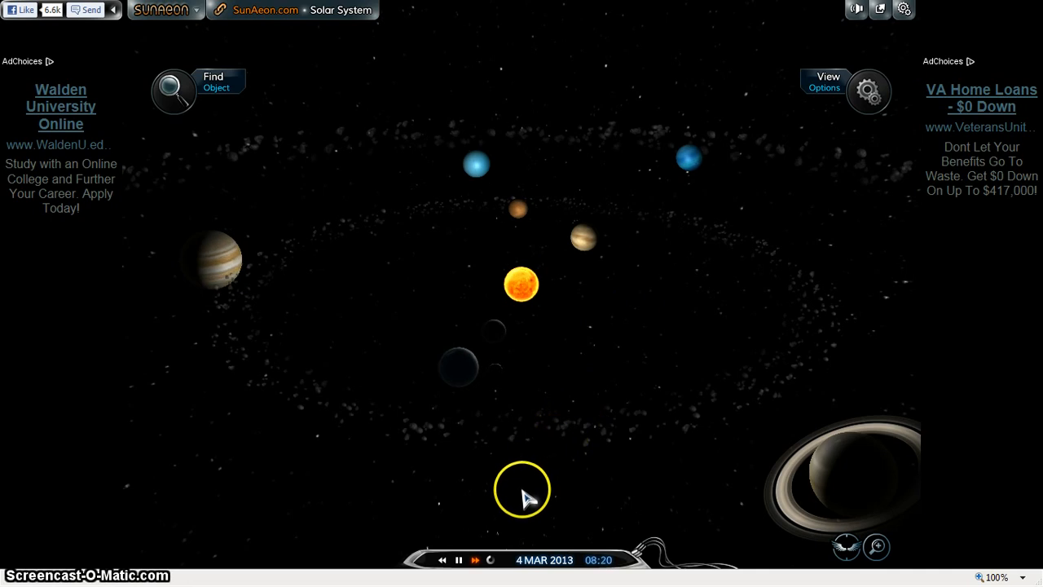
pyautogui.moveTo(563, 411)
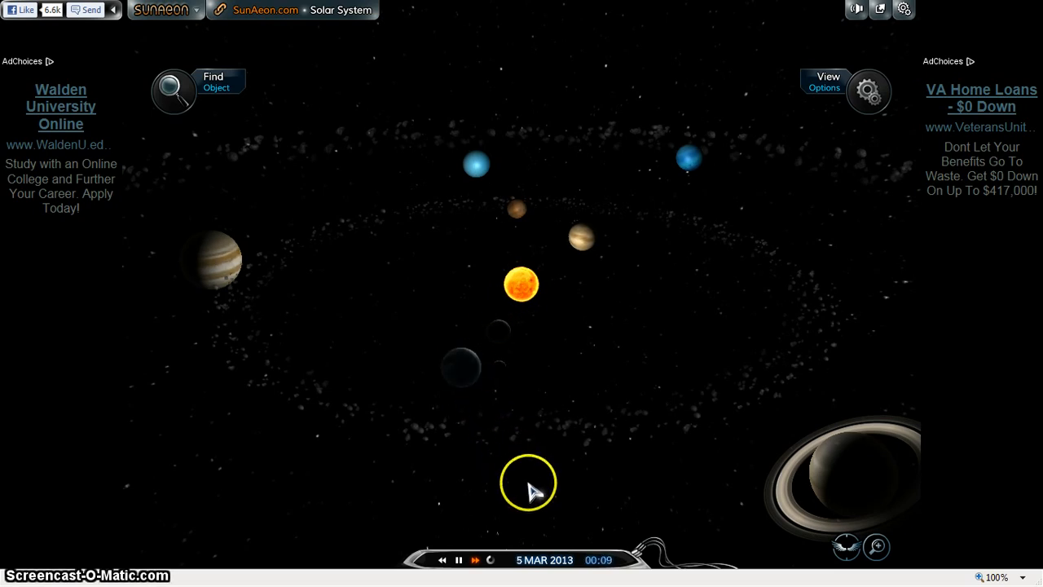
pyautogui.moveTo(501, 331)
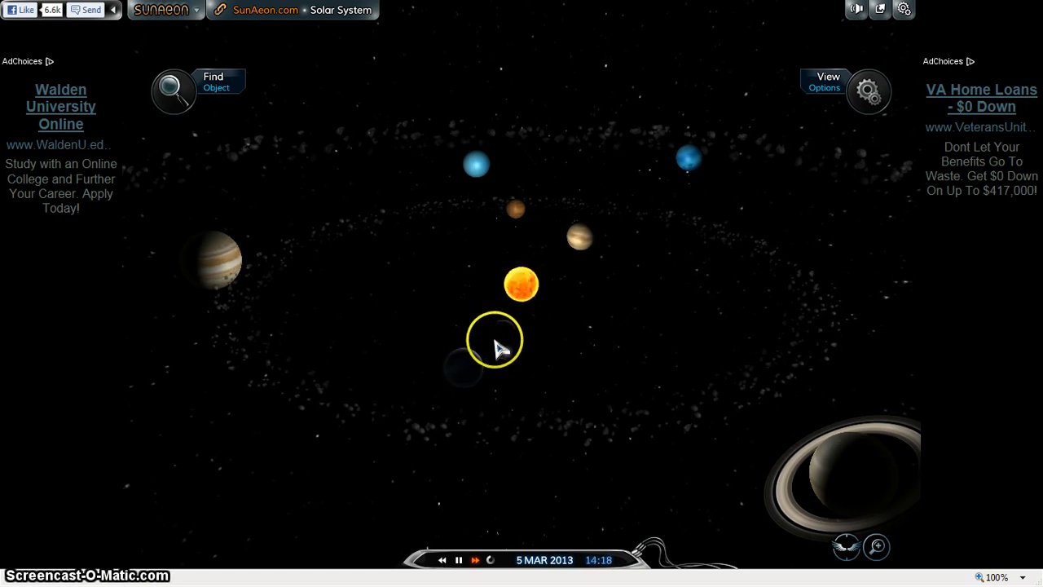
pyautogui.moveTo(611, 456)
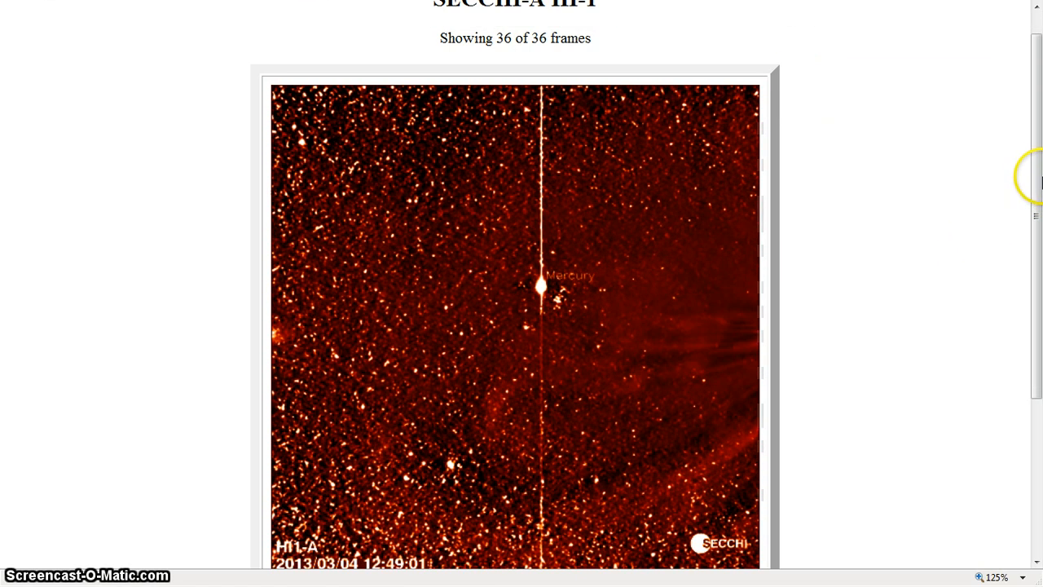
# Scroll the HI1-A movie page, then switch to the tab with the HI1-B Mercury and Earth movie.
pyautogui.scroll(-3)
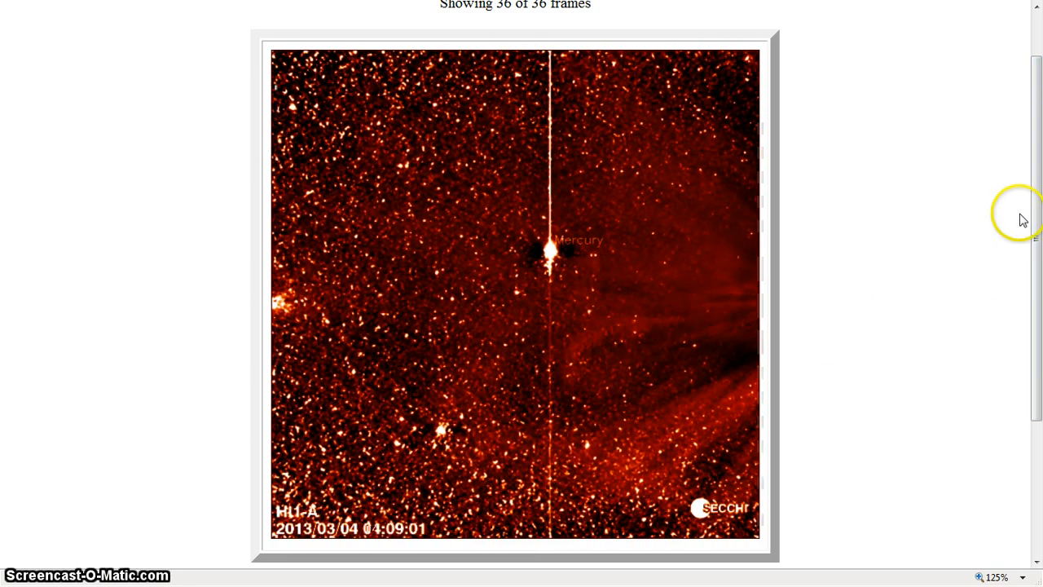
pyautogui.scroll(-3)
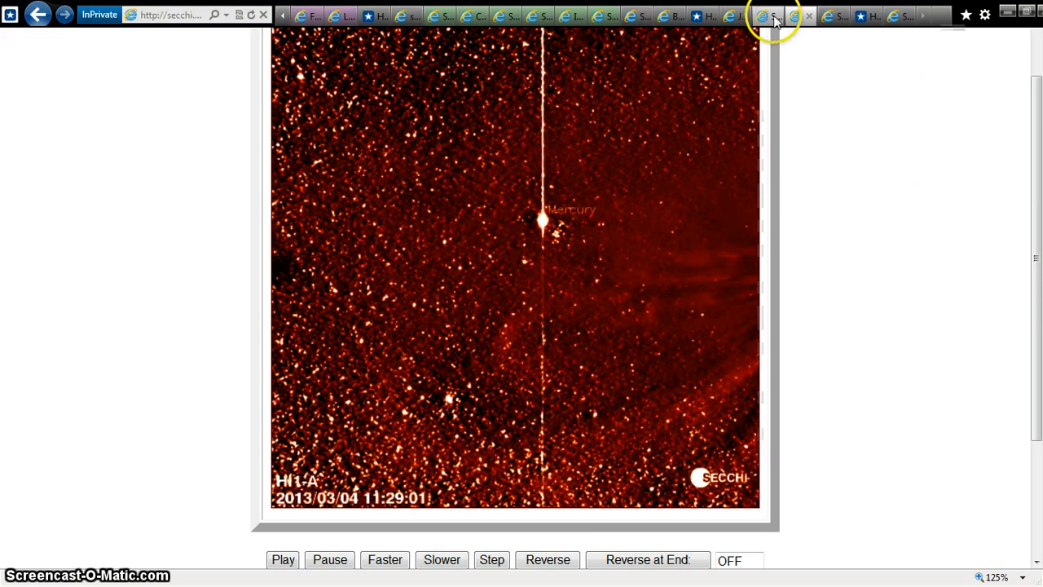
pyautogui.click(766, 15)
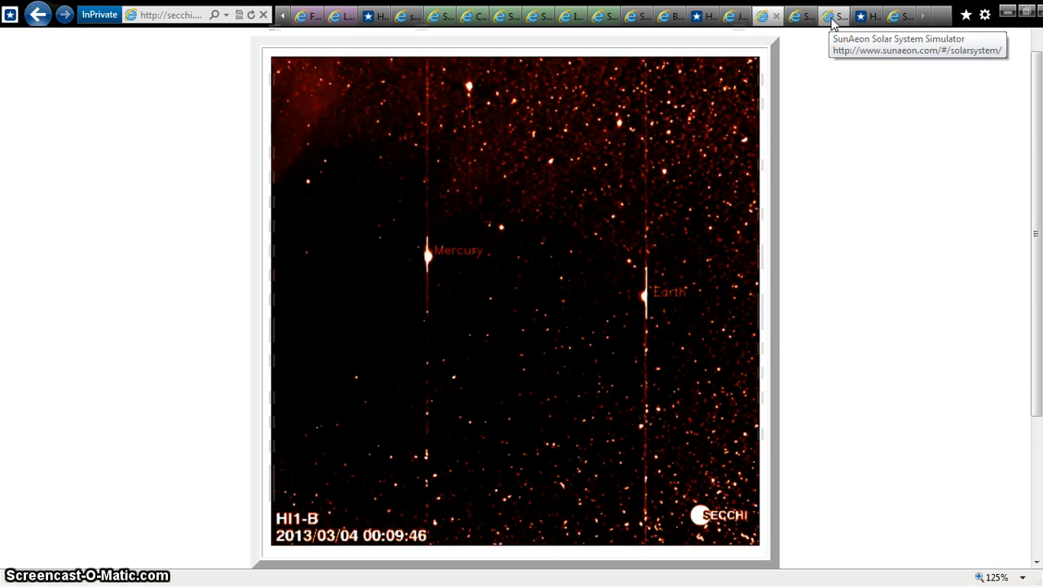
# Slow and pause the HI1-A movie, then step it forward frame by frame to the 17:29 image.
pyautogui.scroll(-3)
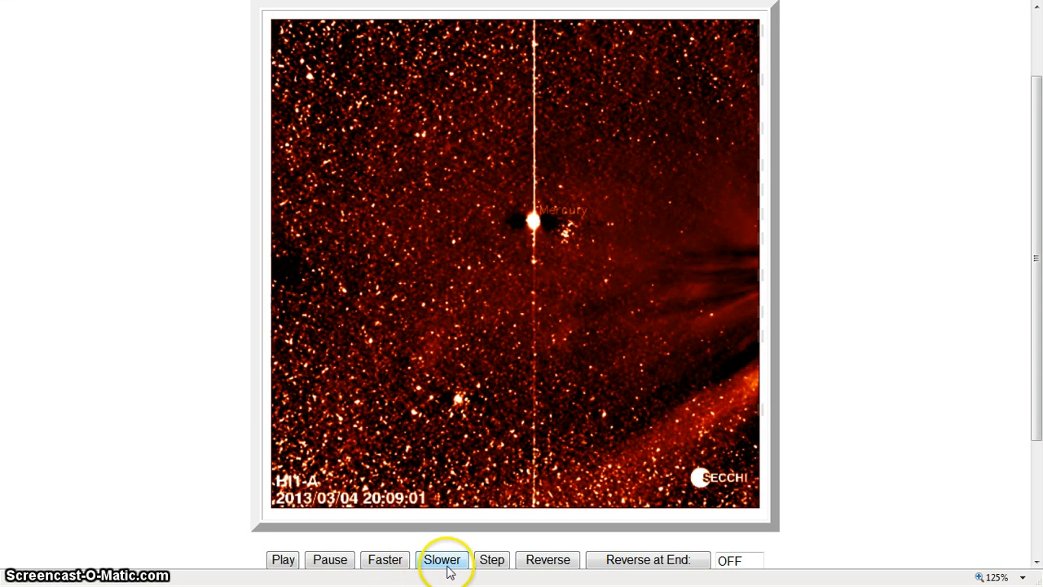
pyautogui.click(442, 560)
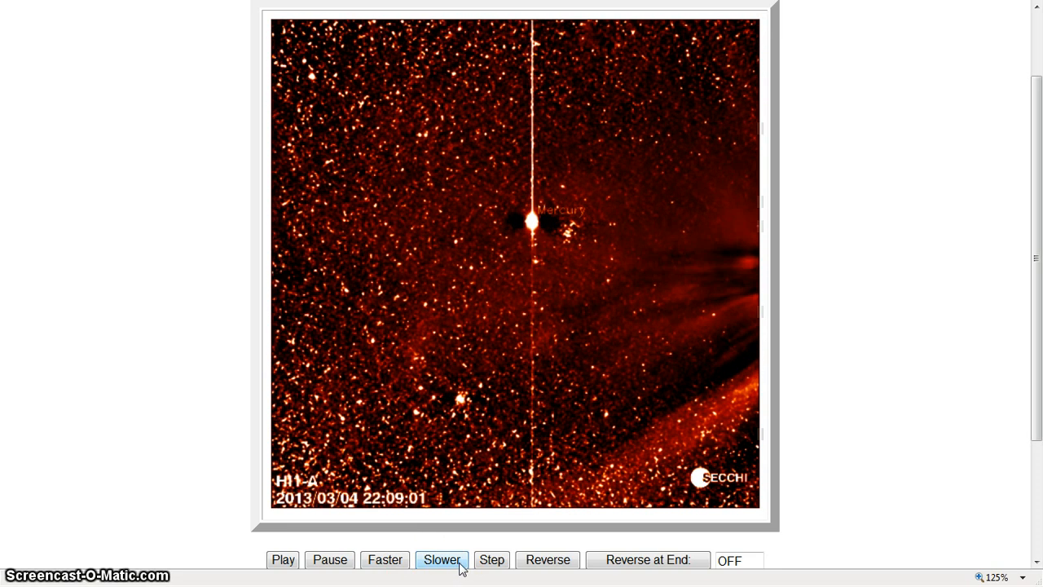
pyautogui.click(492, 560)
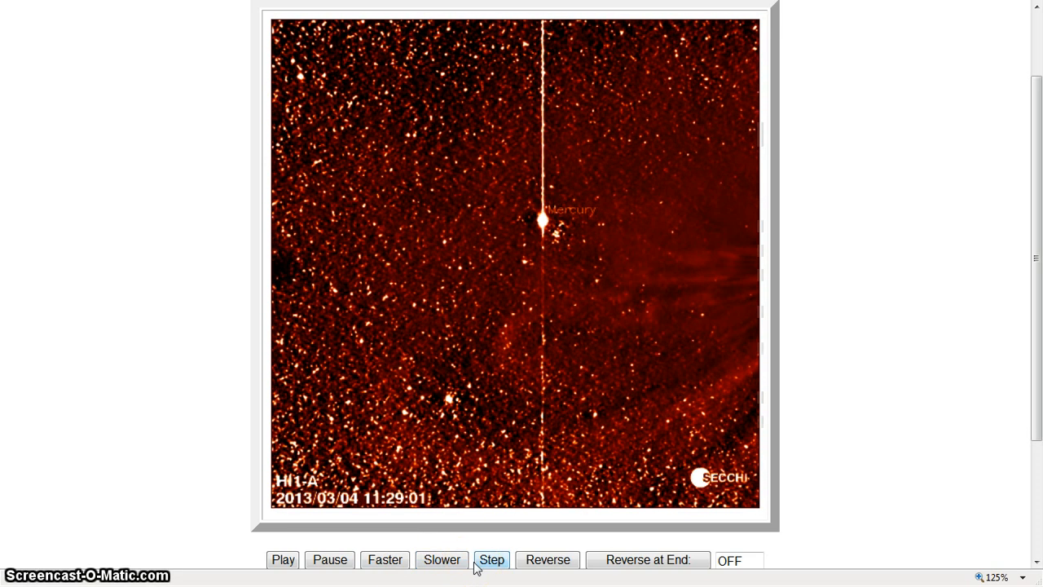
pyautogui.click(492, 559)
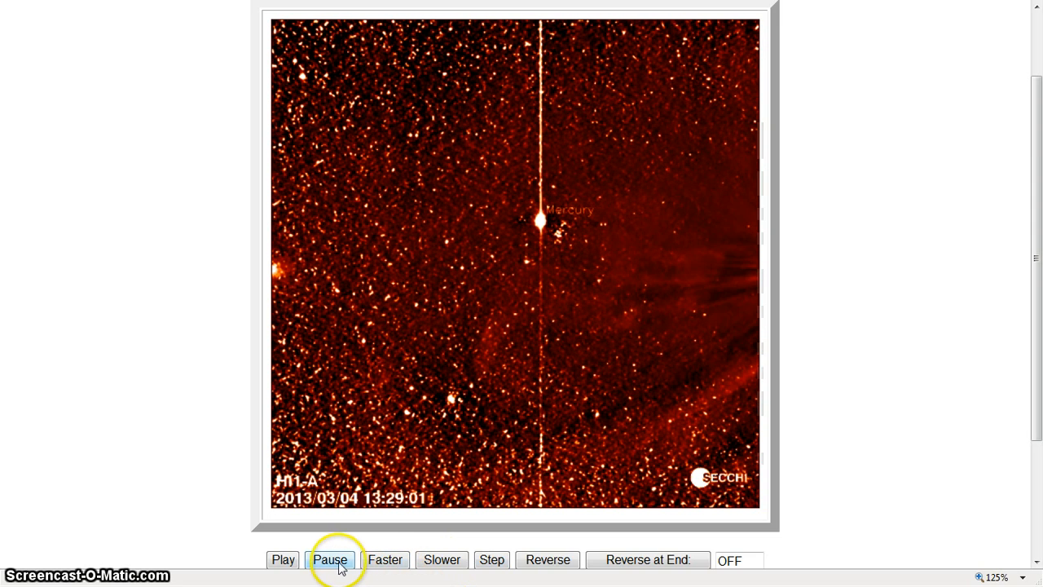
pyautogui.click(493, 560)
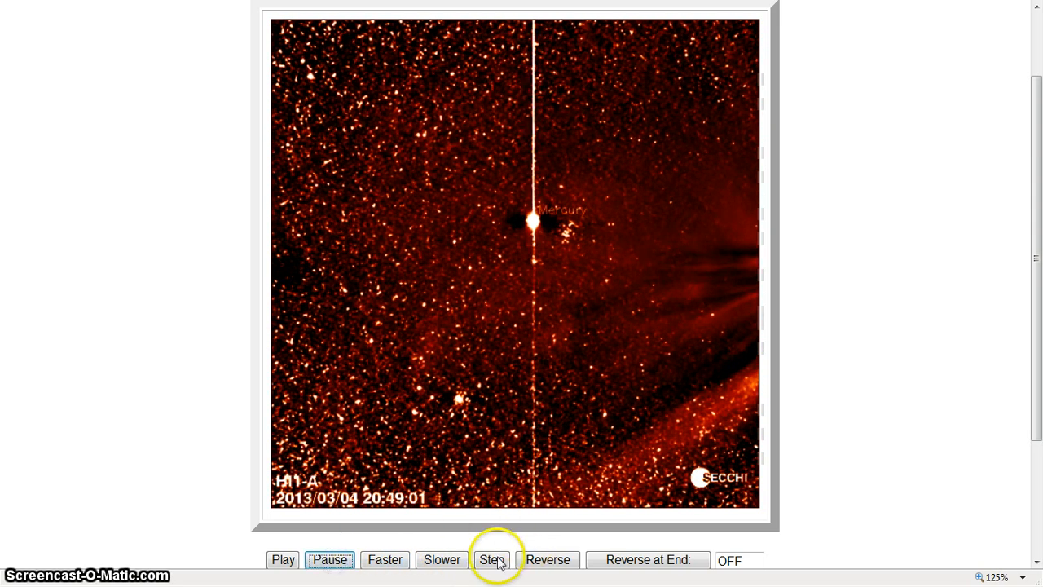
pyautogui.click(492, 560)
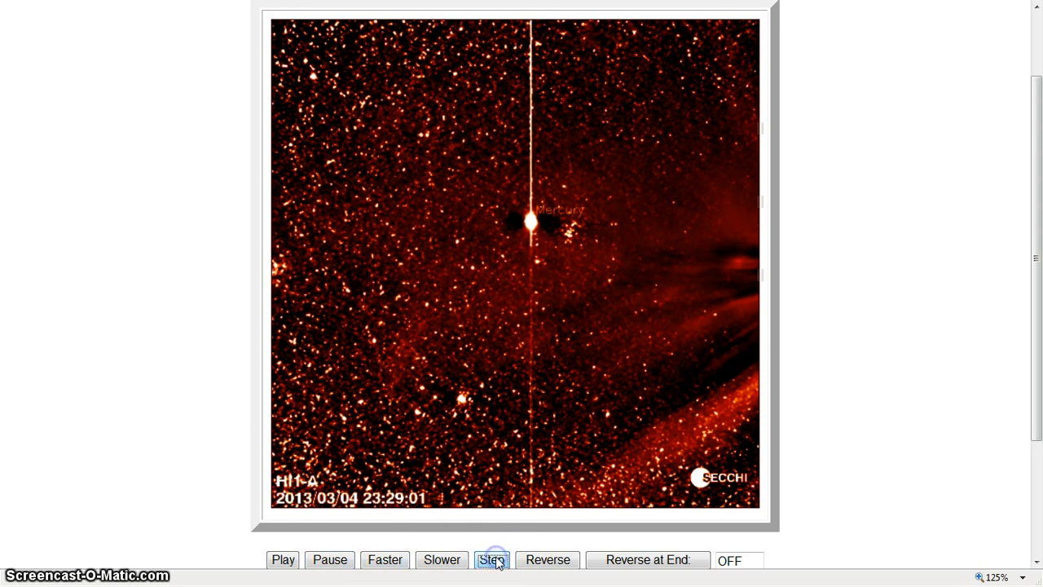
pyautogui.click(494, 560)
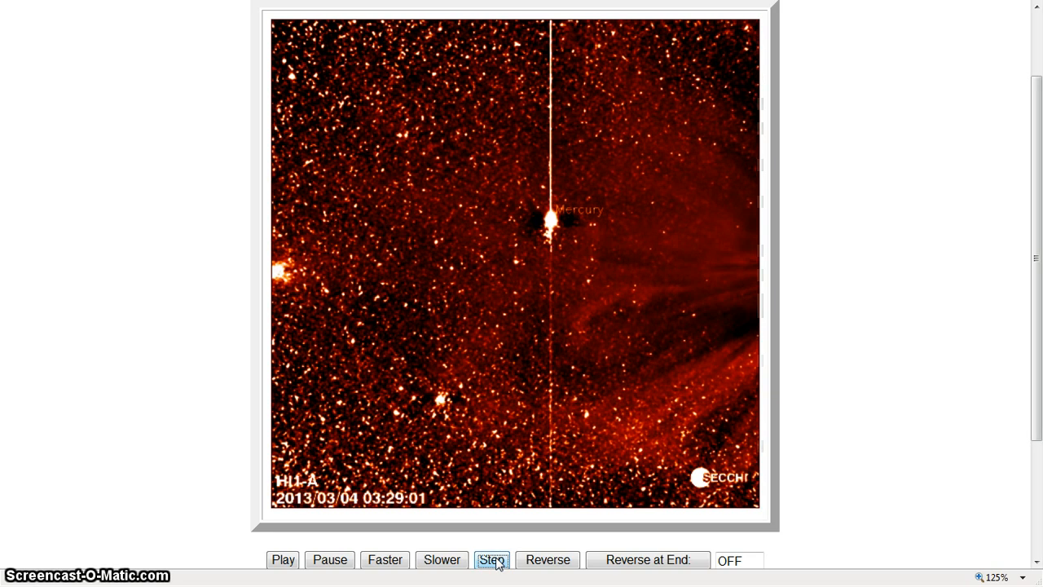
pyautogui.click(492, 560)
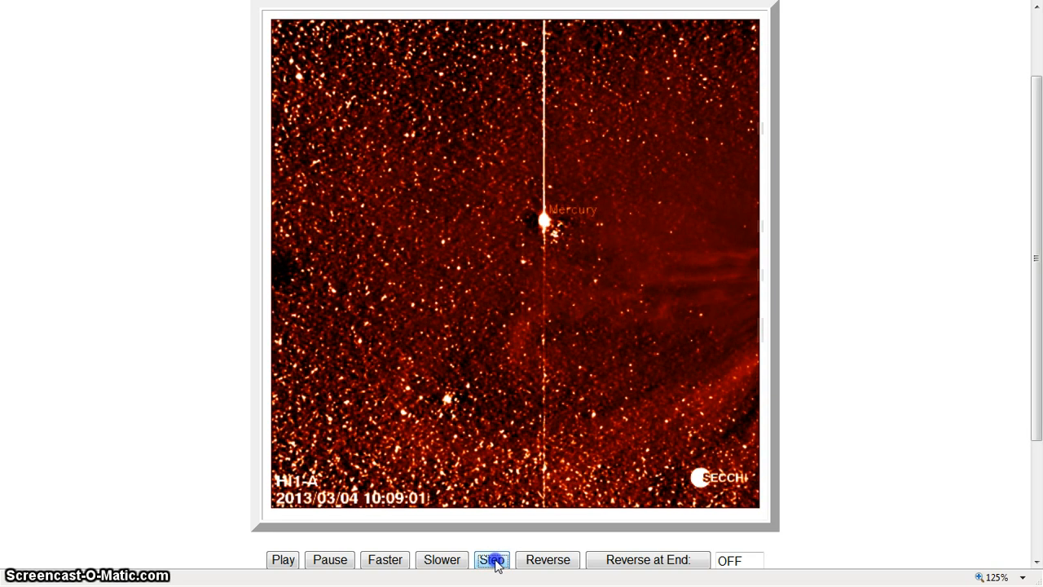
pyautogui.click(492, 559)
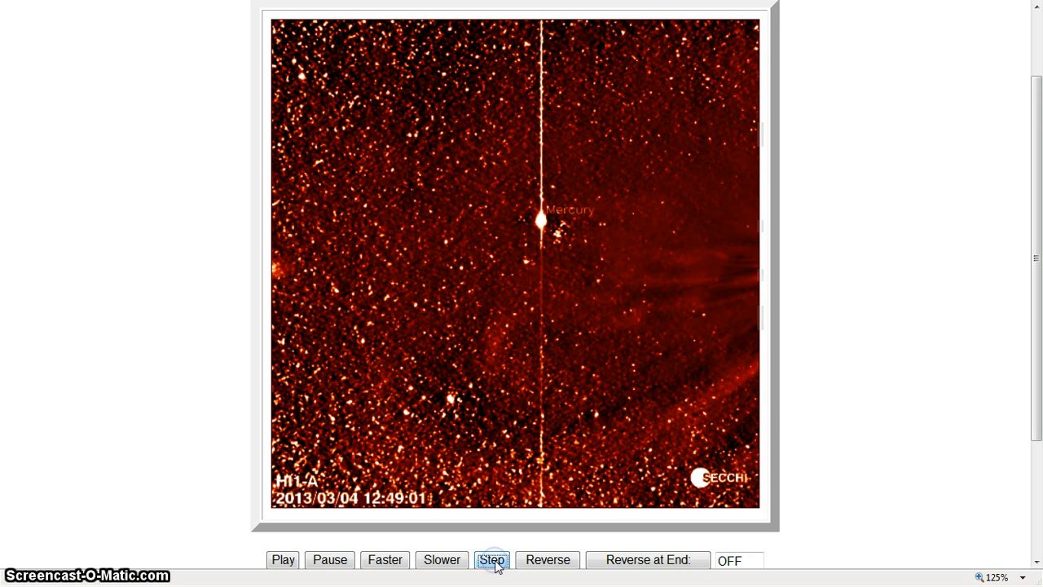
pyautogui.click(492, 560)
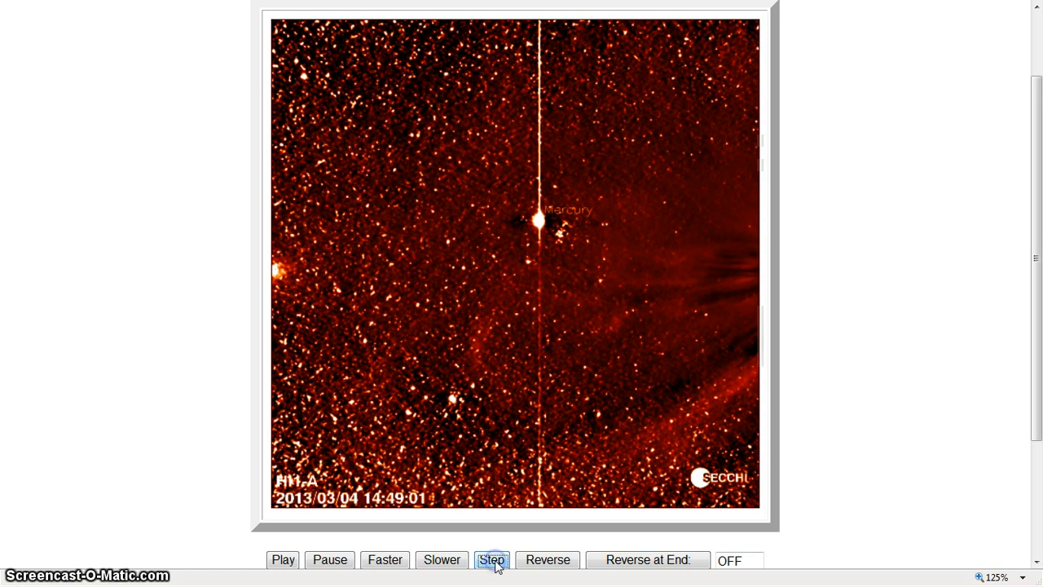
pyautogui.click(493, 560)
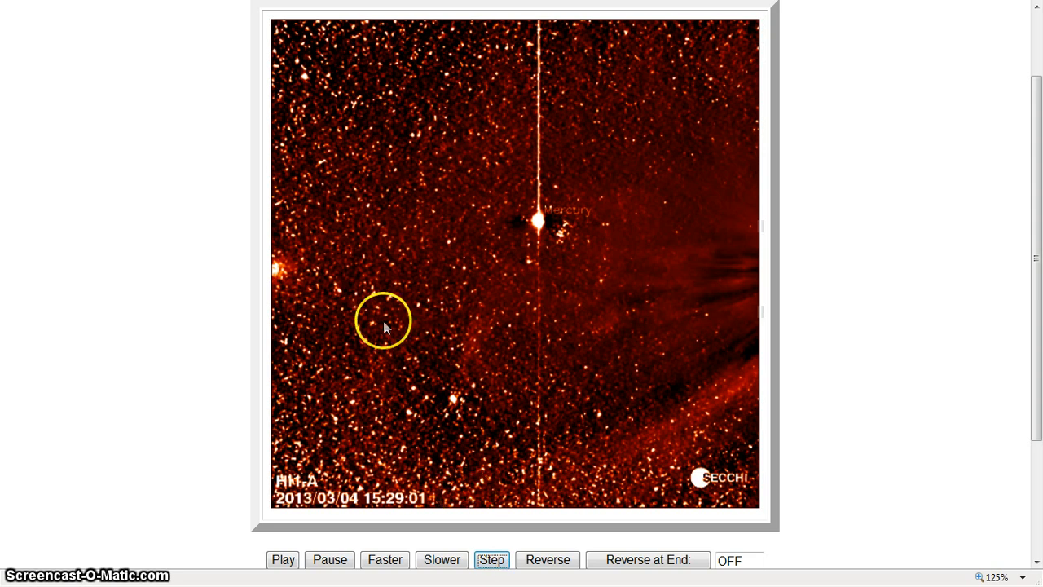
pyautogui.moveTo(285, 283)
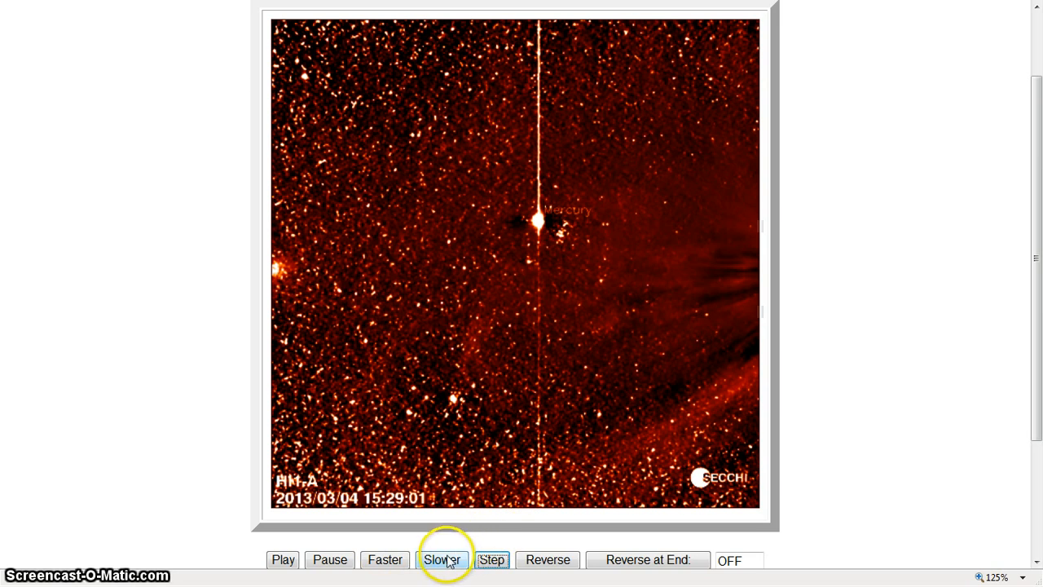
pyautogui.click(493, 560)
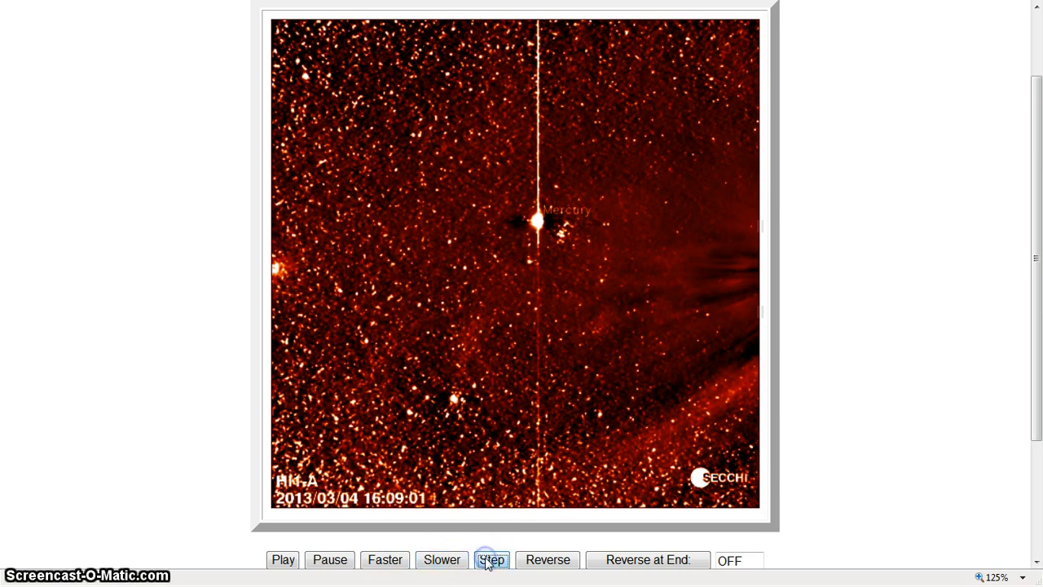
pyautogui.click(492, 560)
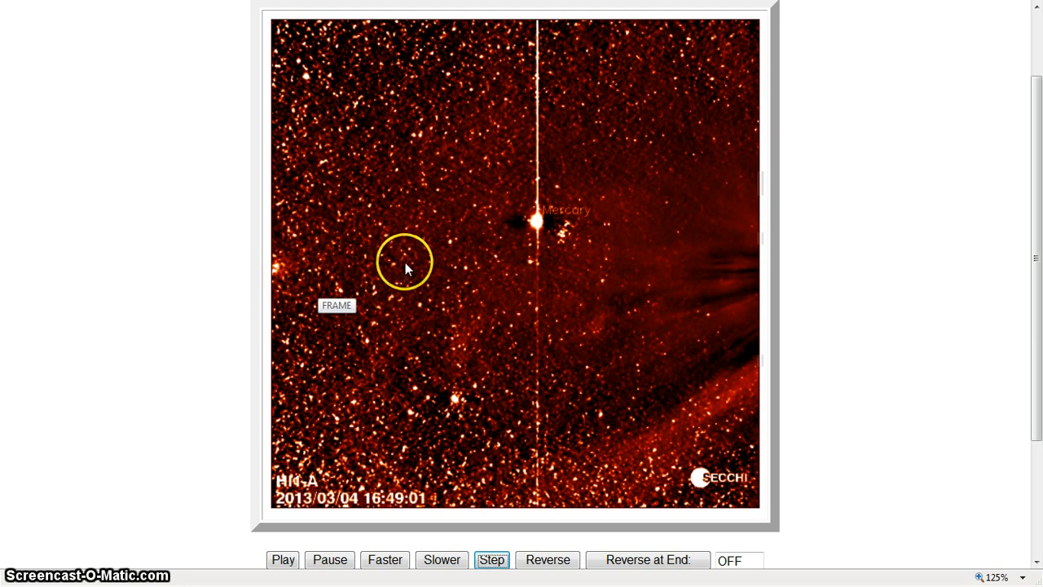
pyautogui.moveTo(331, 290)
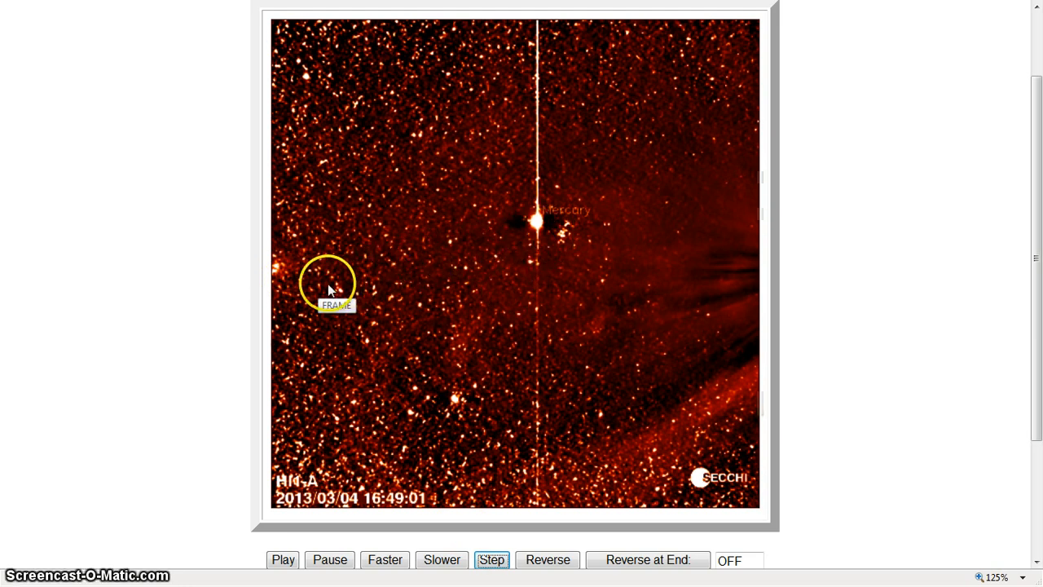
pyautogui.moveTo(481, 518)
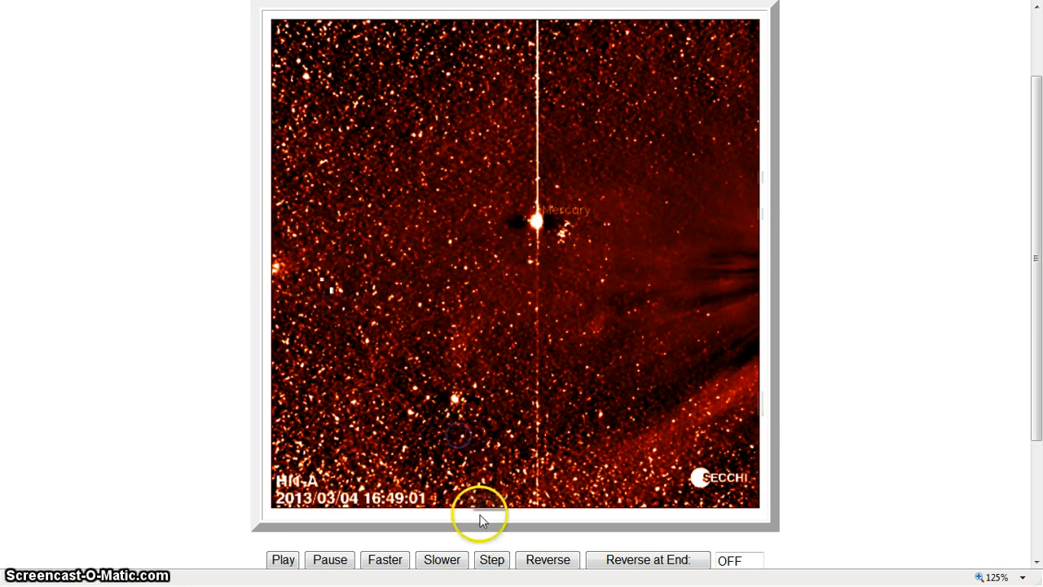
pyautogui.click(492, 560)
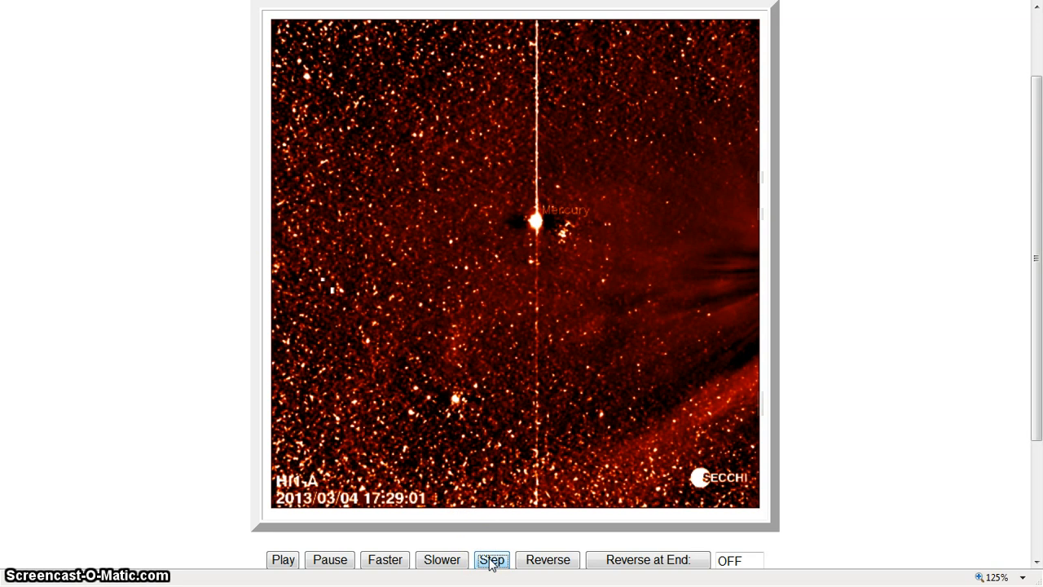
# Reverse the stepping direction and step back through 16:49 to the 15:29 frame.
pyautogui.click(492, 560)
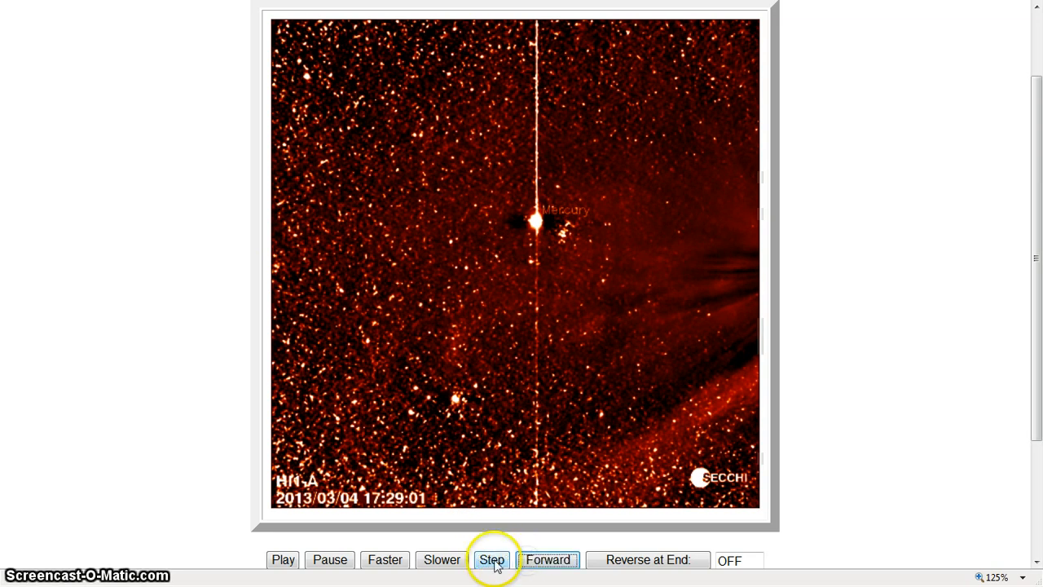
pyautogui.click(492, 560)
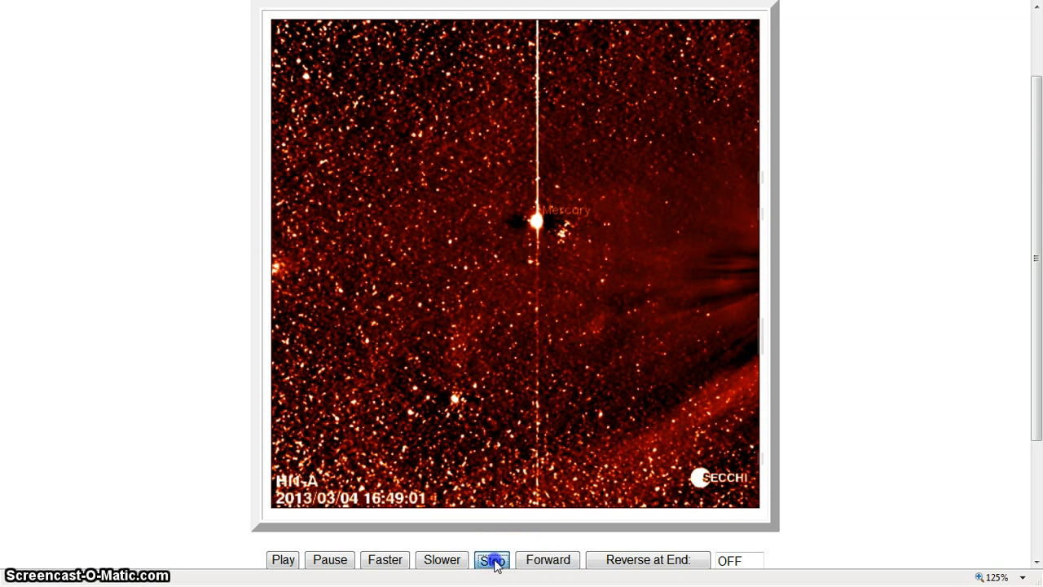
pyautogui.click(492, 560)
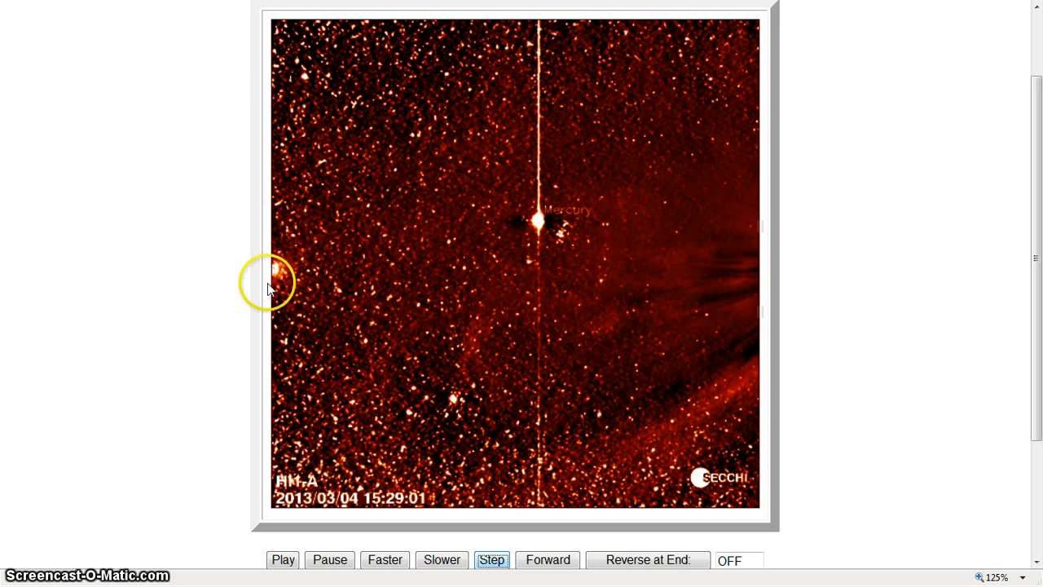
pyautogui.moveTo(958, 534)
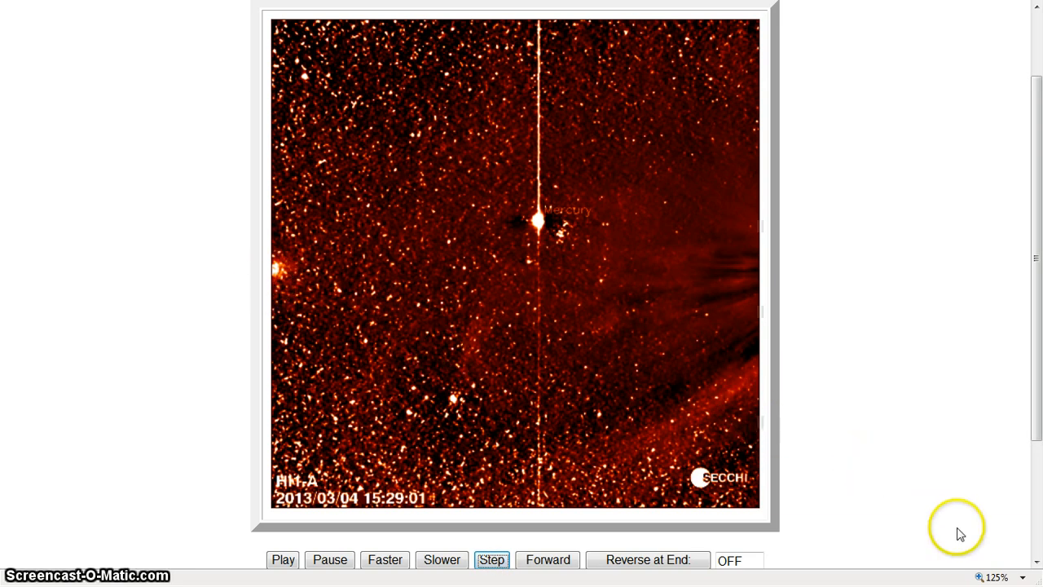
pyautogui.click(1020, 577)
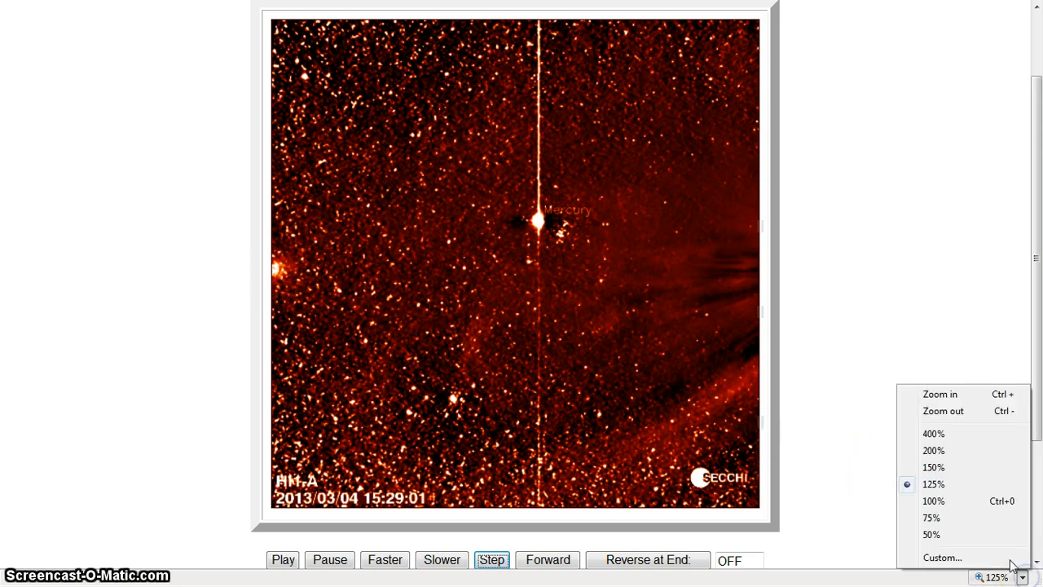
# Magnify the page to 400% and scroll left to the bright fuzzy object beside Mercury.
pyautogui.click(934, 433)
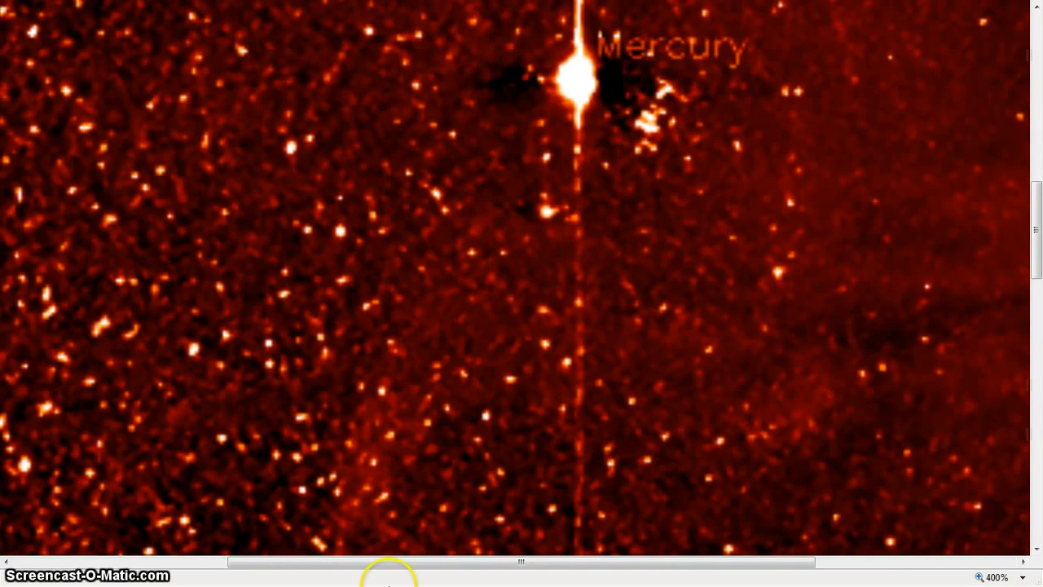
pyautogui.moveTo(387, 562); pyautogui.dragTo(220, 561)
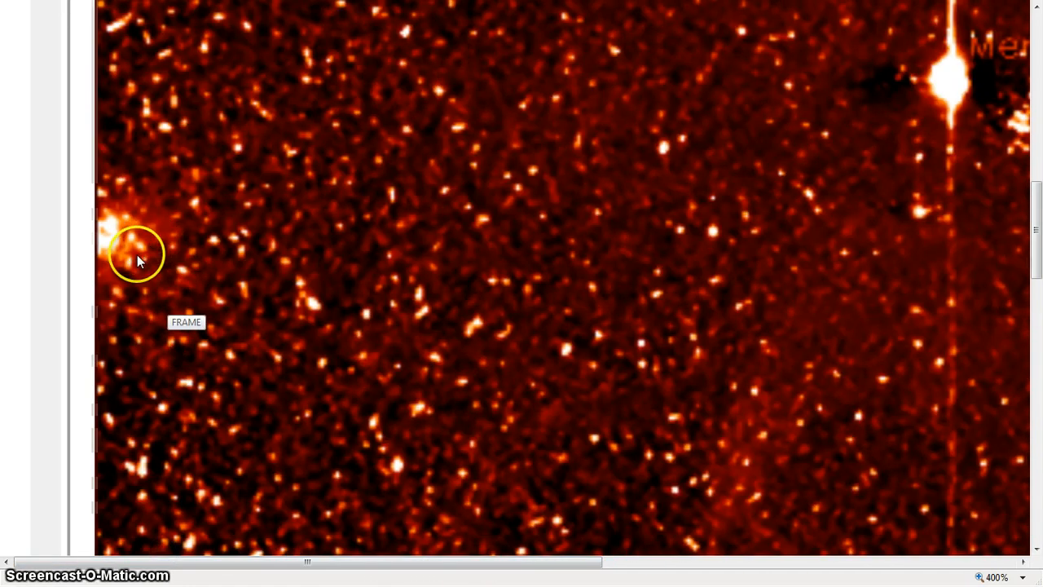
pyautogui.moveTo(983, 293)
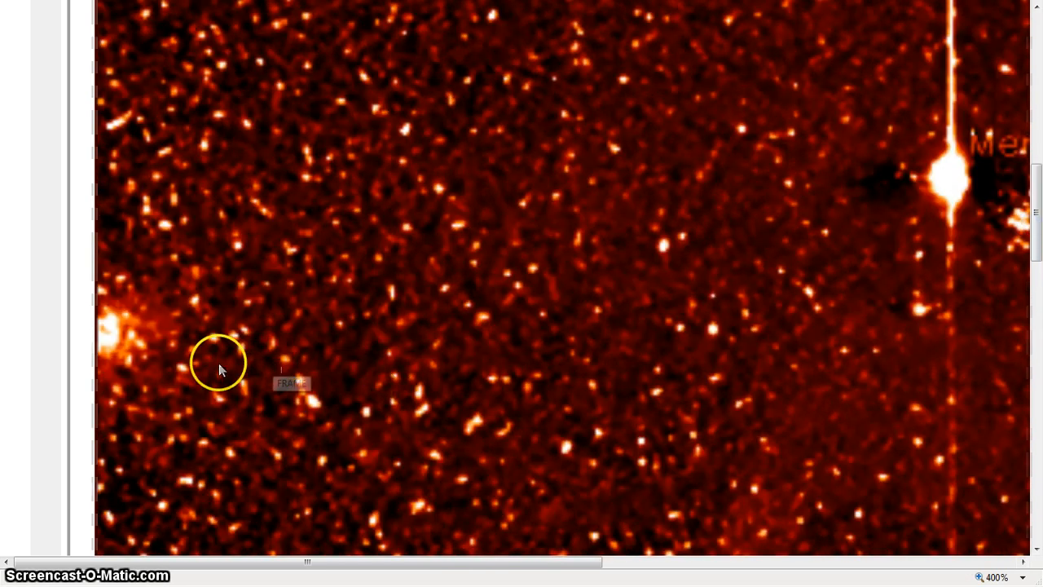
pyautogui.moveTo(1022, 363)
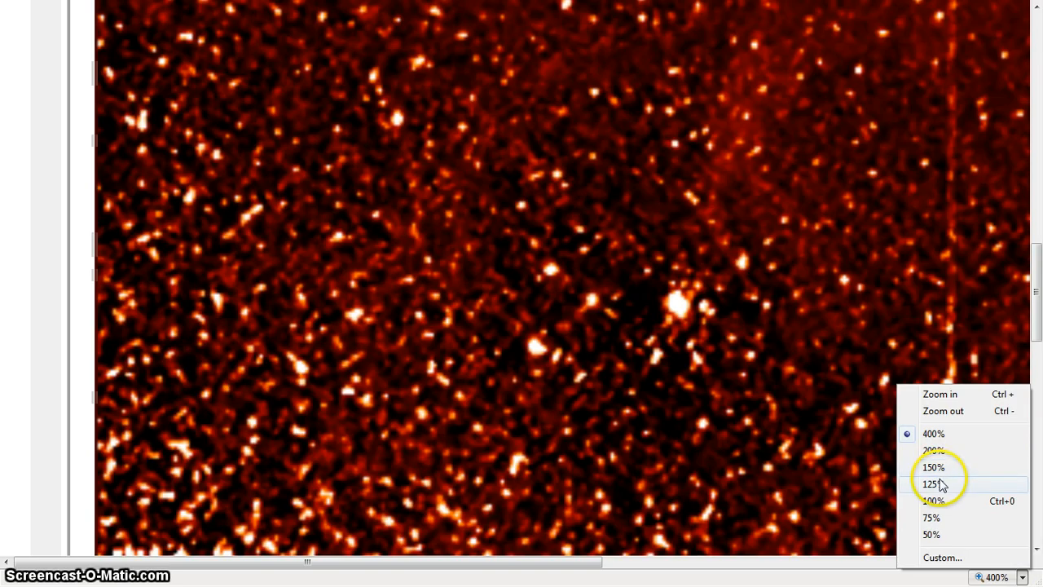
# Reduce zoom to 150% and step the HI1-A movie backwards to frame 19.
pyautogui.click(934, 467)
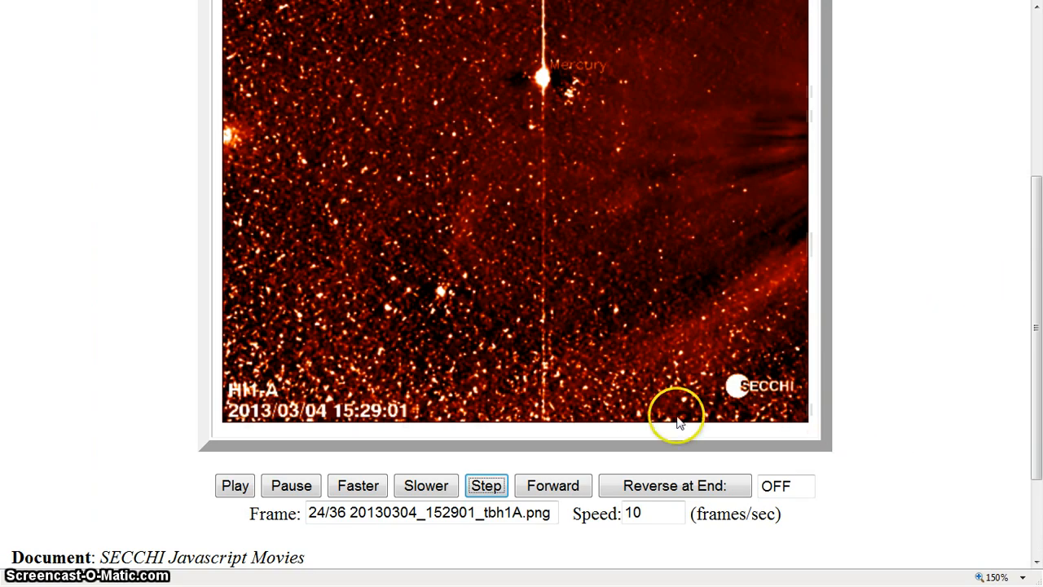
pyautogui.click(552, 485)
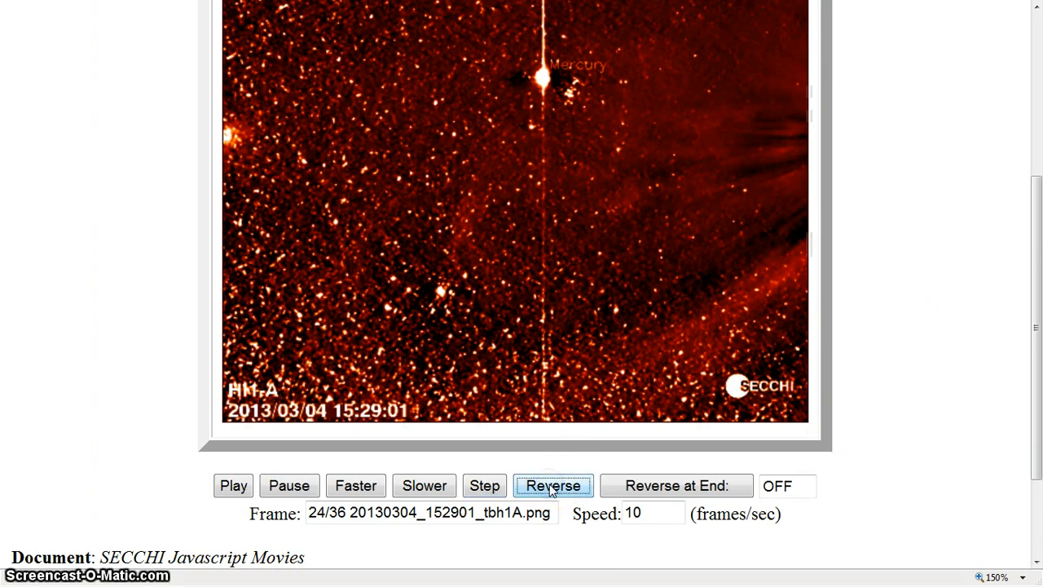
pyautogui.click(553, 485)
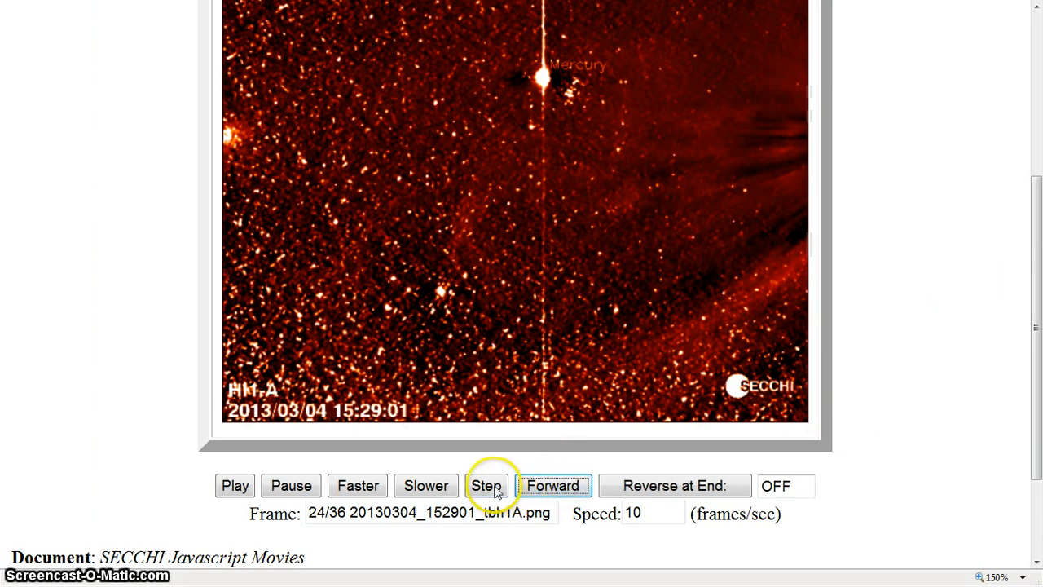
pyautogui.click(486, 485)
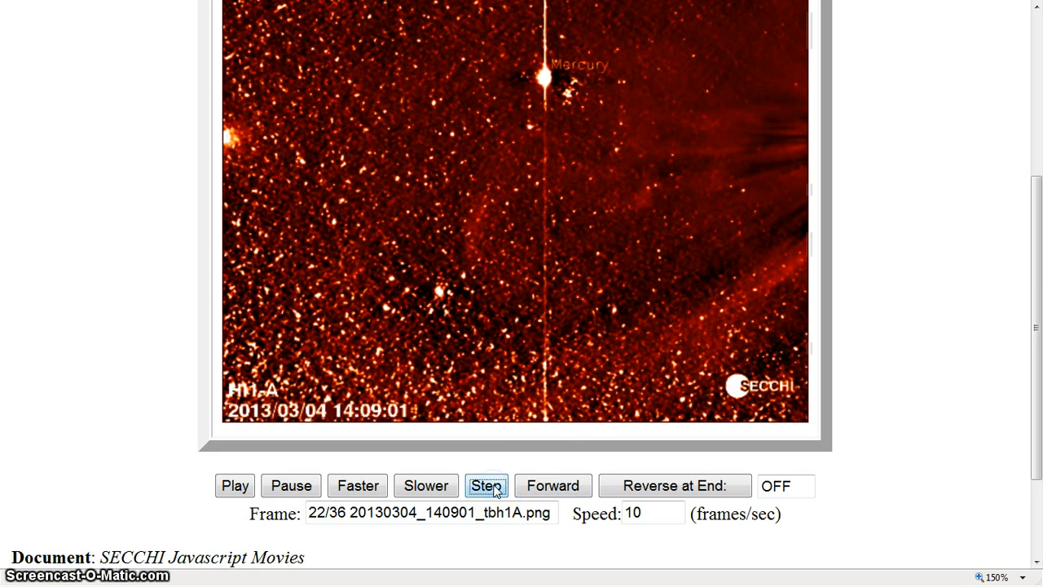
pyautogui.click(487, 485)
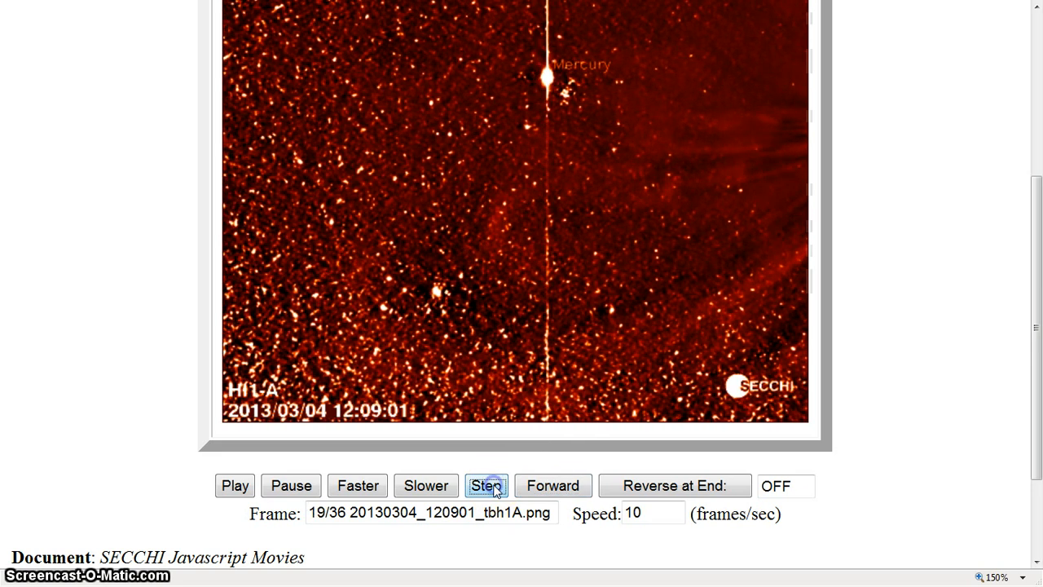
# Step the movie forward again through frames 20–26 to frame 27 of 36.
pyautogui.click(487, 485)
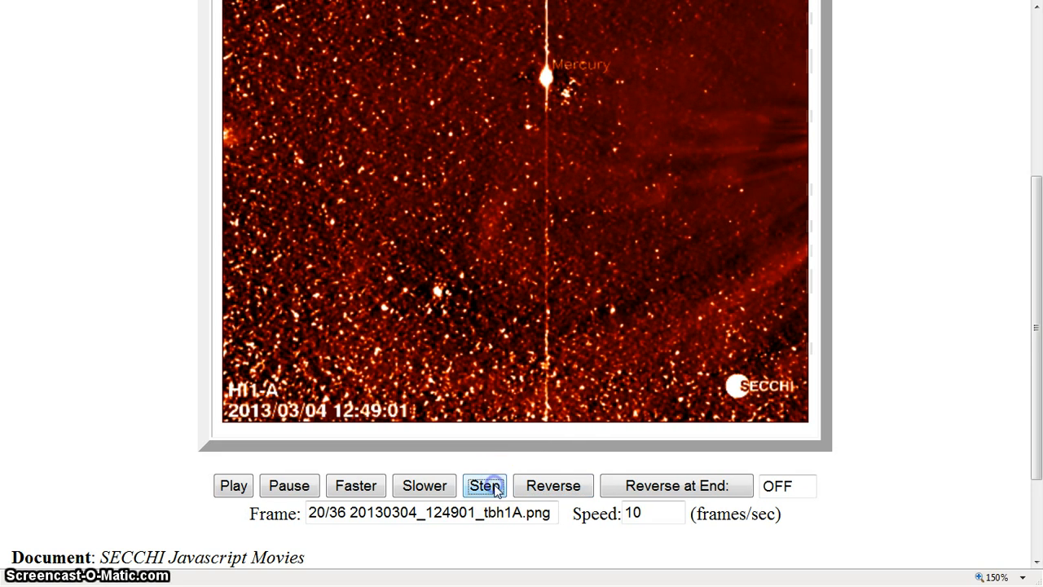
pyautogui.click(485, 485)
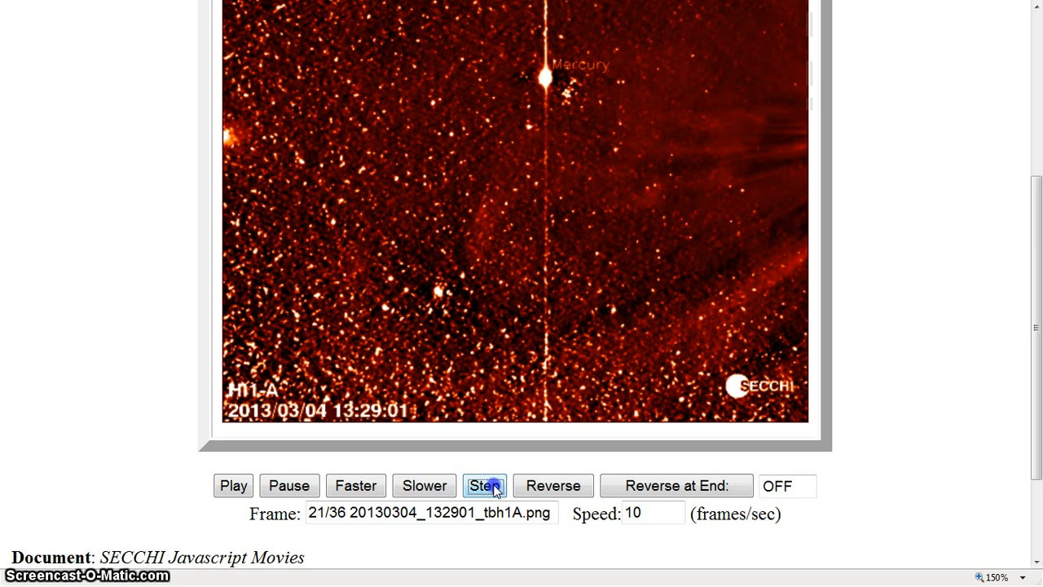
pyautogui.click(485, 485)
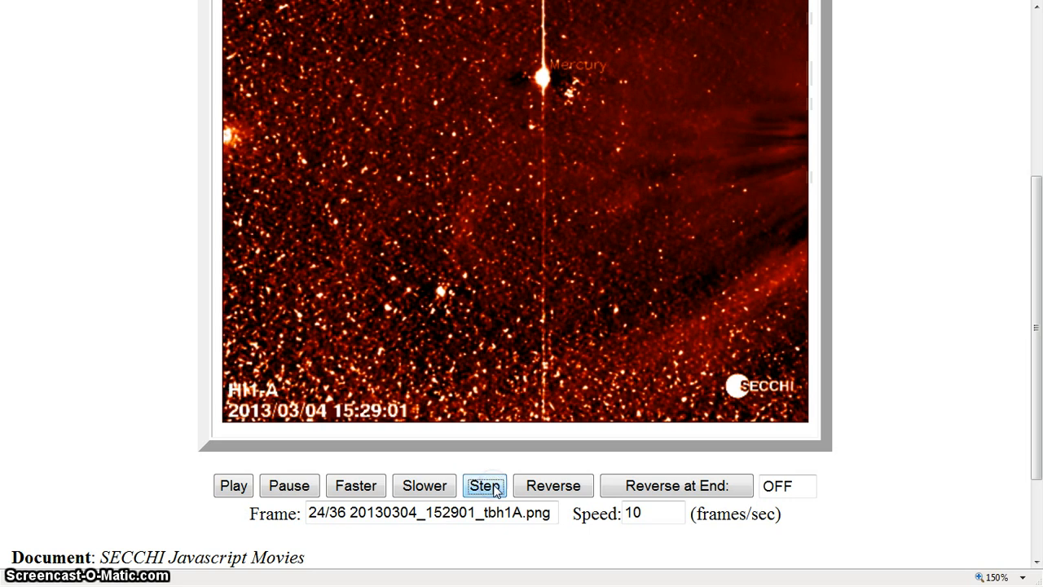
pyautogui.click(485, 485)
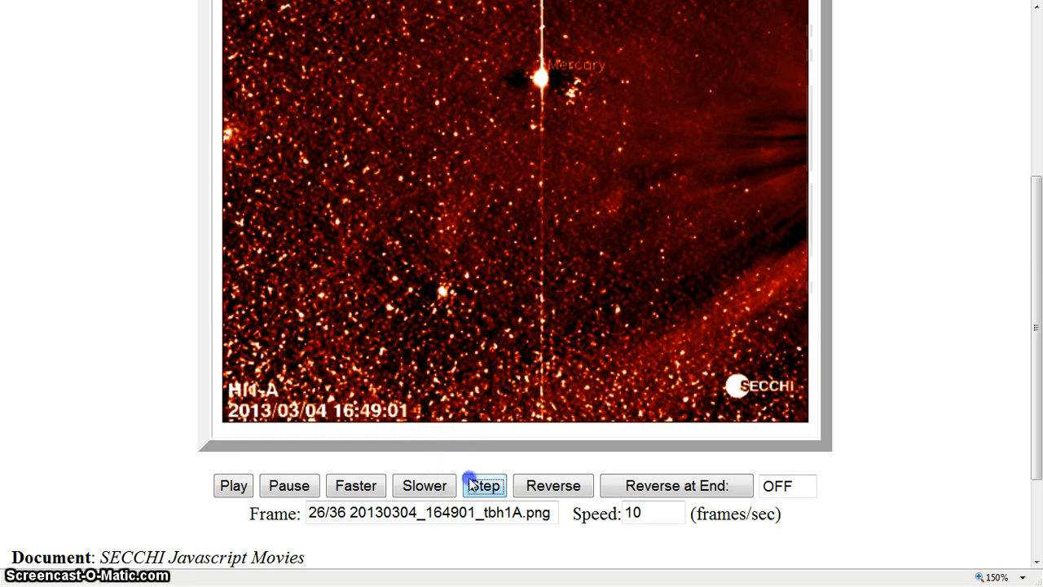
pyautogui.click(484, 485)
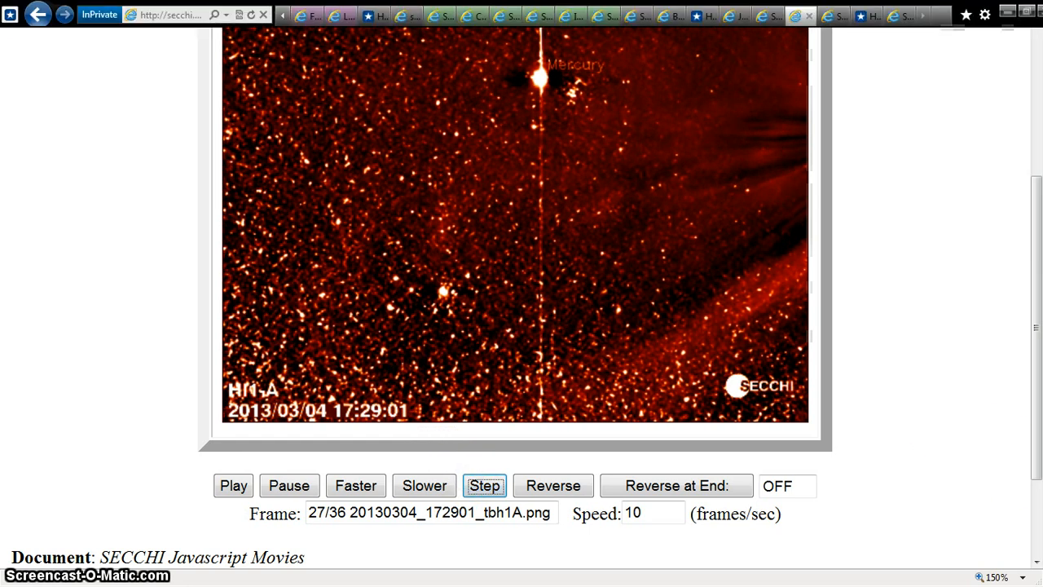
pyautogui.moveTo(811, 14)
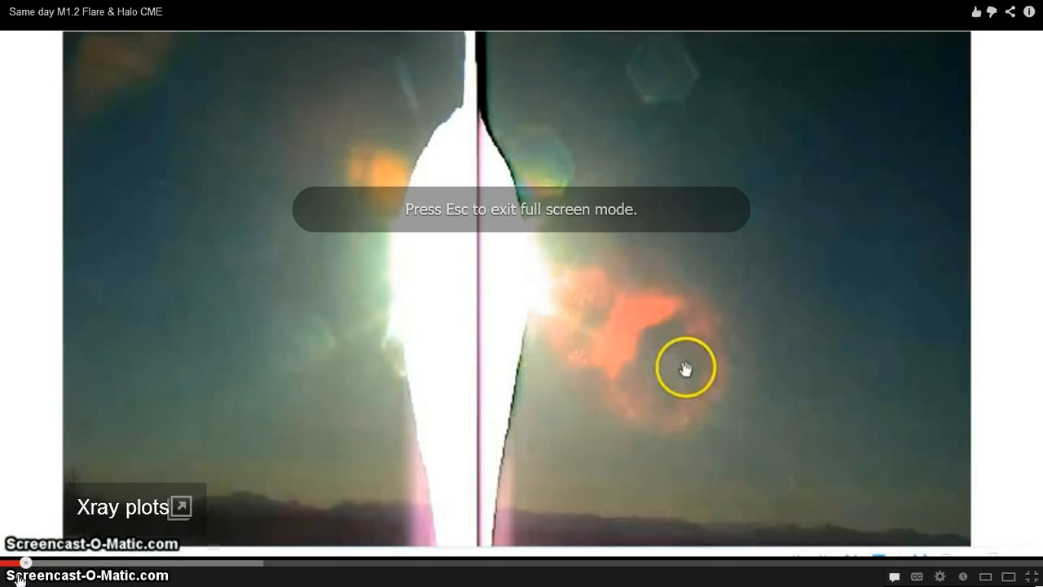
pyautogui.moveTo(651, 328)
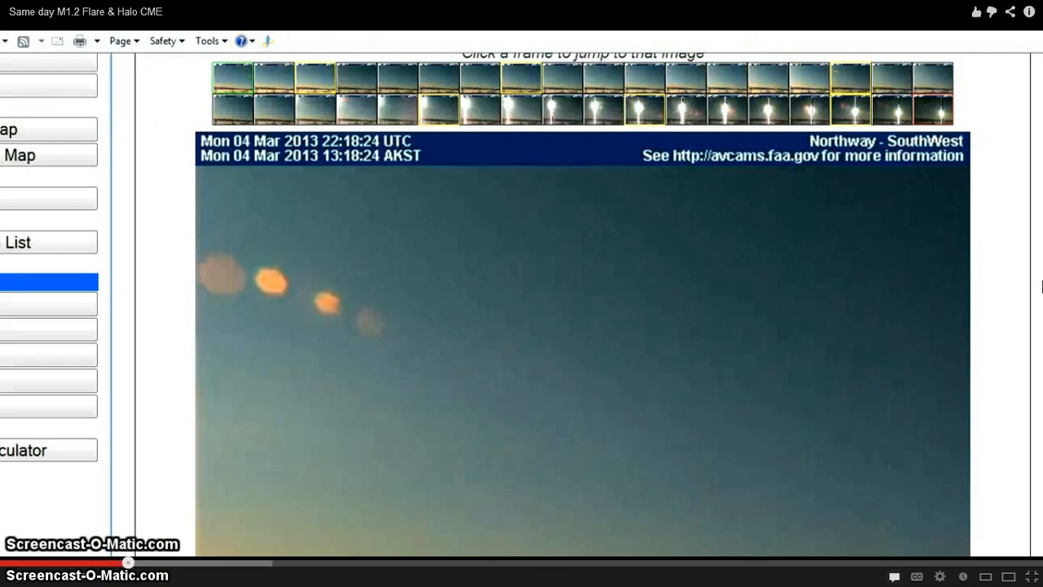
# Play the flare video, then return to the 1dB absorption world map tab.
pyautogui.scroll(3)
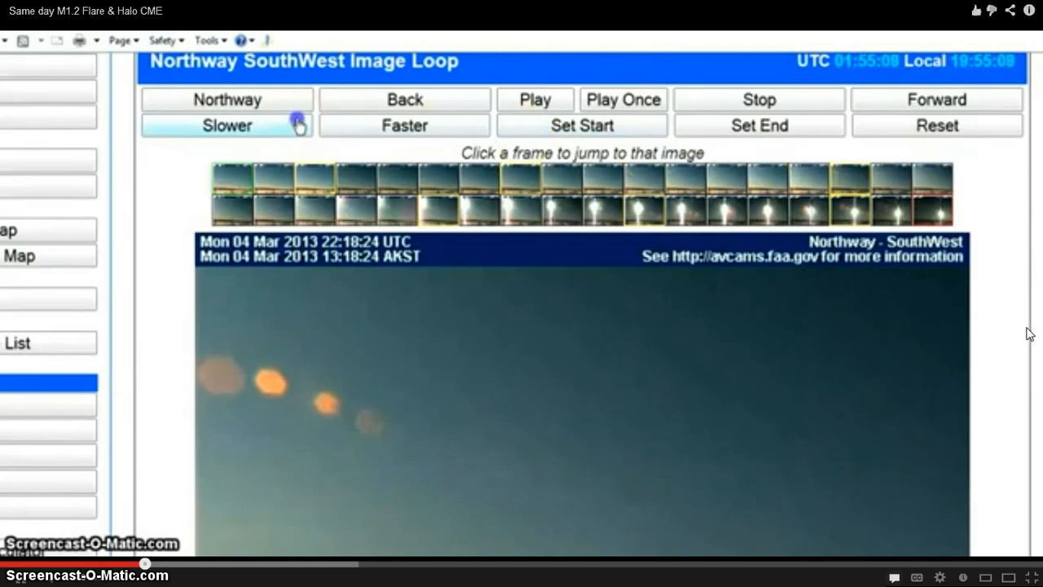
pyautogui.click(534, 99)
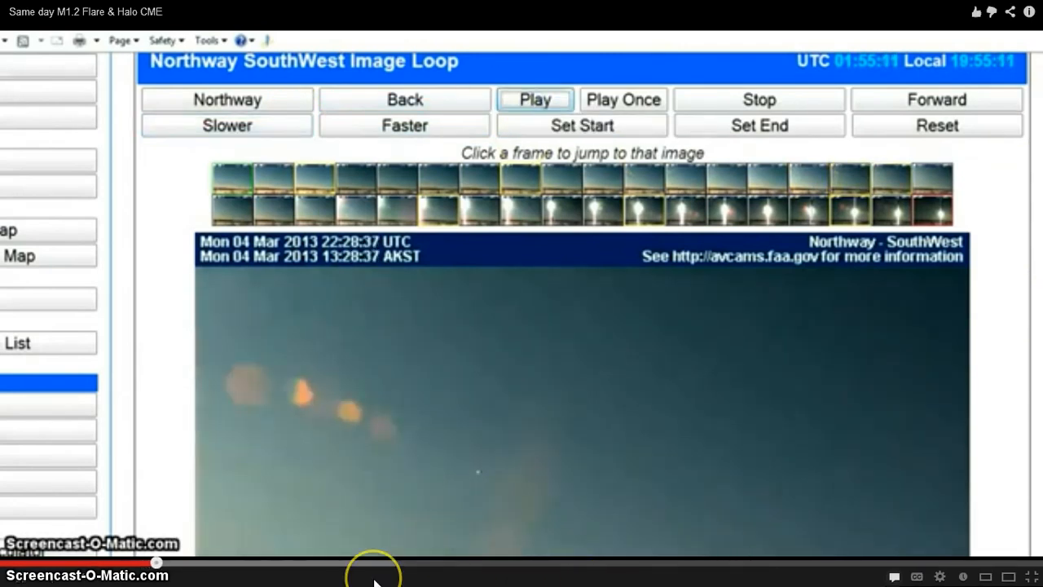
pyautogui.scroll(-3)
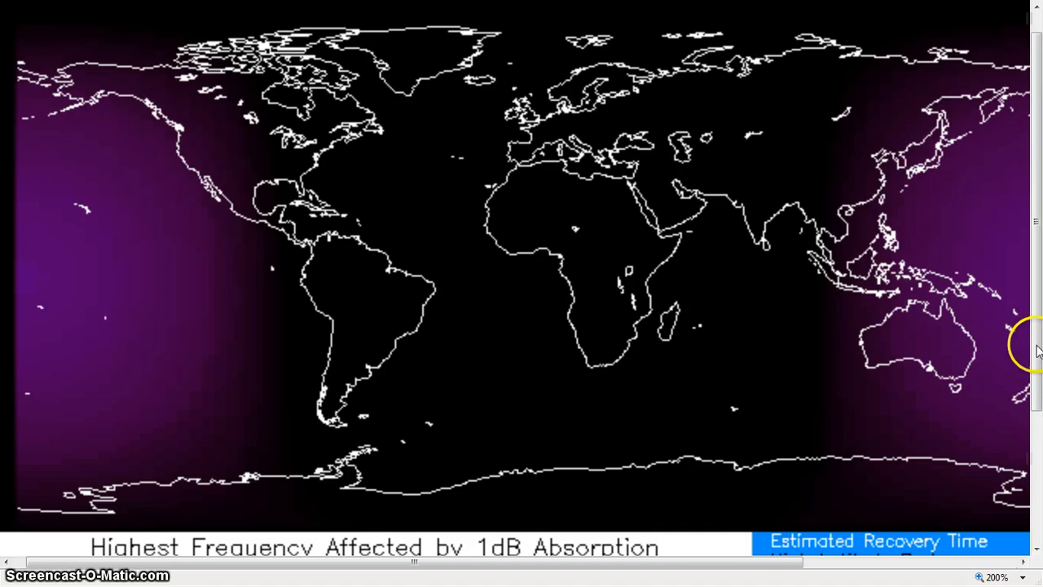
# Scroll the absorption map page down and right to show the colour legend, recovery-time box and dB chart.
pyautogui.scroll(-3)
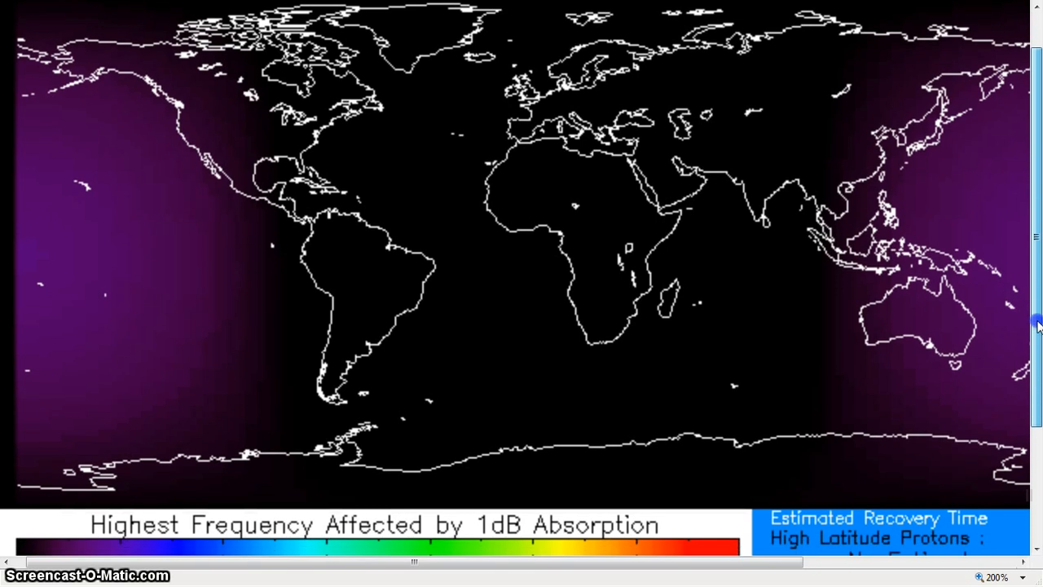
pyautogui.scroll(-3)
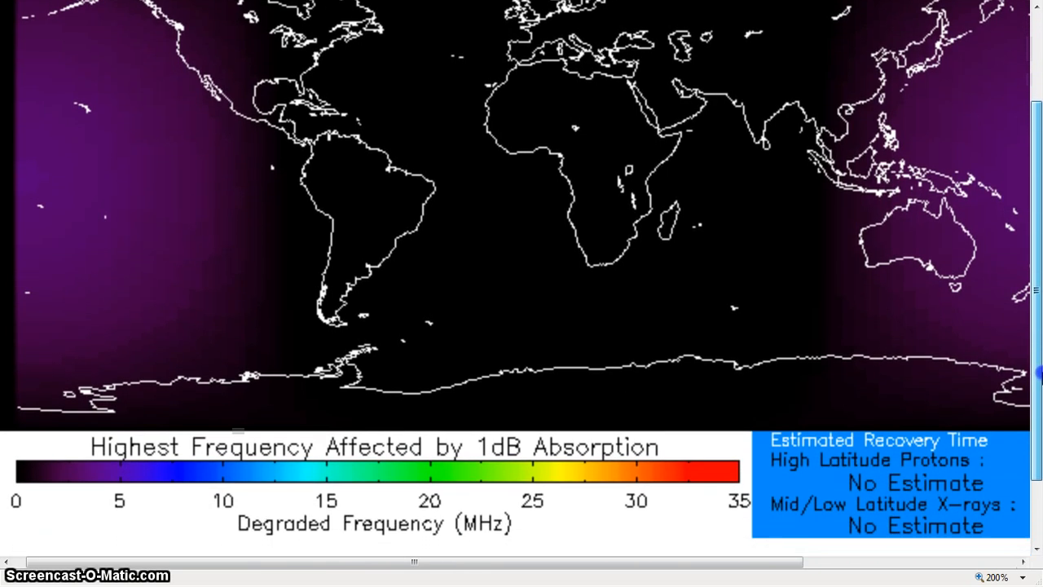
pyautogui.scroll(-3)
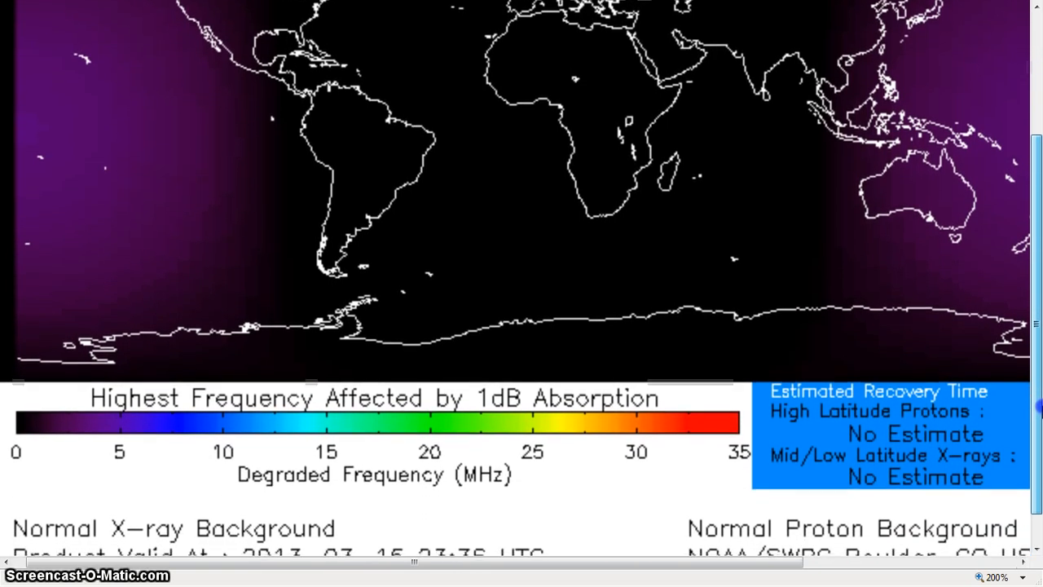
pyautogui.scroll(-3)
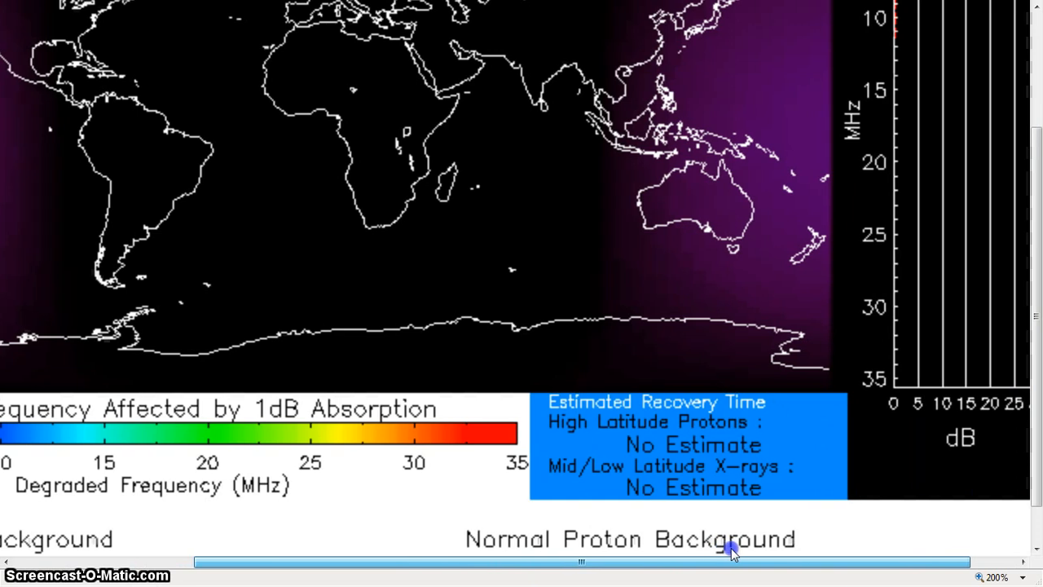
pyautogui.moveTo(734, 561); pyautogui.dragTo(567, 558)
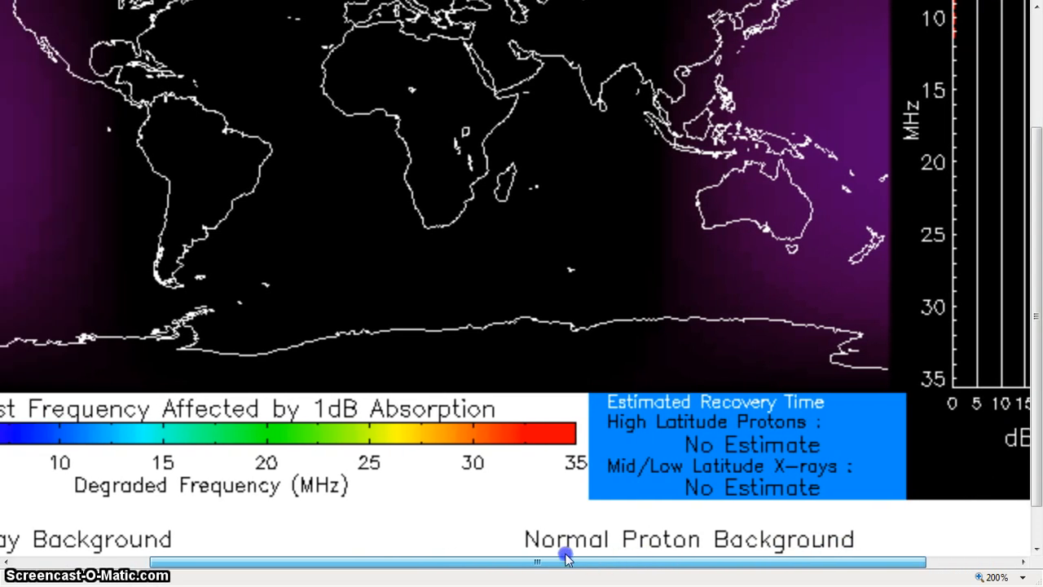
pyautogui.moveTo(567, 561); pyautogui.dragTo(506, 565)
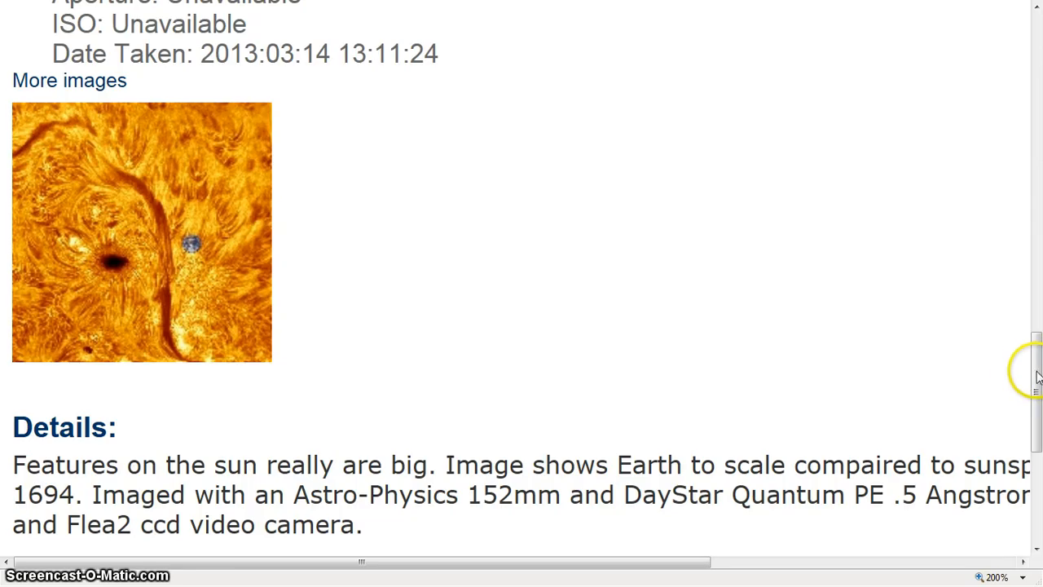
pyautogui.moveTo(644, 265)
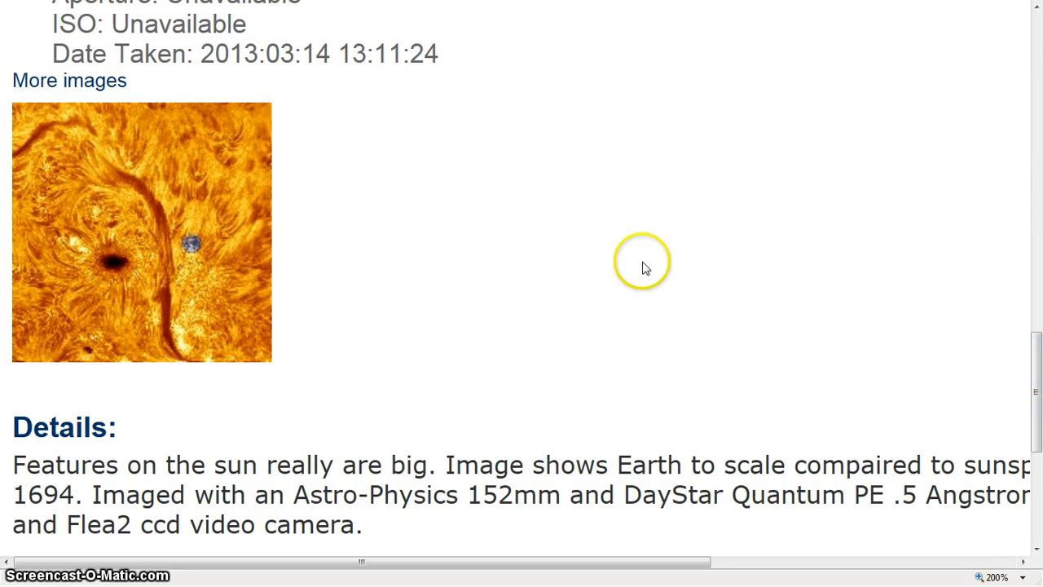
pyautogui.moveTo(901, 438)
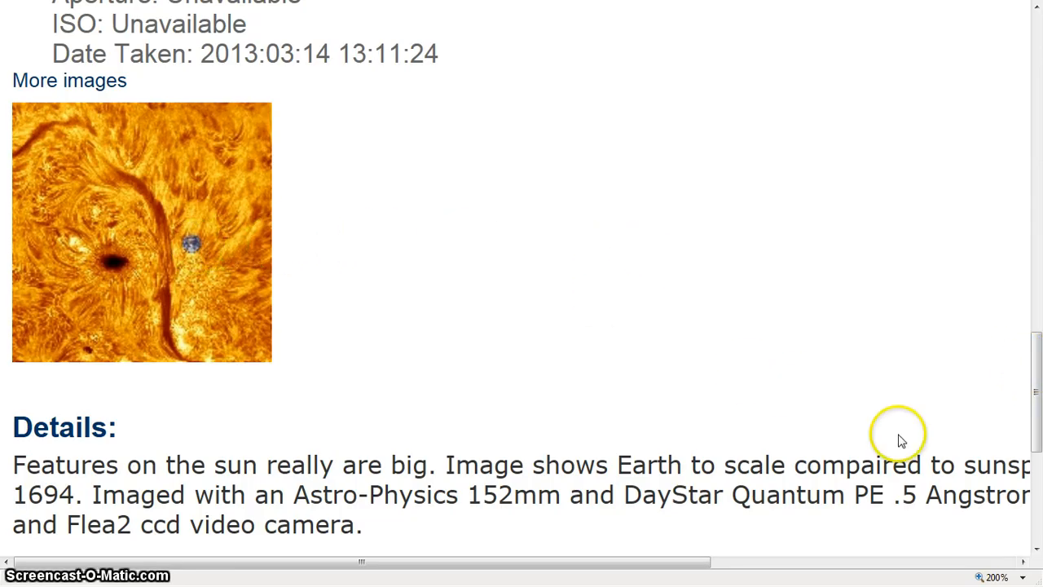
# Read the sunspot photo's Details text, then view the full-size image with Earth to scale.
pyautogui.moveTo(363, 562); pyautogui.dragTo(744, 561)
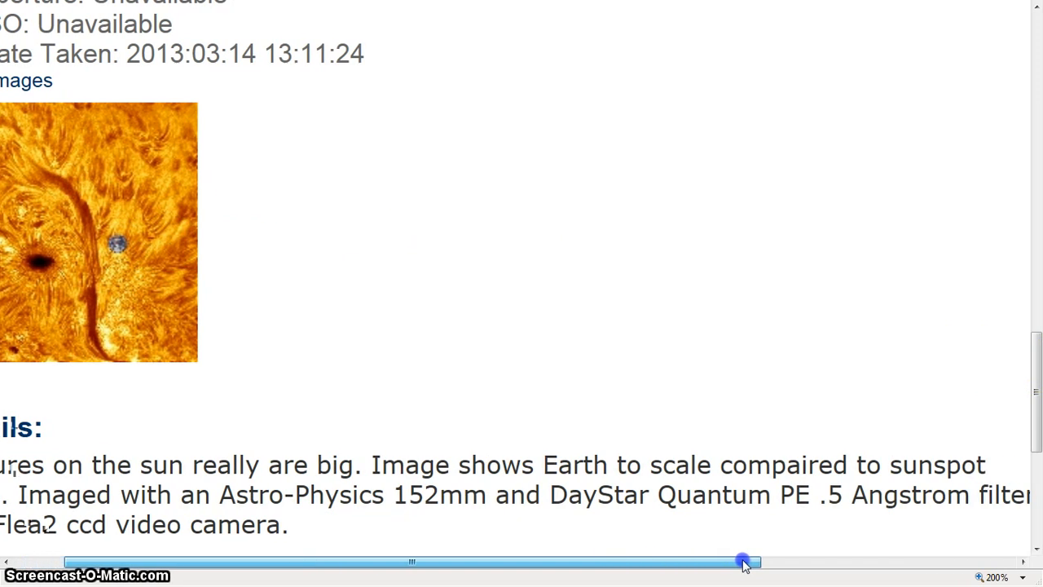
pyautogui.moveTo(742, 561); pyautogui.dragTo(681, 561)
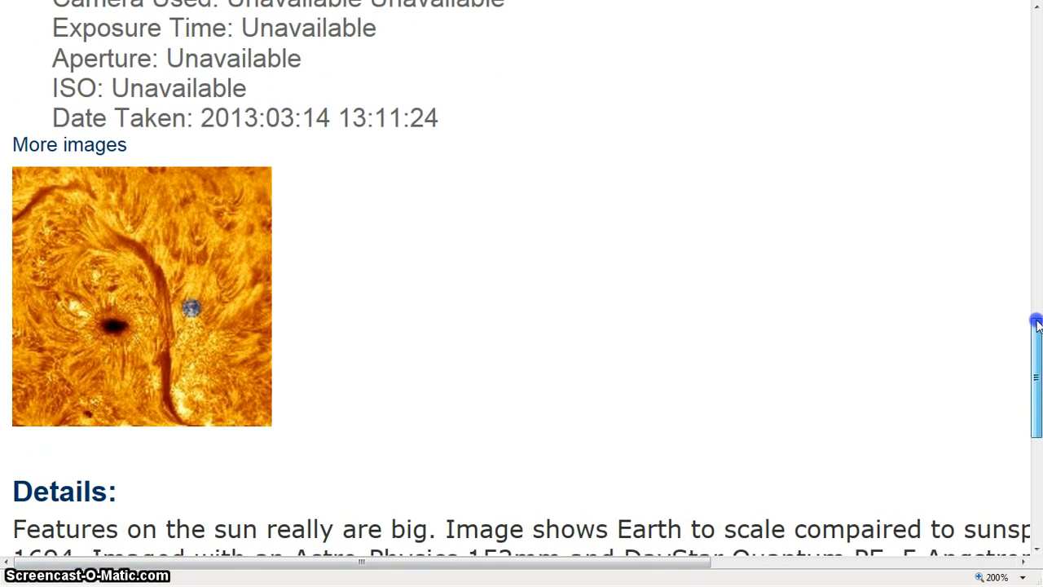
pyautogui.scroll(3)
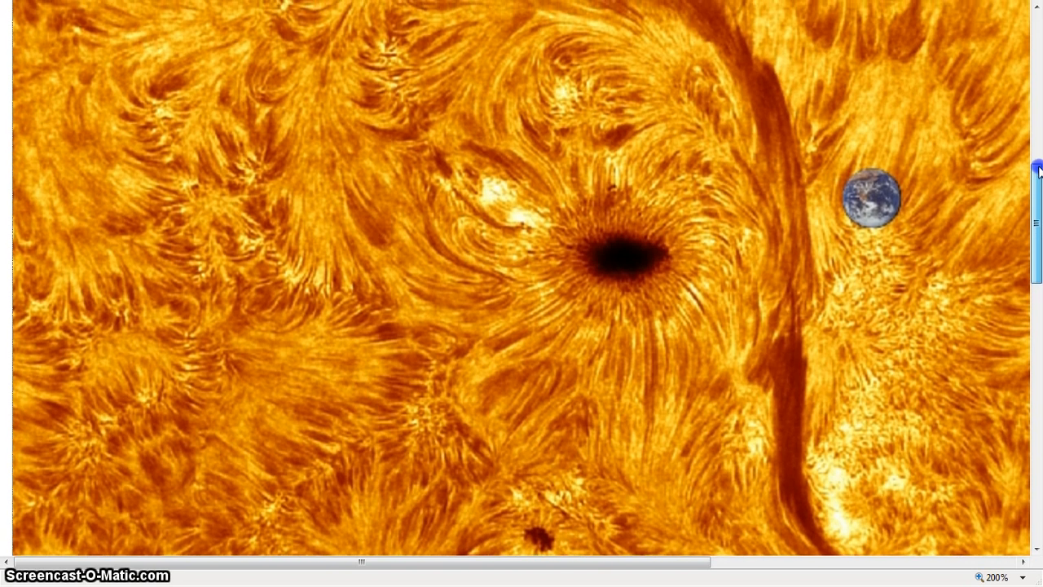
pyautogui.scroll(-3)
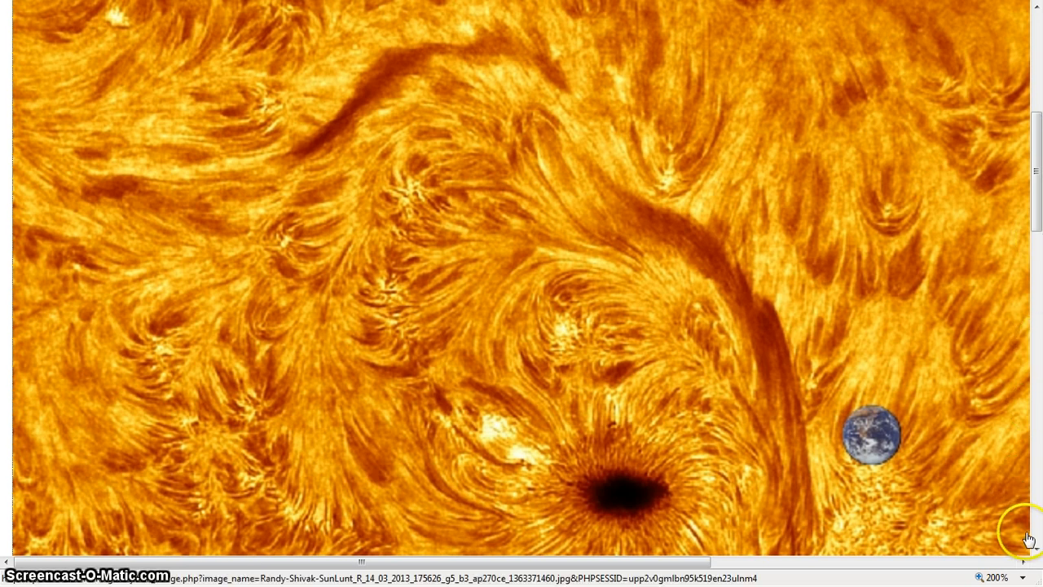
pyautogui.click(1024, 577)
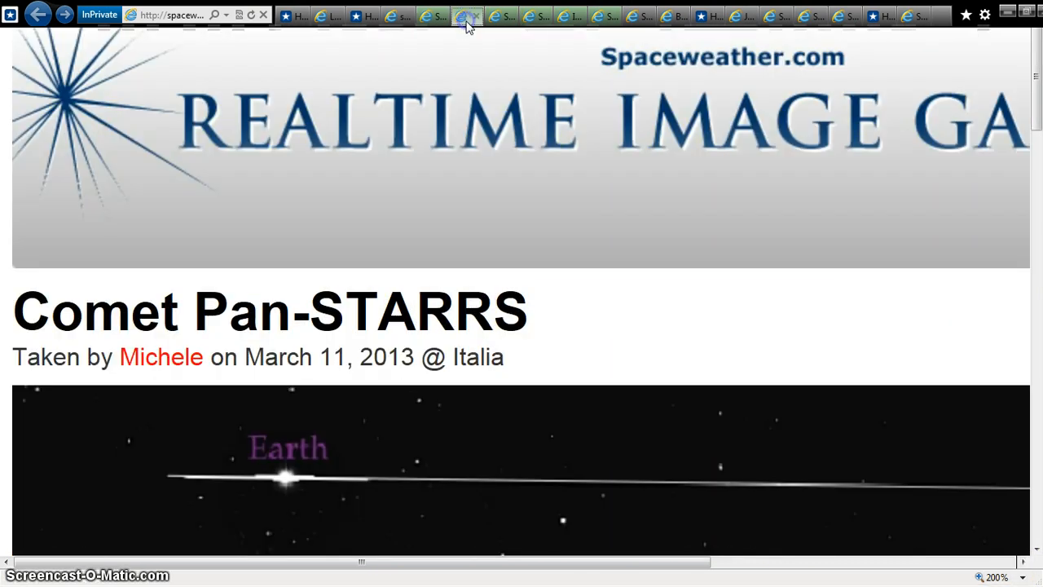
pyautogui.moveTo(640, 70)
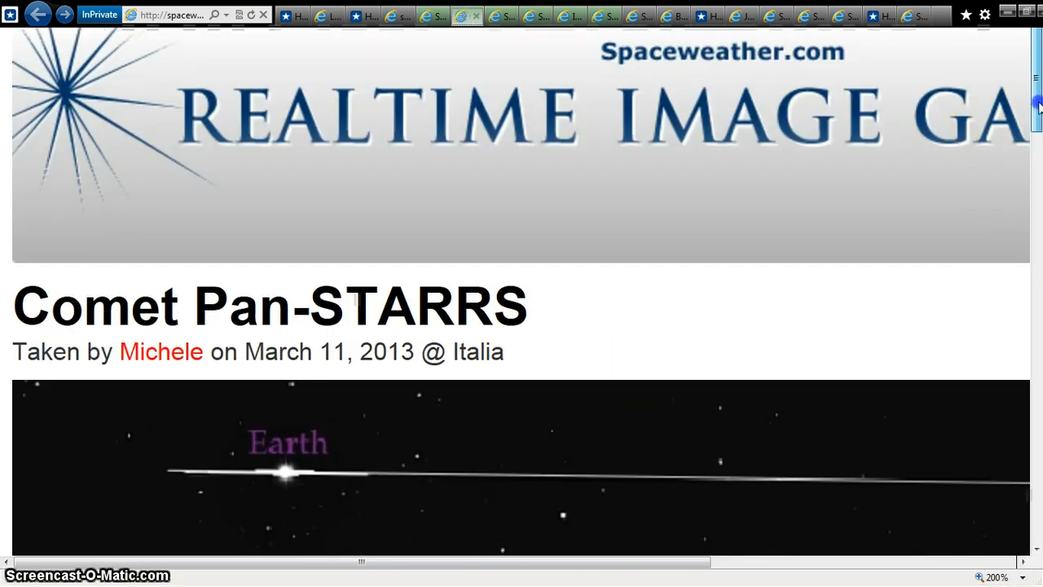
# Scroll down the Comet Pan-STARRS photo from the Earth label toward the comet's colourful tail.
pyautogui.scroll(-3)
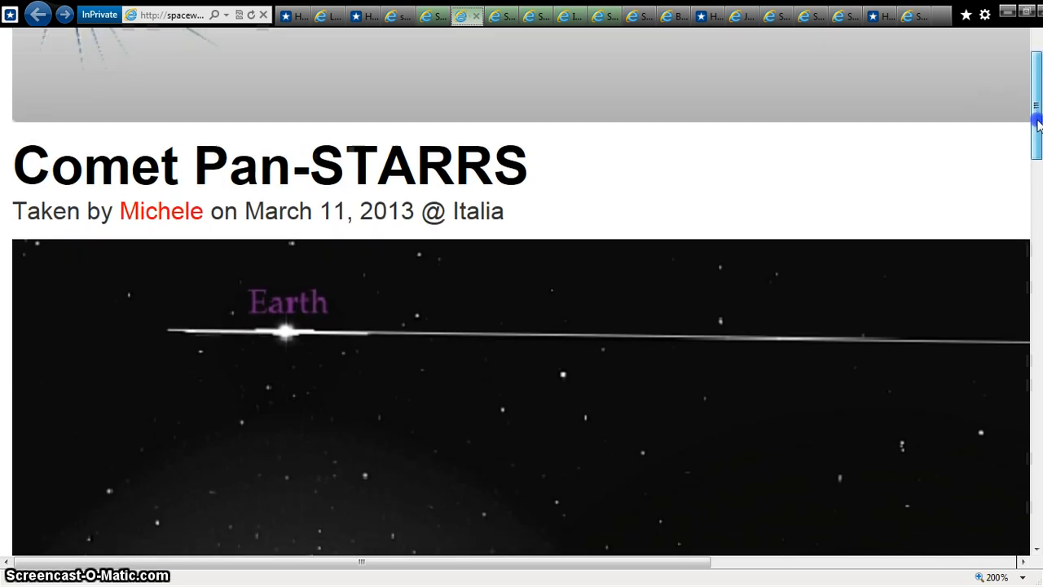
pyautogui.scroll(-3)
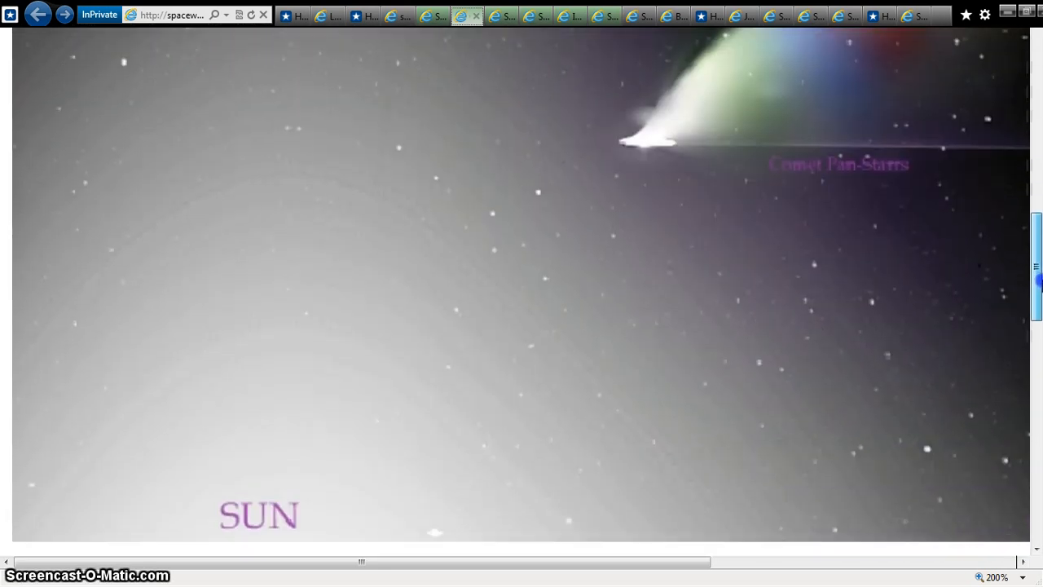
pyautogui.scroll(-3)
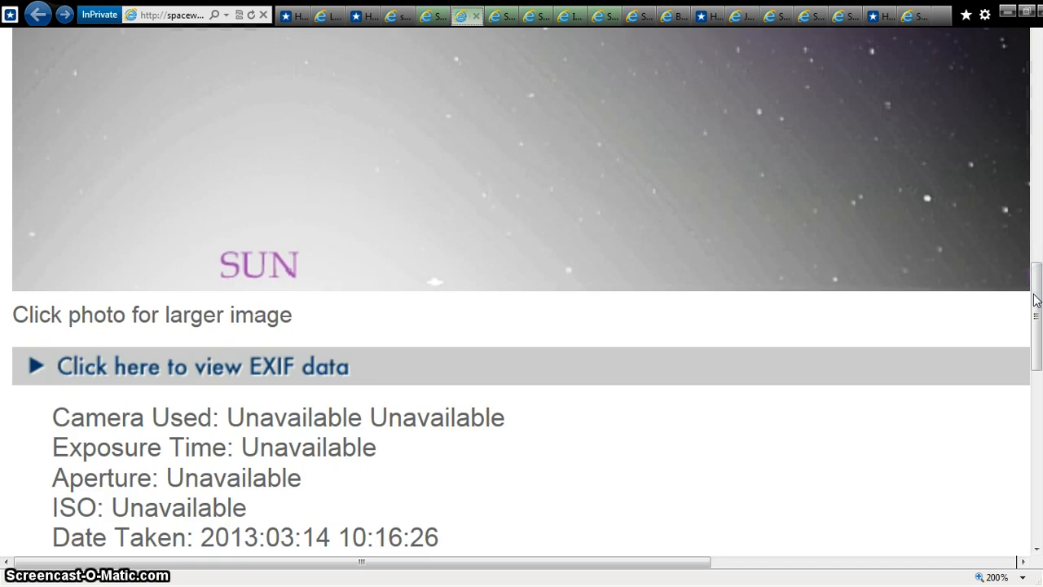
pyautogui.scroll(-3)
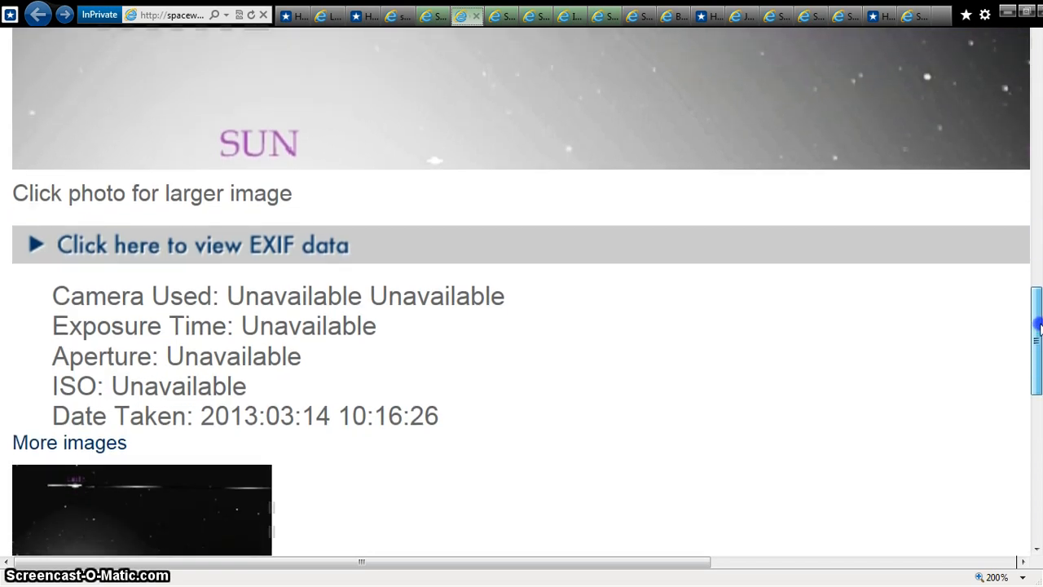
pyautogui.scroll(-3)
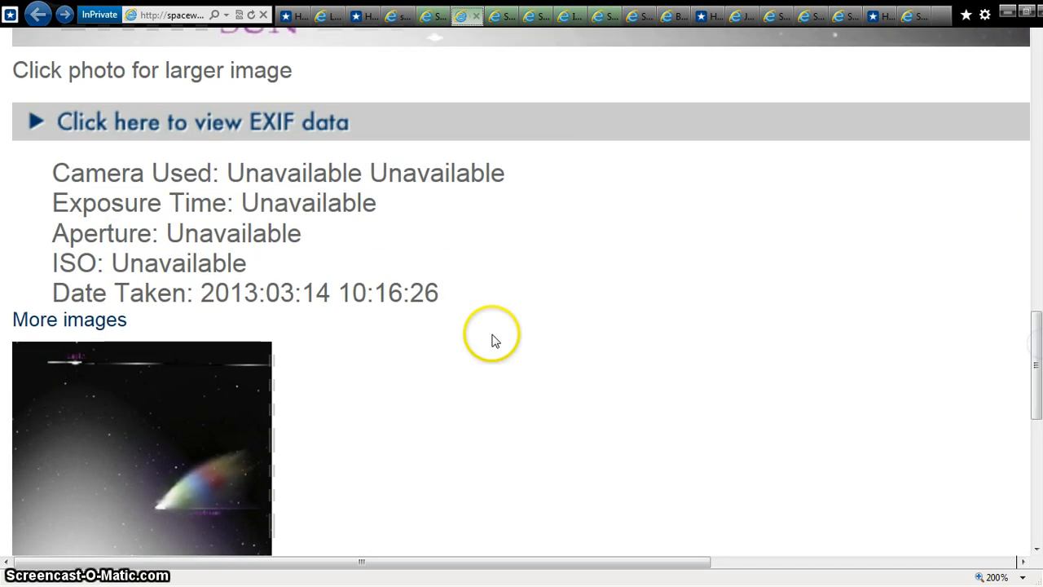
pyautogui.moveTo(1035, 346)
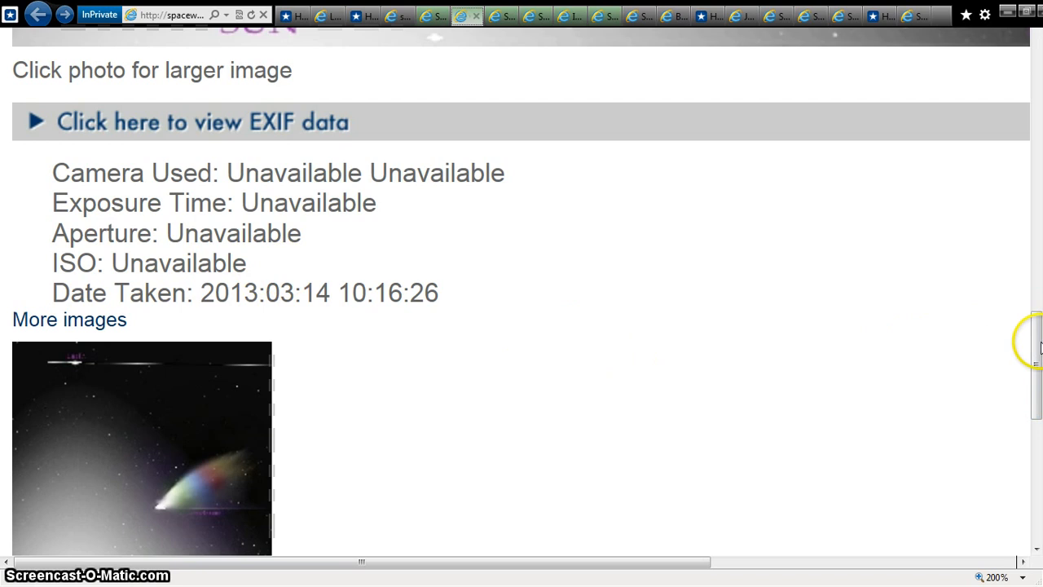
pyautogui.scroll(-3)
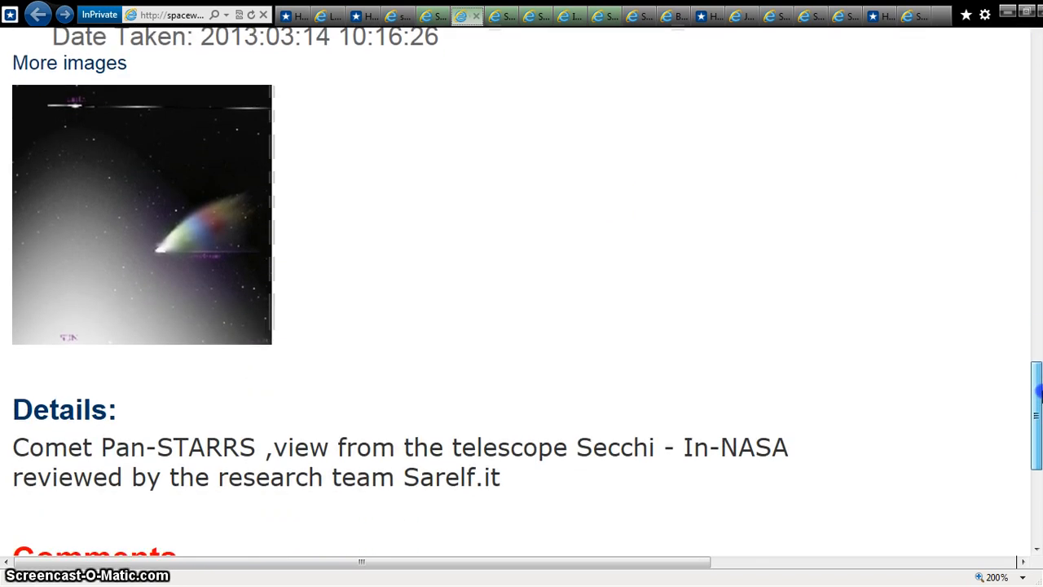
pyautogui.scroll(3)
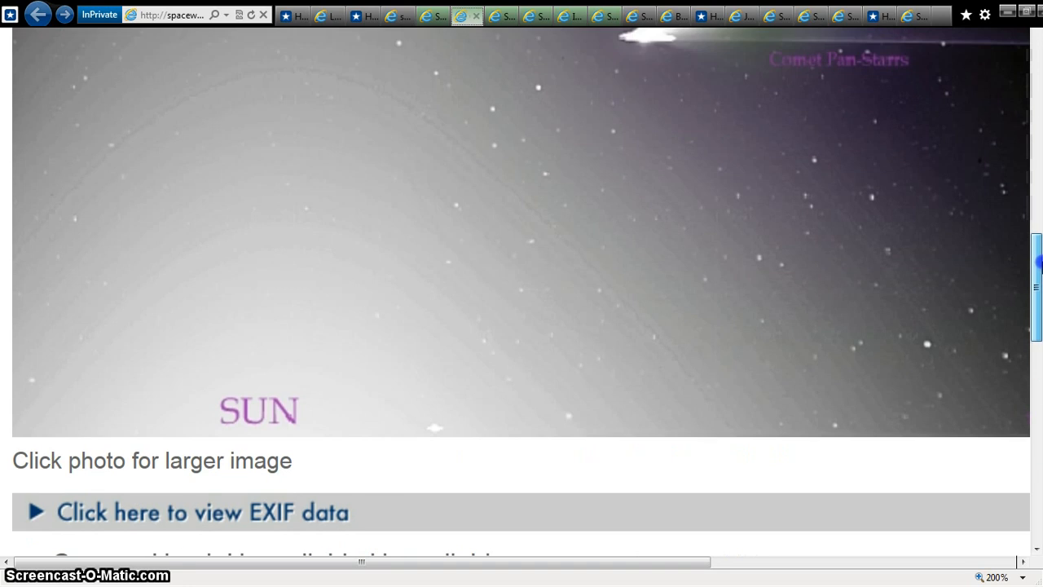
pyautogui.scroll(3)
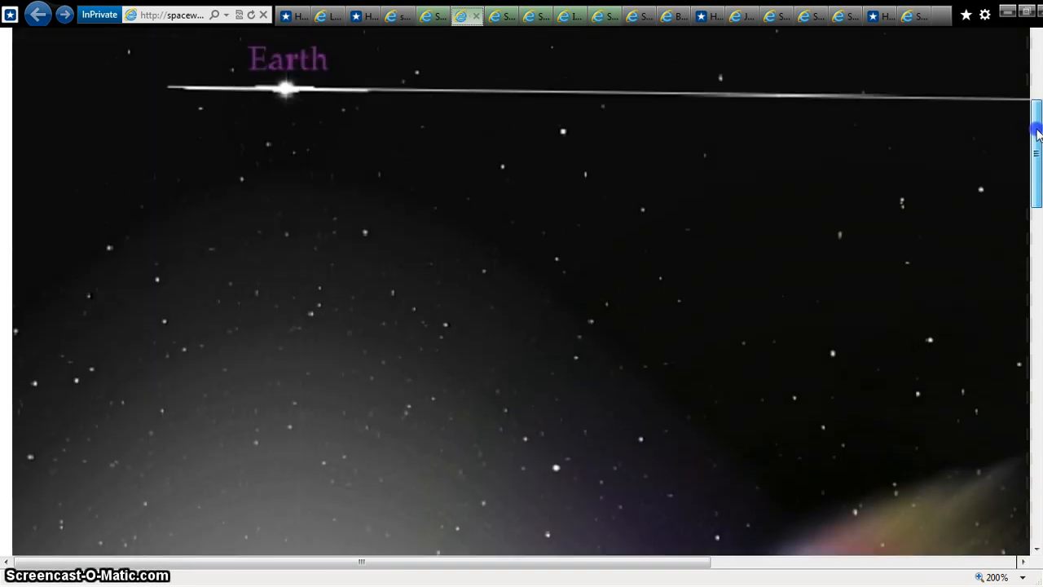
pyautogui.scroll(3)
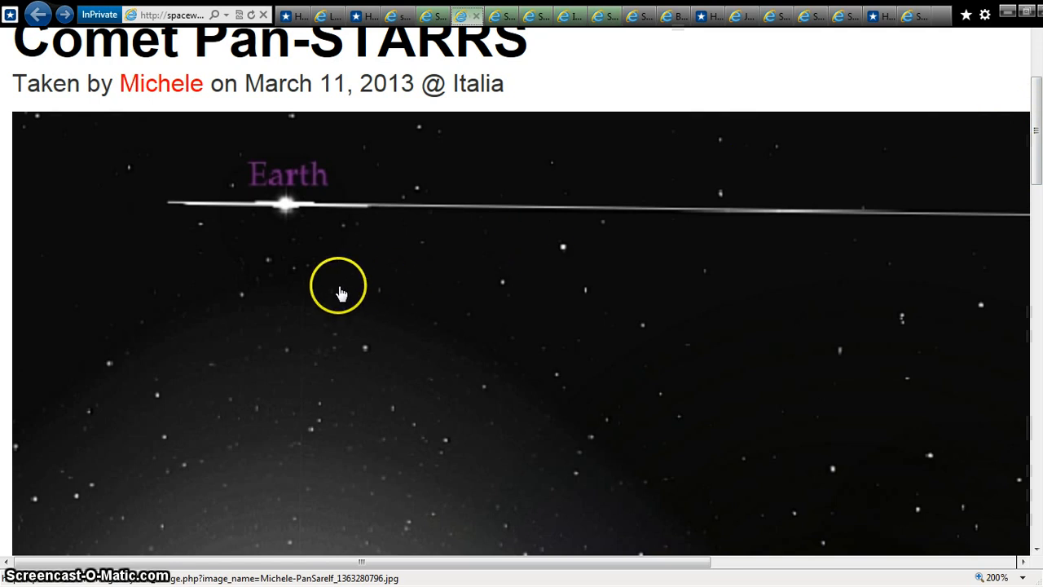
pyautogui.moveTo(324, 146)
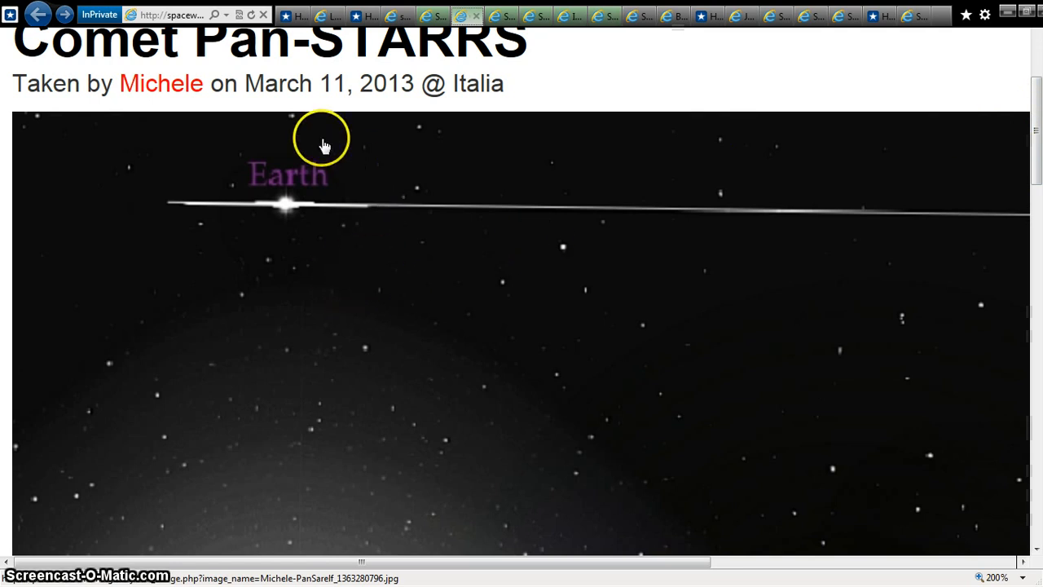
pyautogui.moveTo(210, 259)
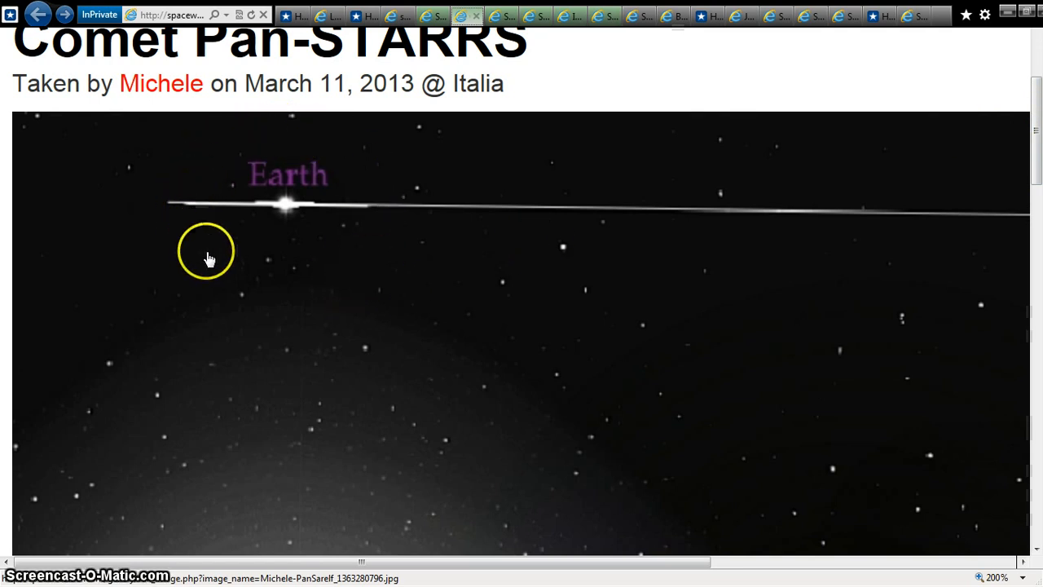
pyautogui.moveTo(249, 308)
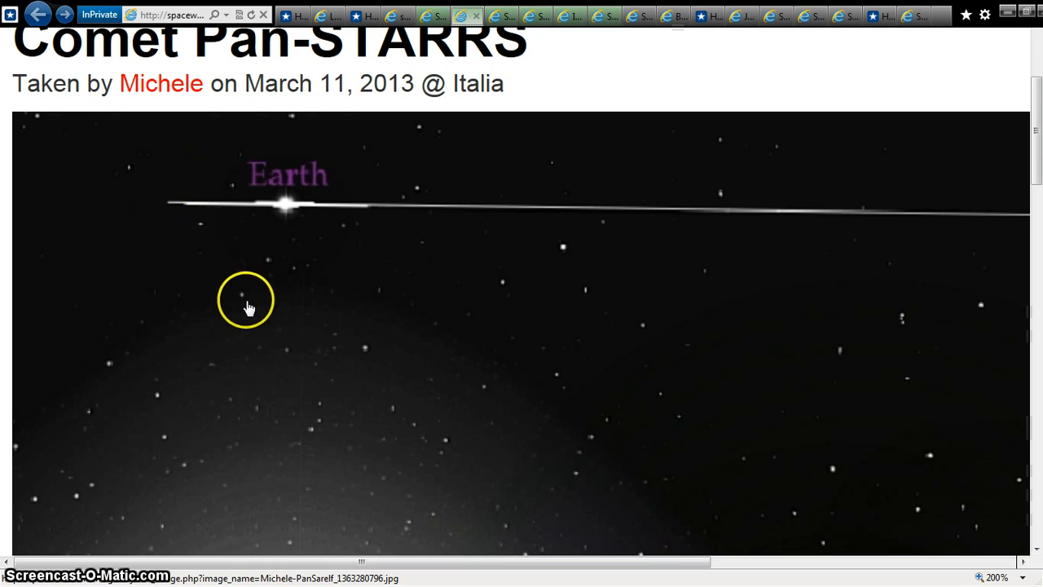
pyautogui.moveTo(314, 281)
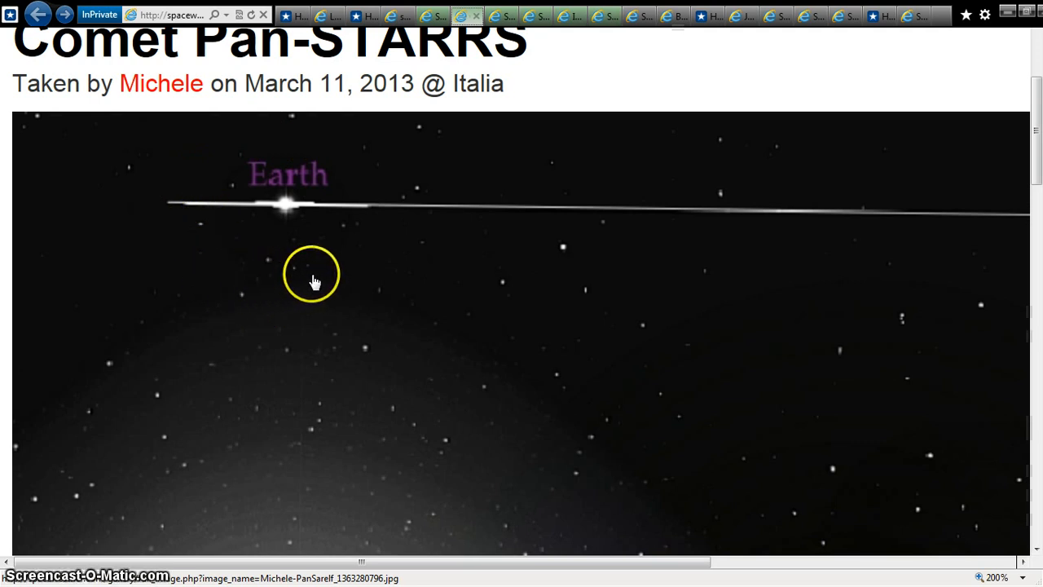
pyautogui.moveTo(316, 155)
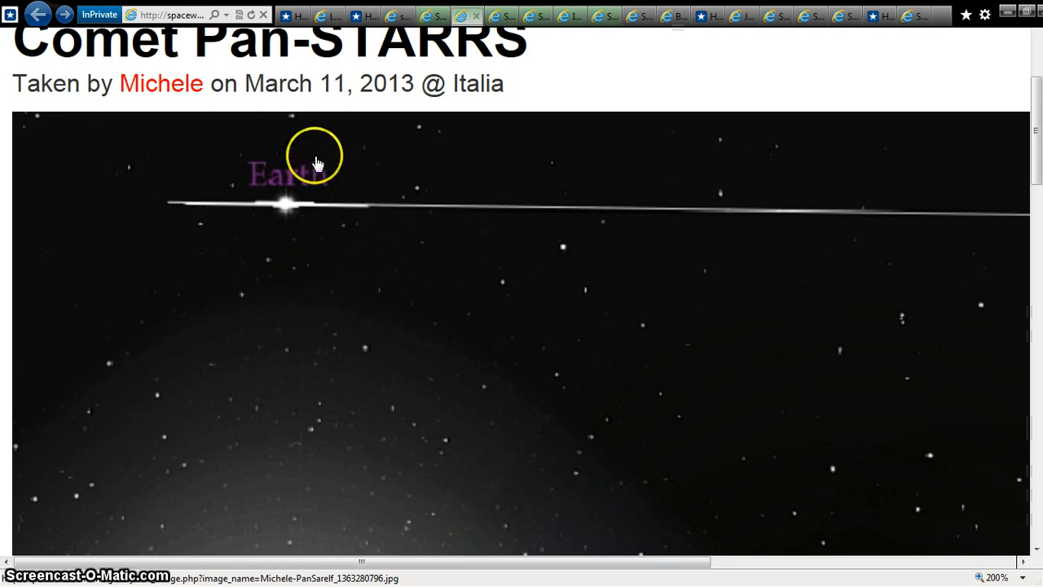
pyautogui.moveTo(574, 390)
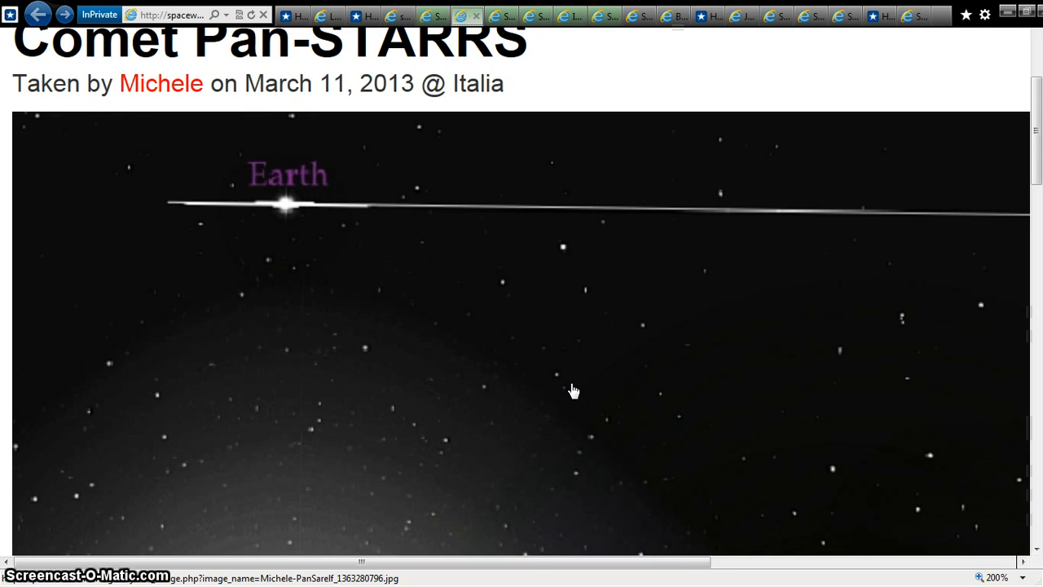
pyautogui.moveTo(917, 283)
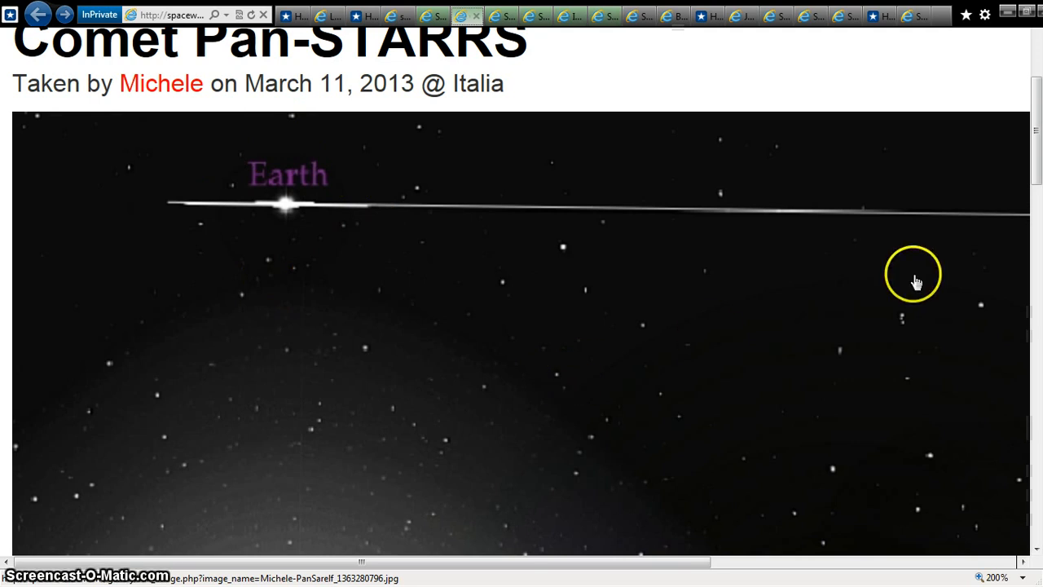
pyautogui.scroll(-3)
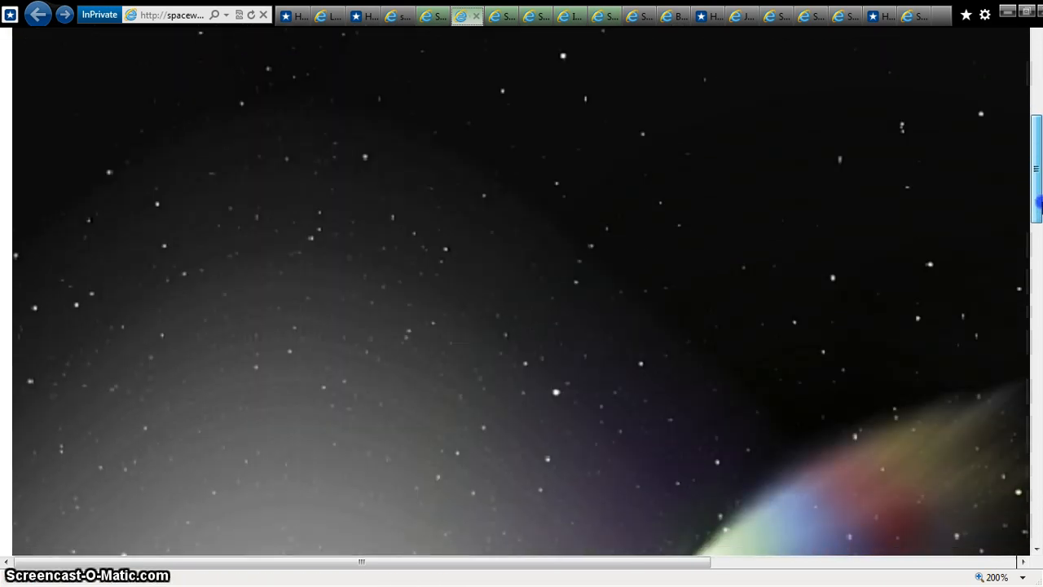
# Scroll down and right to reveal the 'Comet Pan-Starrs' label, the Sun and the 11/03/2013 date.
pyautogui.scroll(-3)
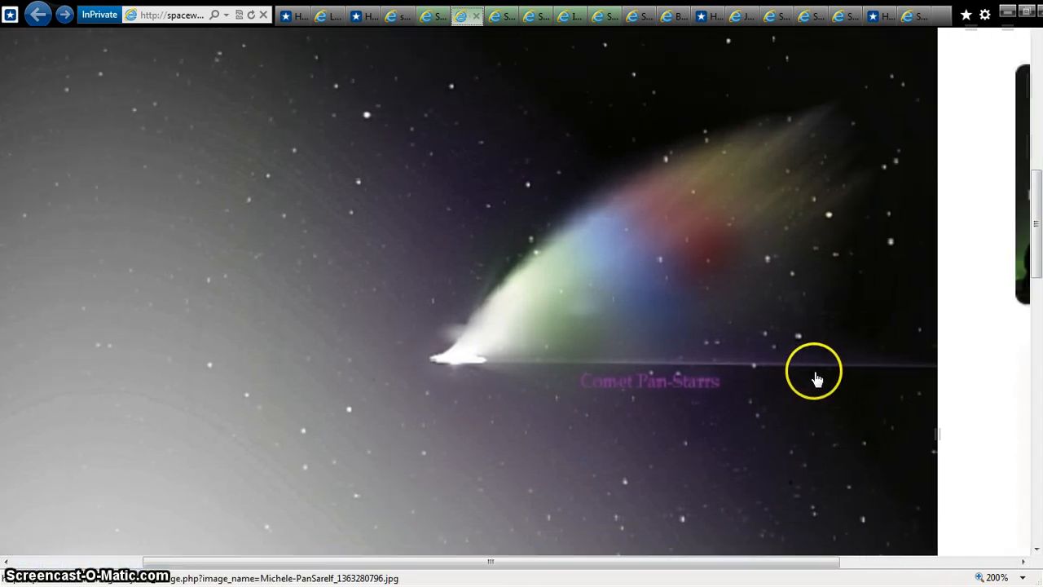
pyautogui.moveTo(565, 375)
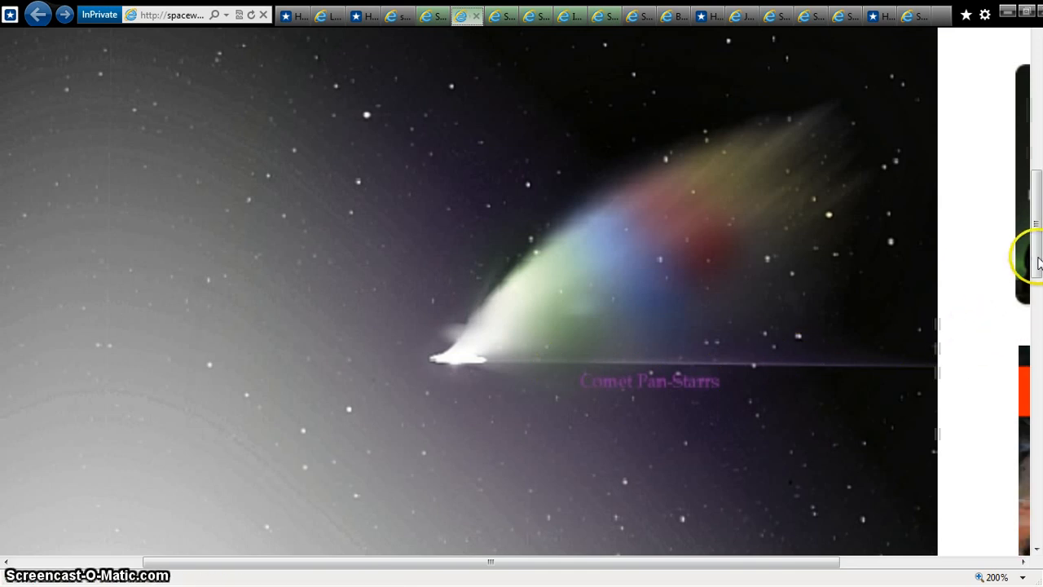
pyautogui.scroll(3)
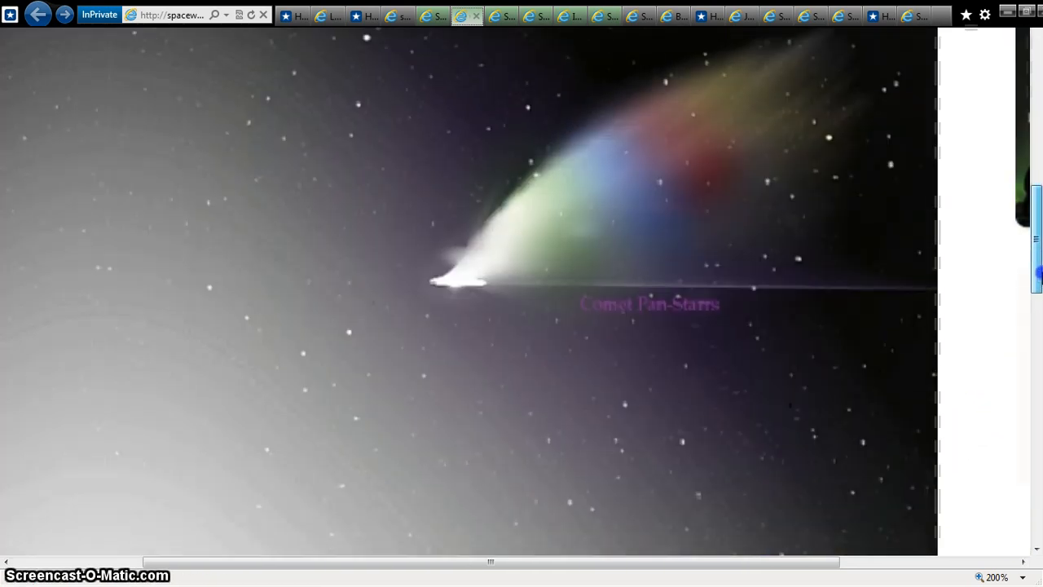
pyautogui.scroll(-3)
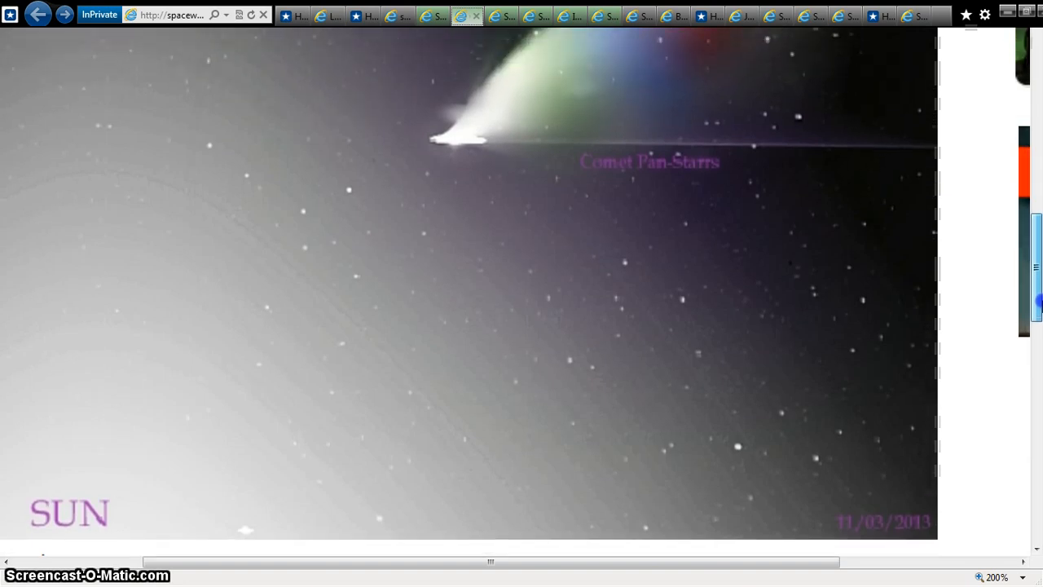
pyautogui.moveTo(489, 562); pyautogui.dragTo(644, 562)
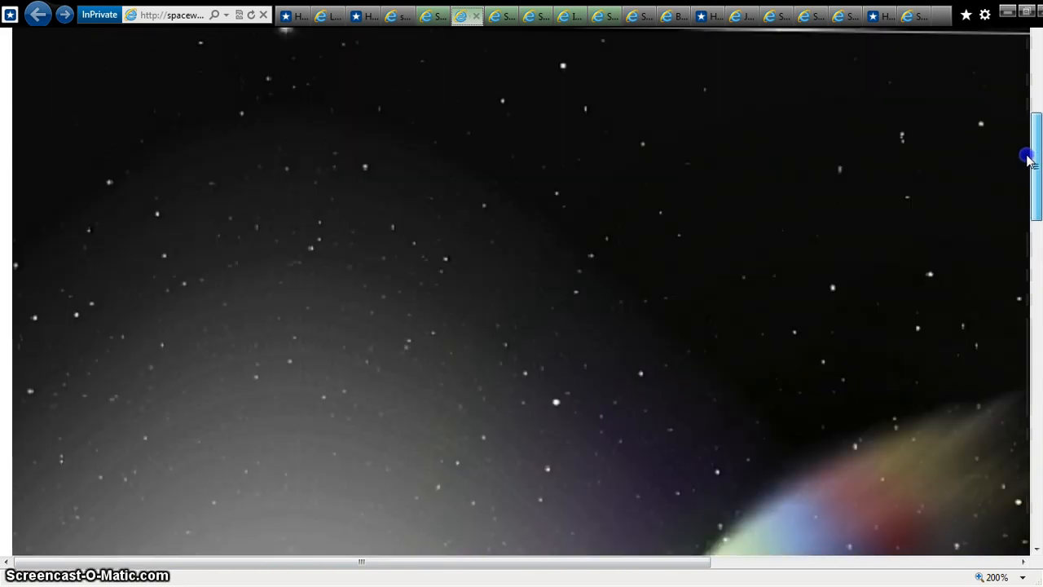
# Scroll back up the photo to the Comet Pan-STARRS title and Earth label.
pyautogui.scroll(3)
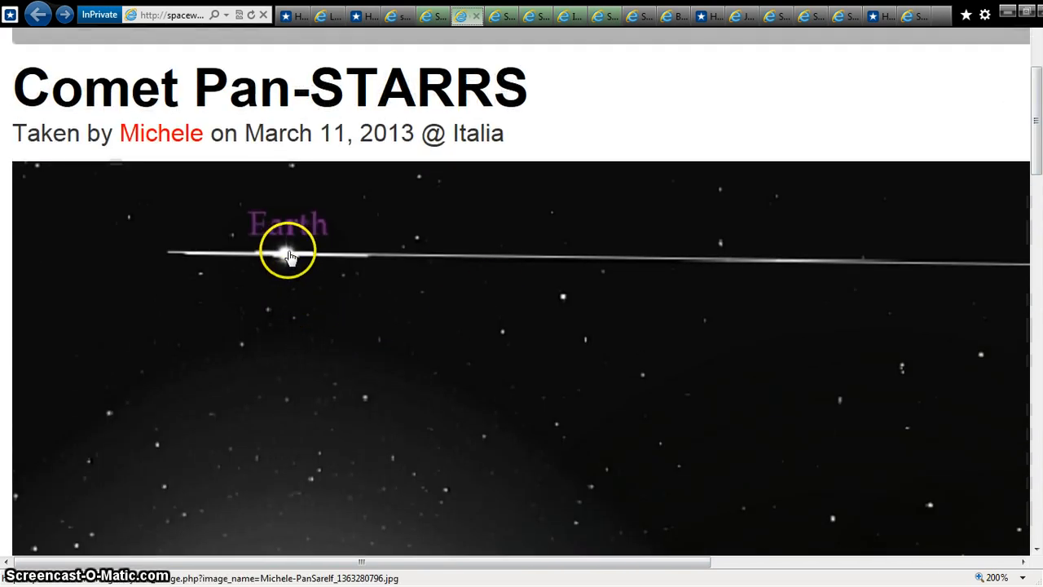
pyautogui.moveTo(291, 273)
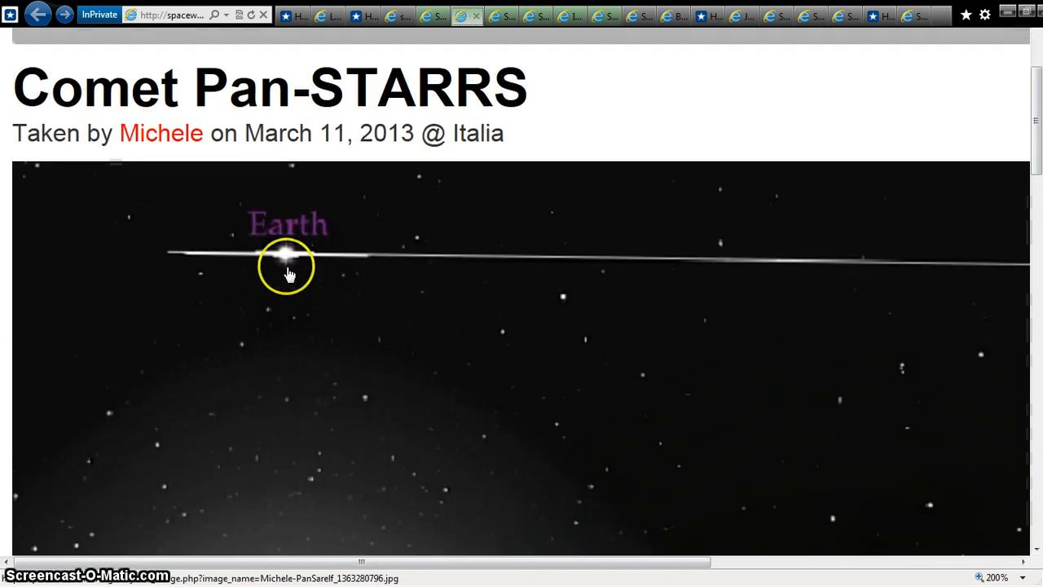
pyautogui.moveTo(269, 395)
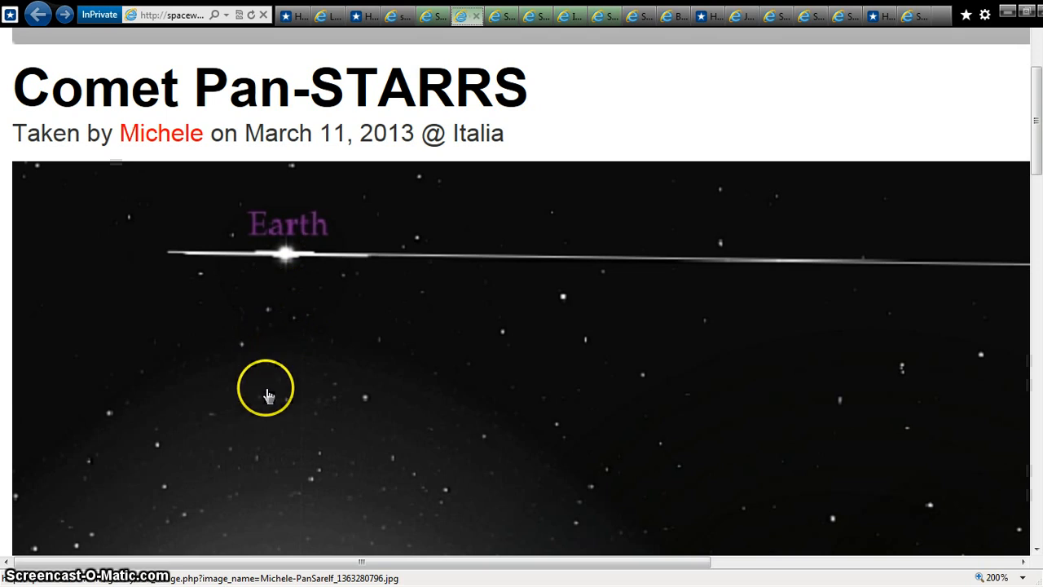
pyautogui.moveTo(319, 310)
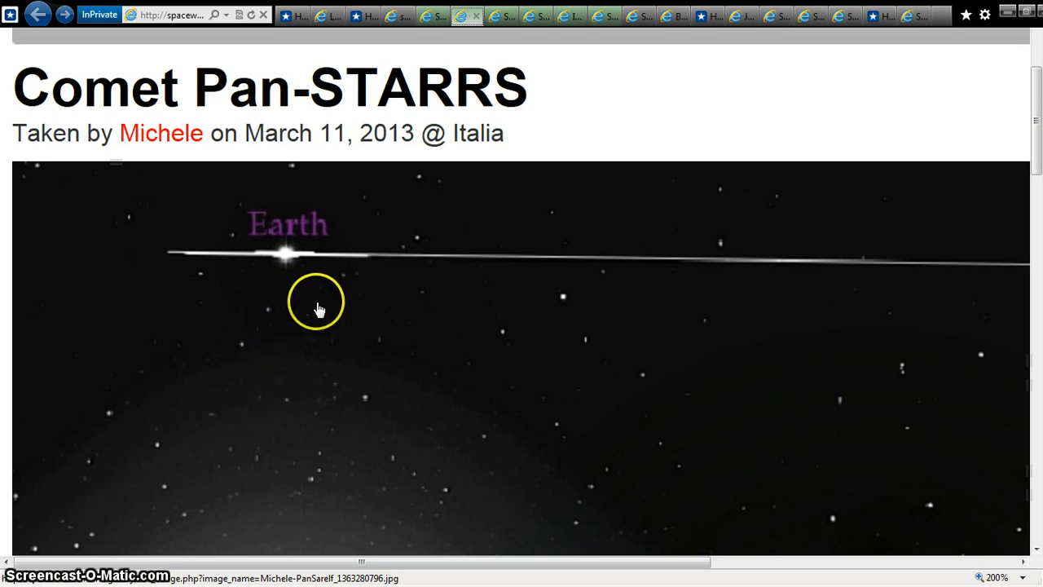
pyautogui.moveTo(202, 247)
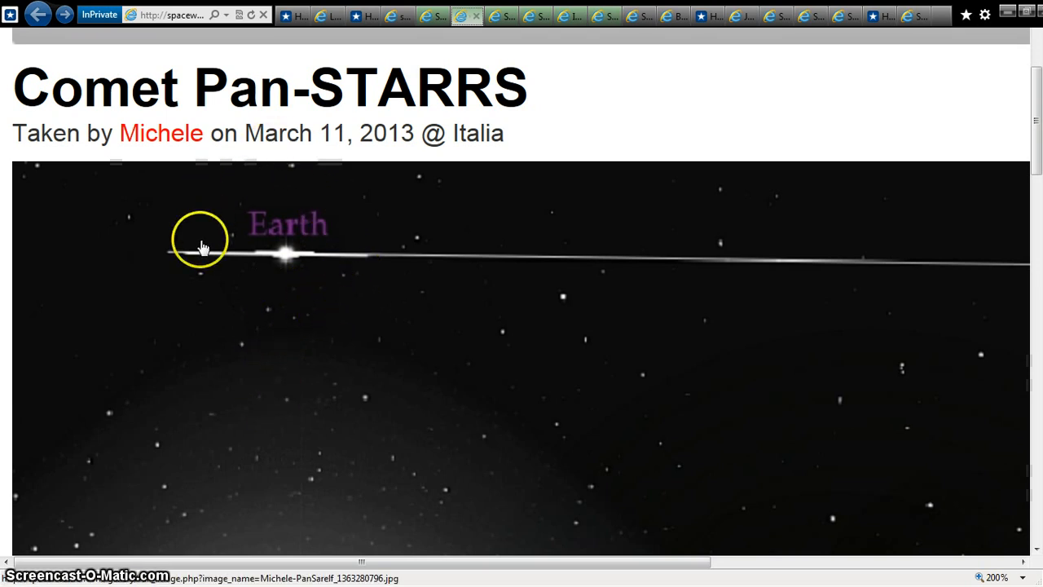
pyautogui.moveTo(333, 345)
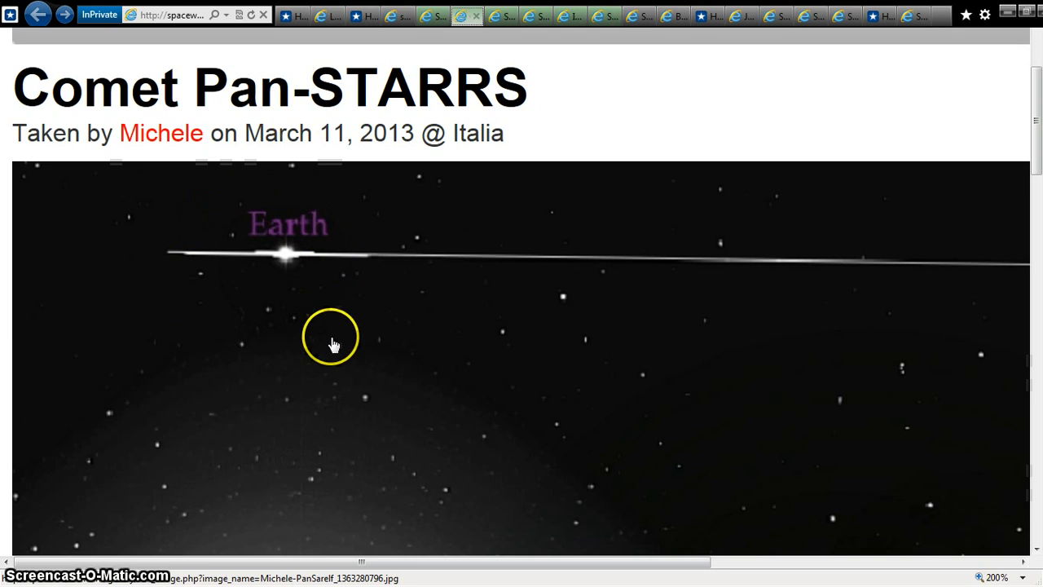
pyautogui.moveTo(262, 402)
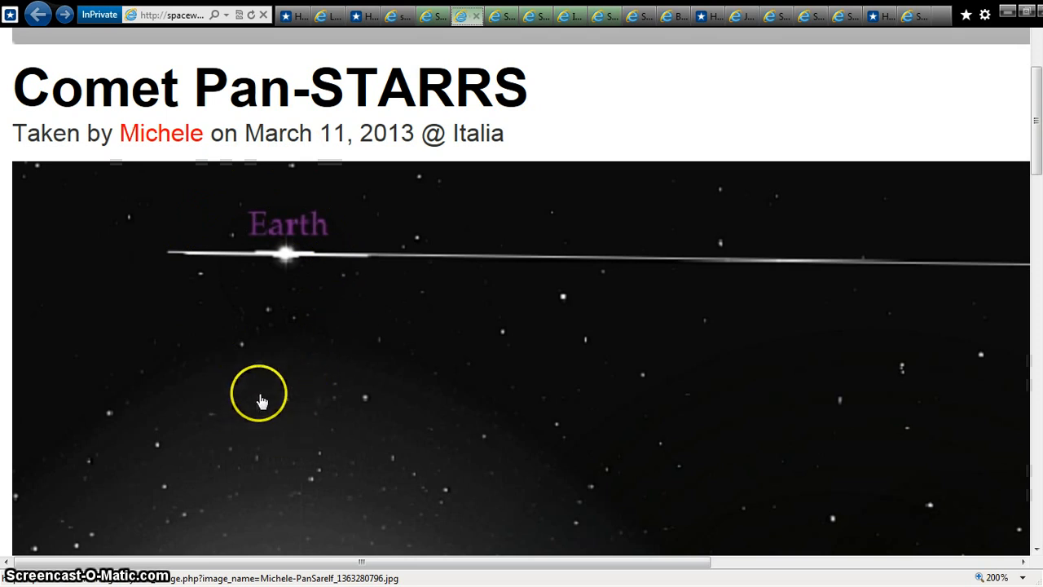
pyautogui.moveTo(187, 304)
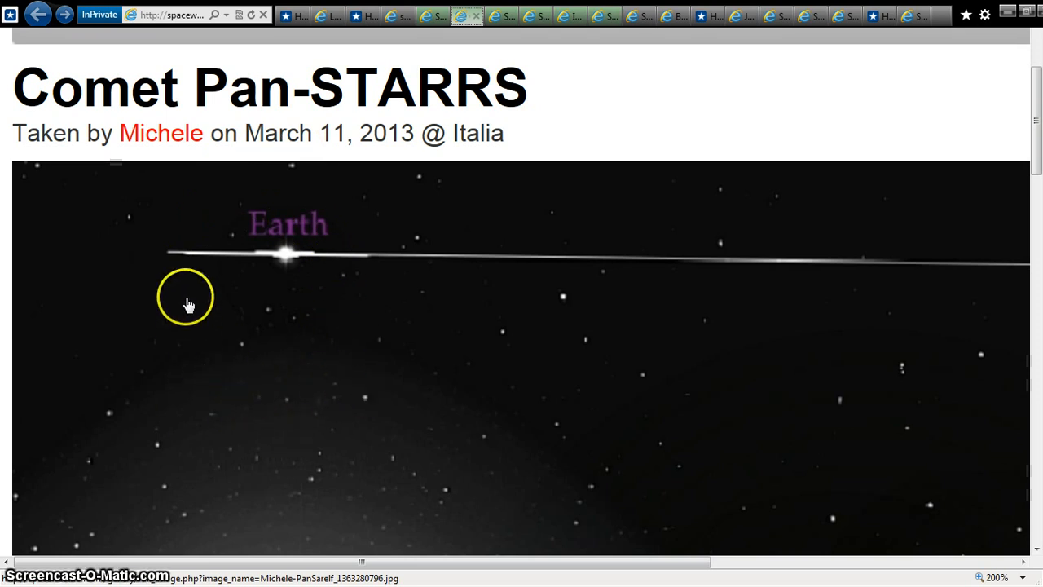
pyautogui.moveTo(150, 261)
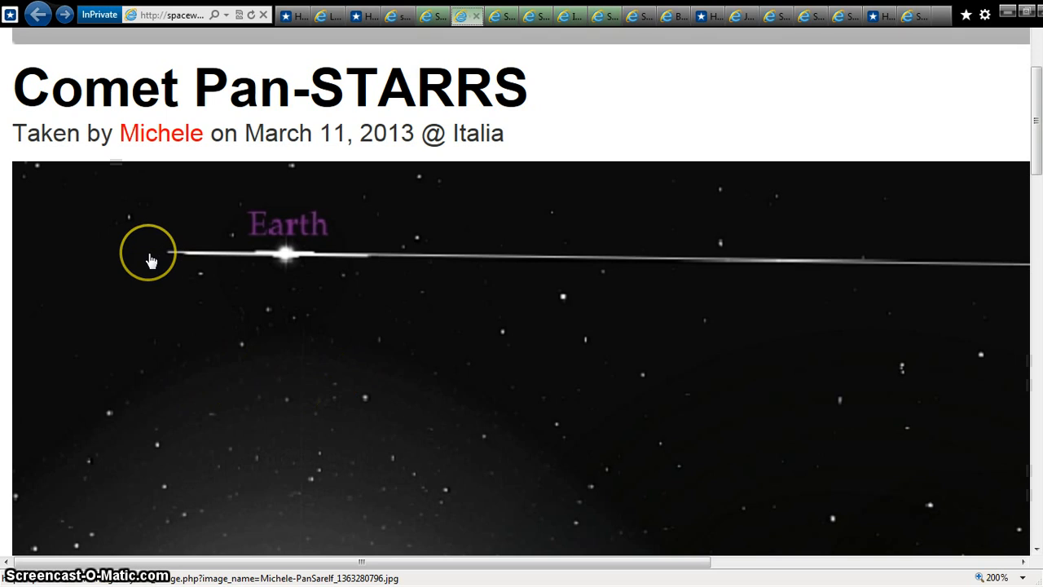
pyautogui.moveTo(184, 267)
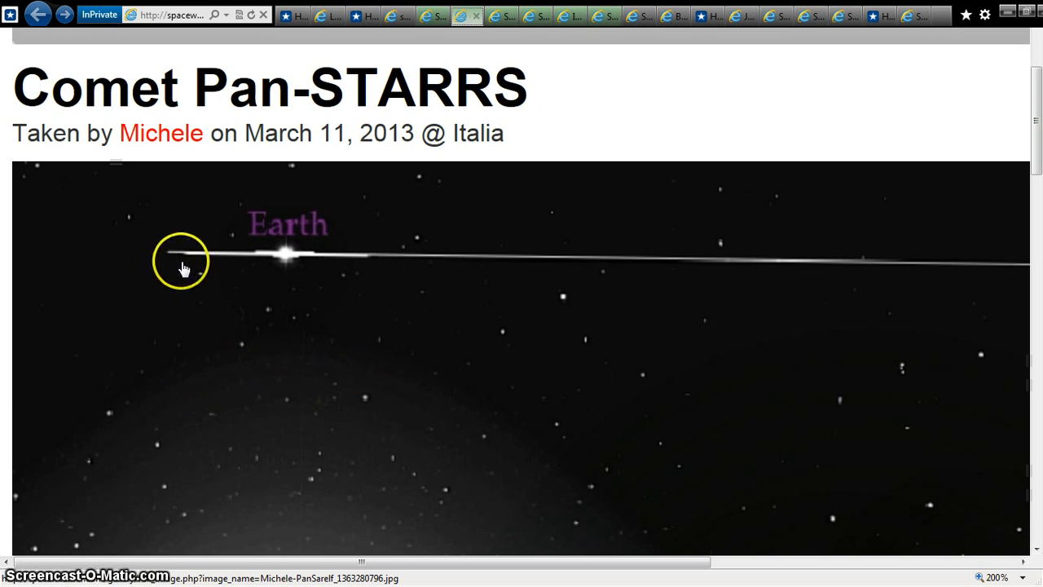
pyautogui.moveTo(228, 263)
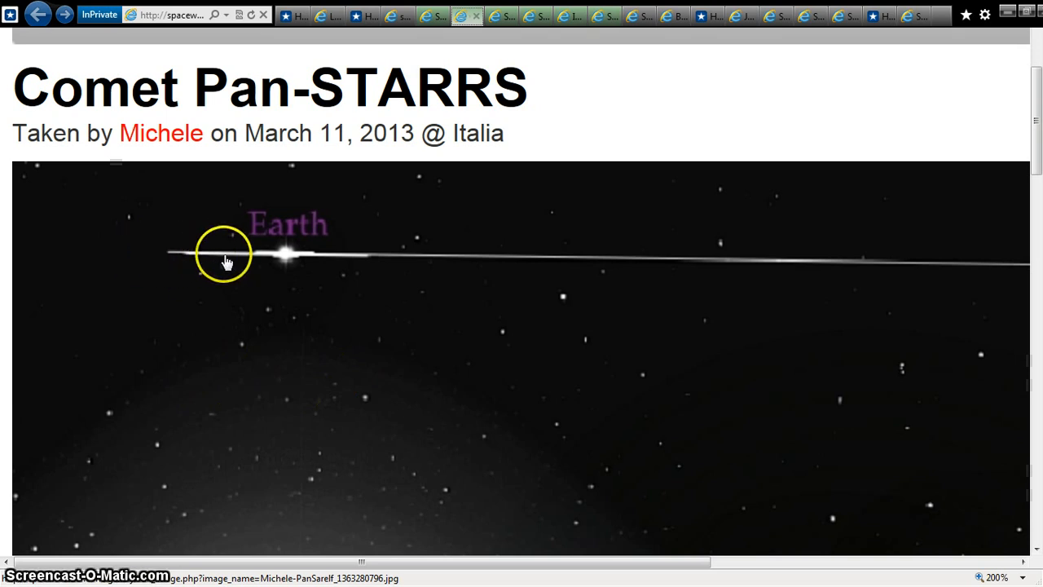
pyautogui.moveTo(860, 318)
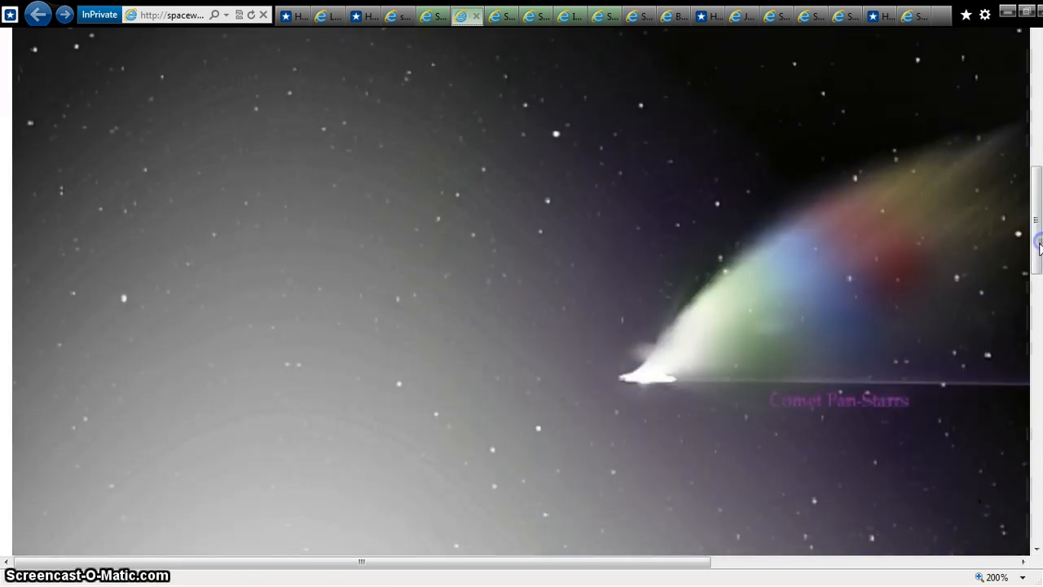
pyautogui.moveTo(738, 373)
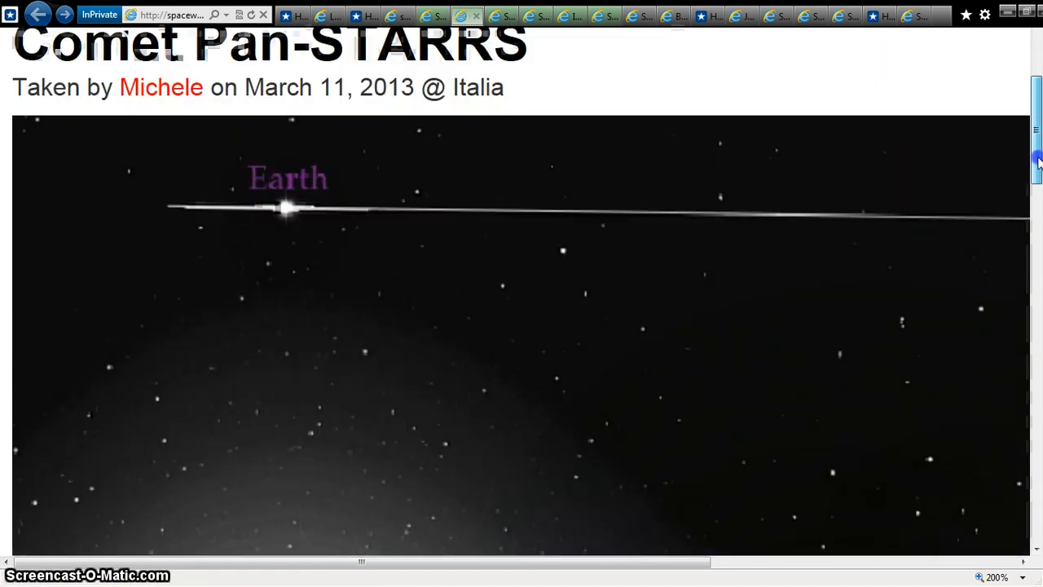
pyautogui.moveTo(746, 15)
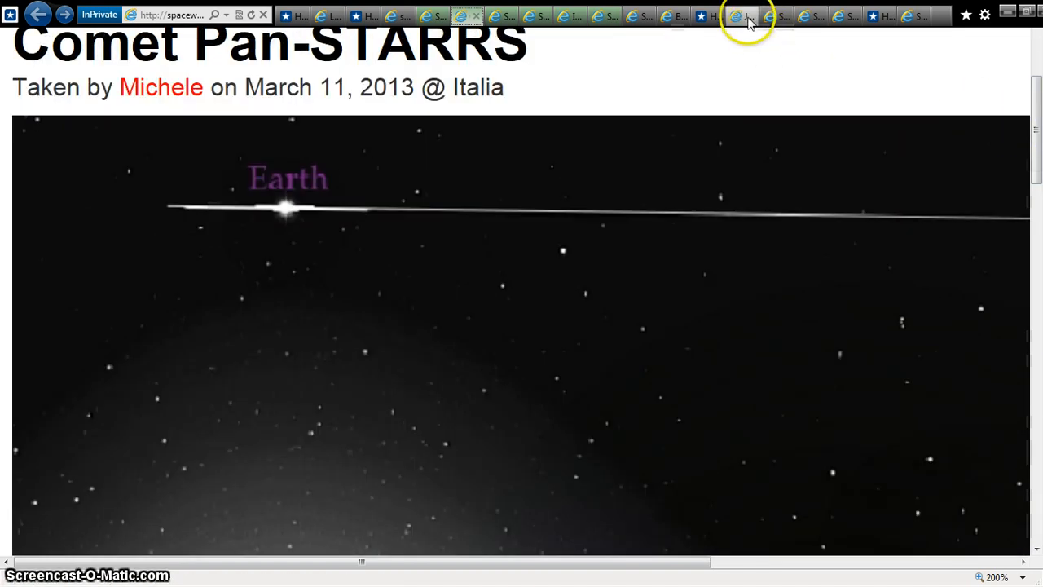
# Switch to the C/2011 L4 (PANSTARRS) orbit diagram and pull the zoom far out to show its long path.
pyautogui.click(740, 15)
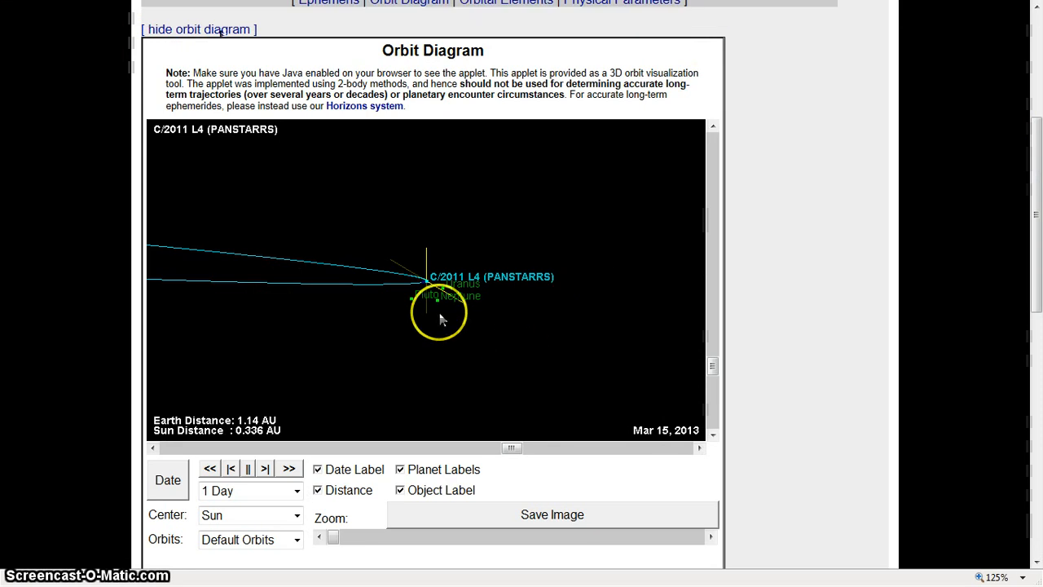
pyautogui.moveTo(703, 367)
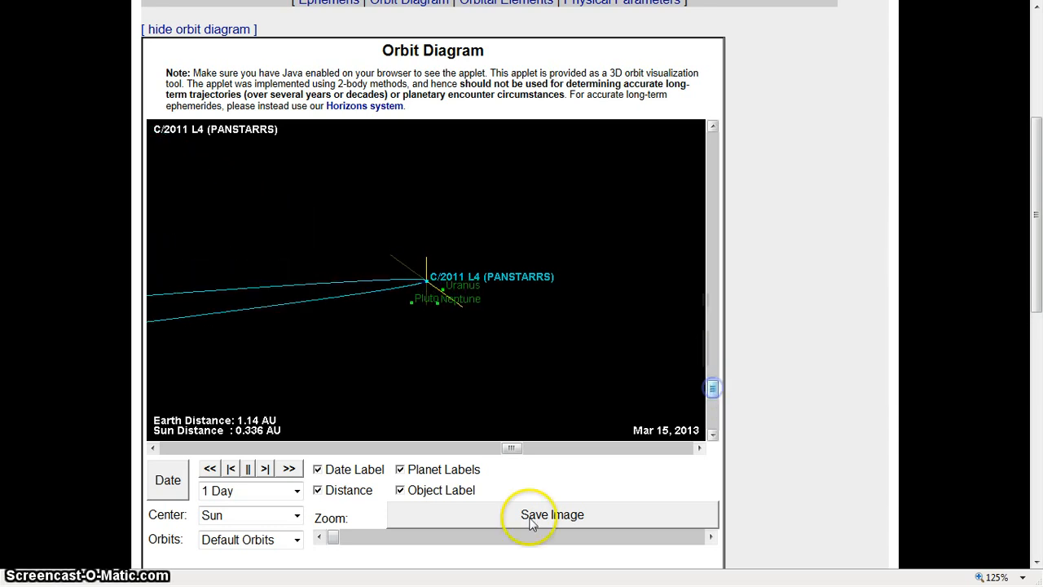
pyautogui.click(331, 538)
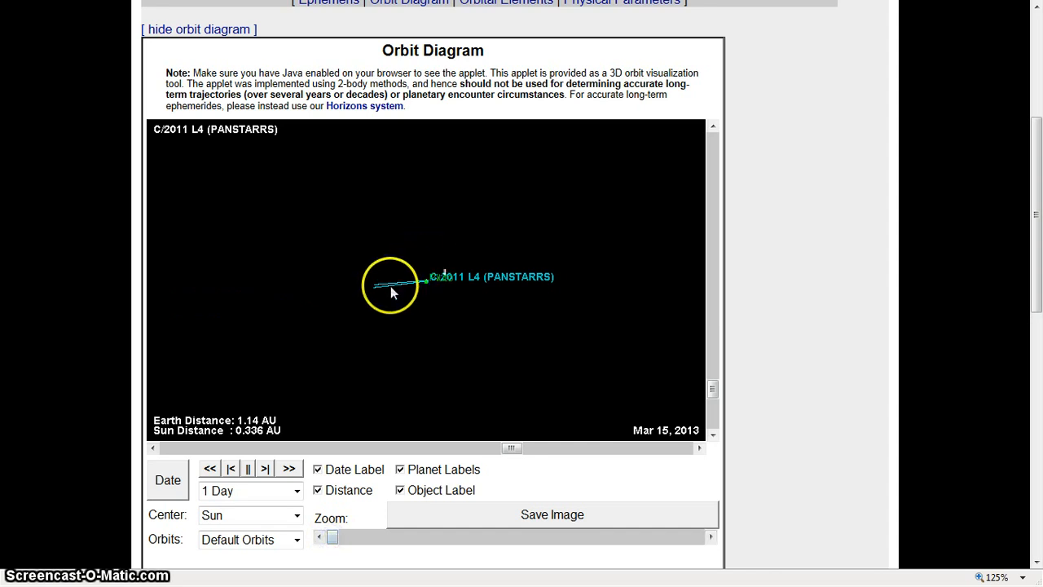
pyautogui.click(332, 536)
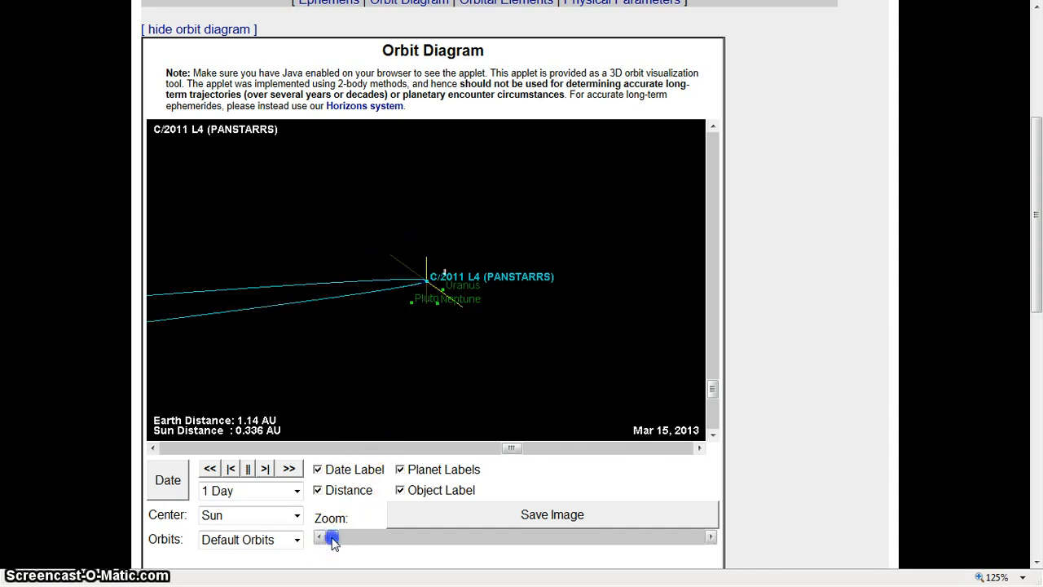
pyautogui.click(333, 538)
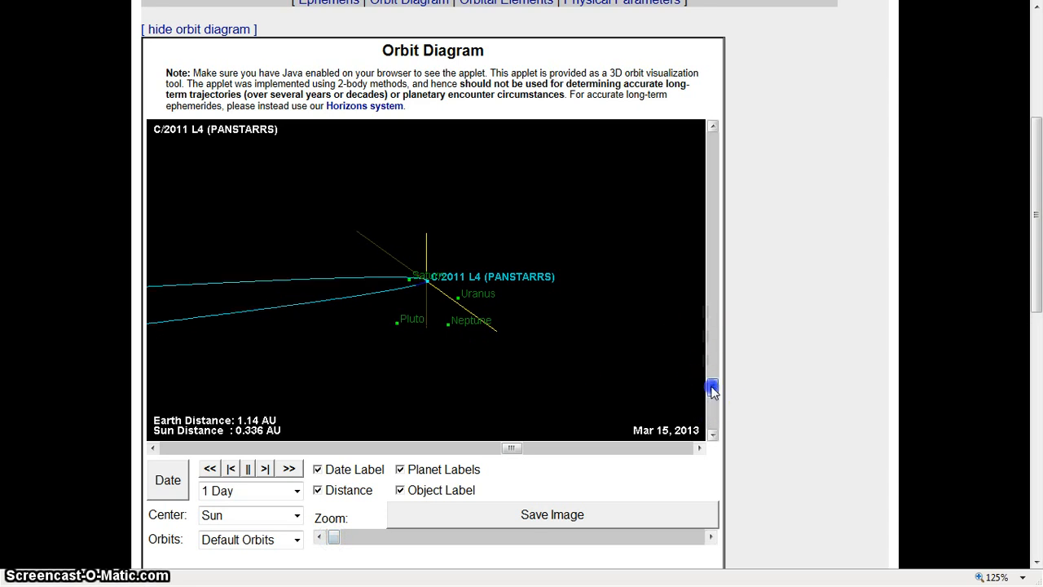
# Tilt the orbit diagram through several viewing angles to see the orbital planes.
pyautogui.click(711, 348)
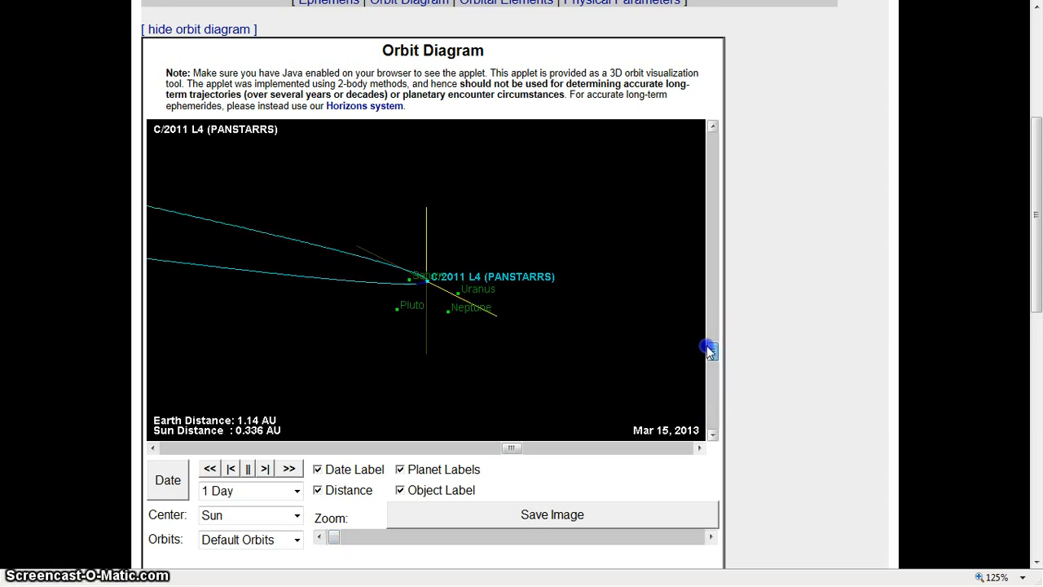
pyautogui.moveTo(708, 348); pyautogui.dragTo(708, 391)
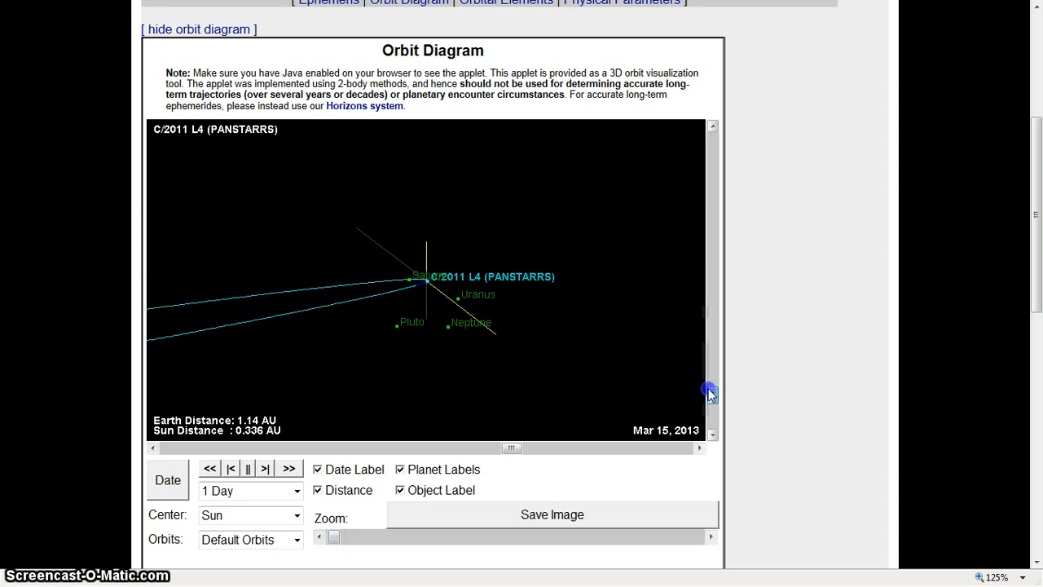
pyautogui.click(710, 318)
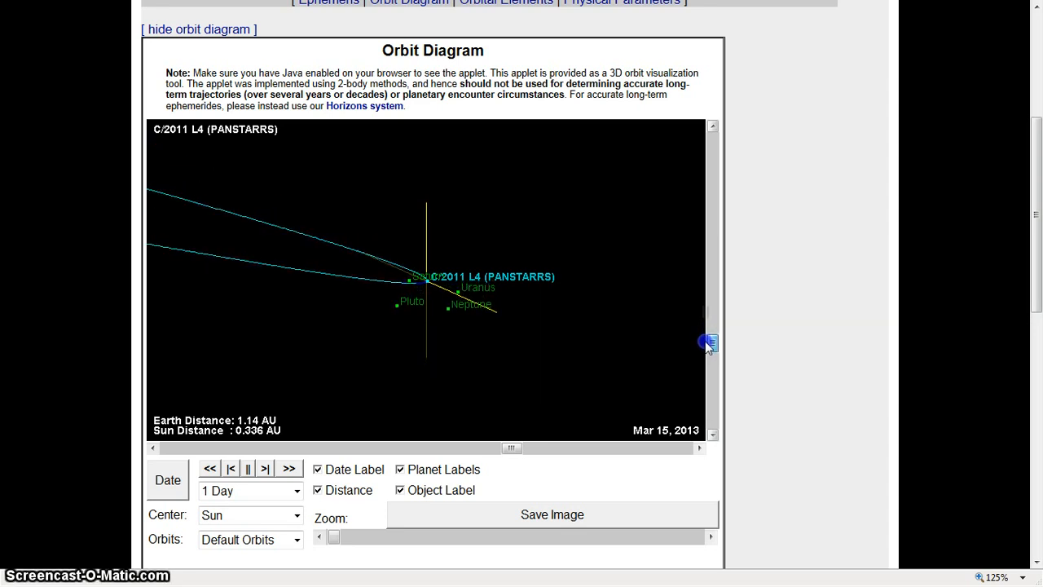
pyautogui.click(710, 343)
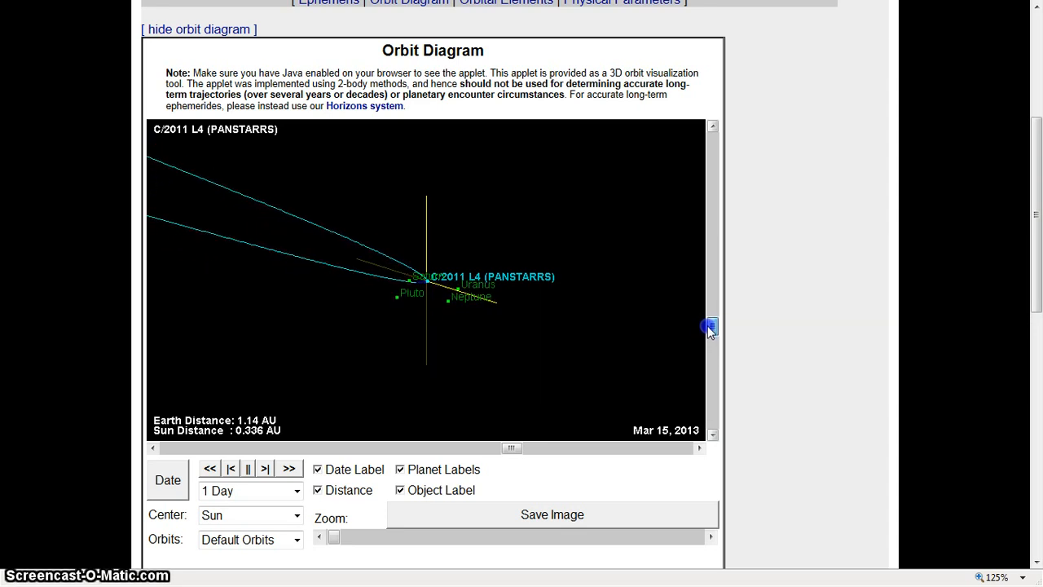
pyautogui.click(710, 334)
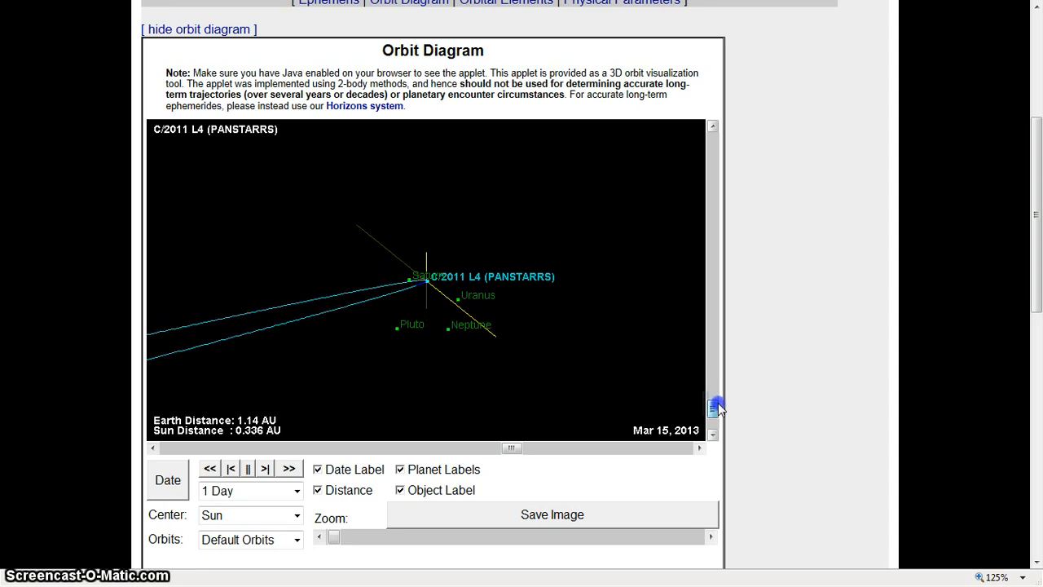
pyautogui.click(711, 330)
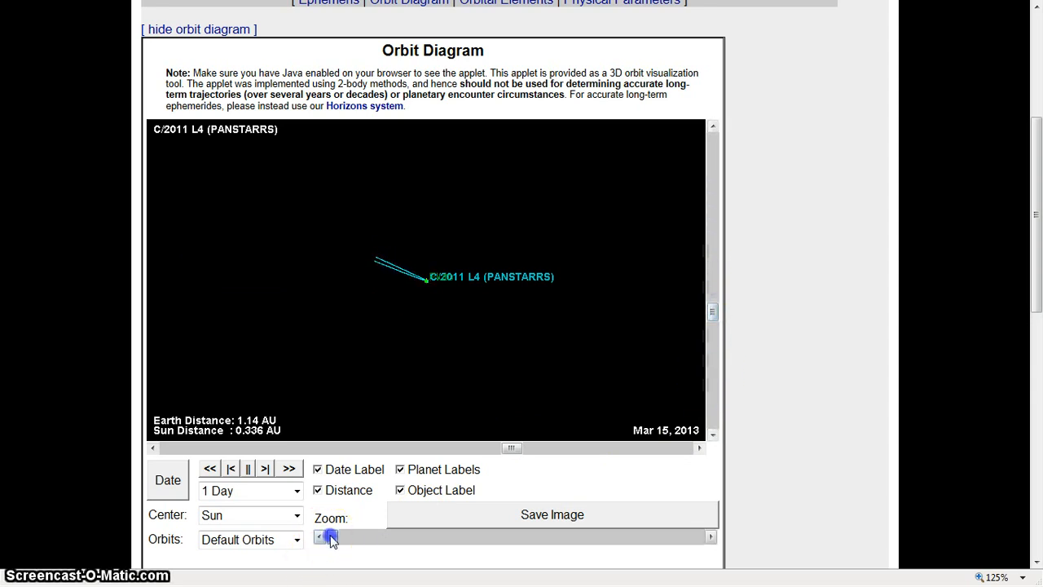
# Zoom in stepwise from the outer planets past Jupiter's orbit.
pyautogui.click(320, 537)
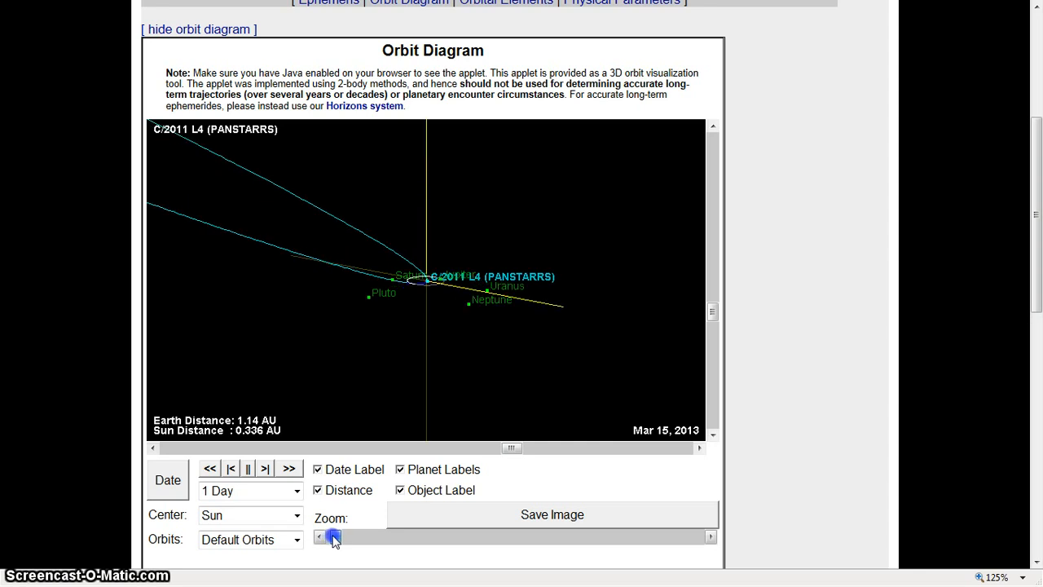
pyautogui.click(332, 536)
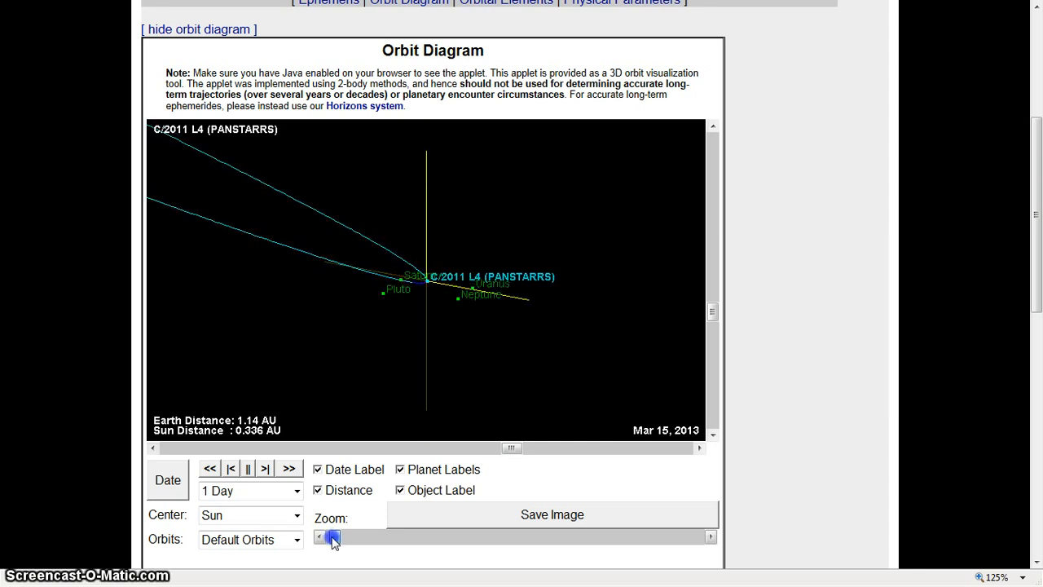
pyautogui.click(333, 537)
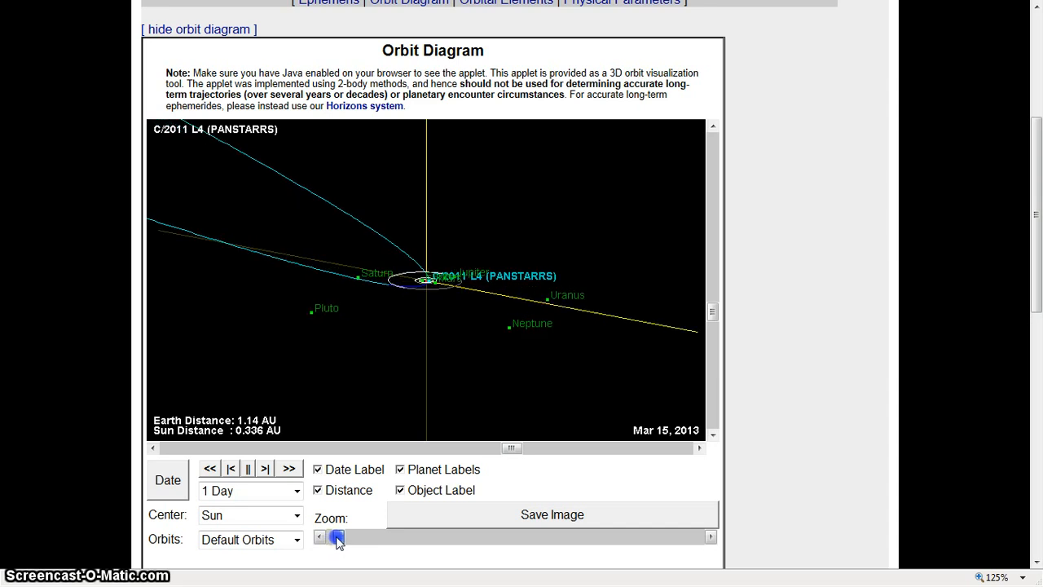
pyautogui.click(342, 536)
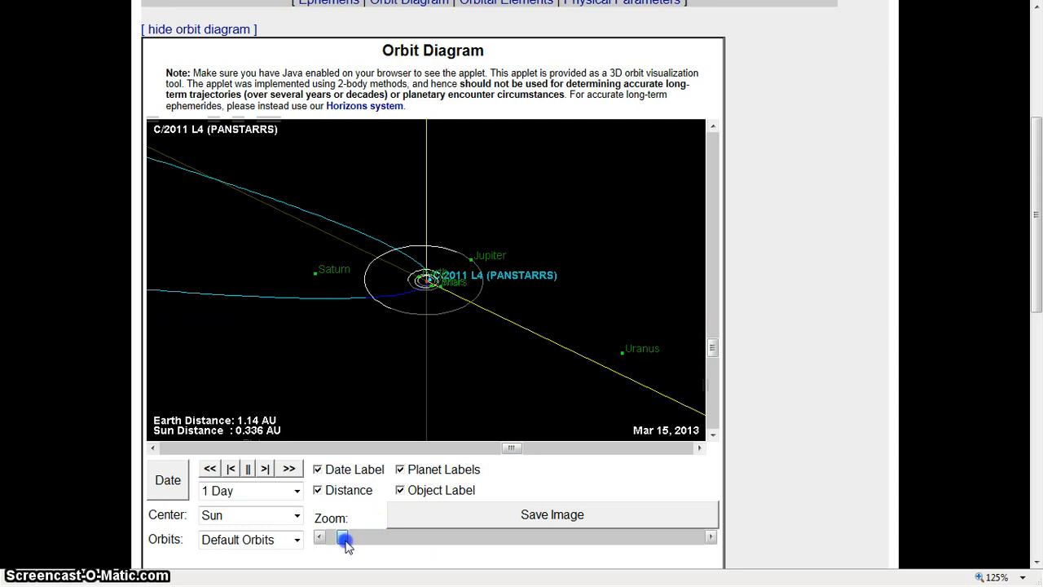
pyautogui.click(319, 536)
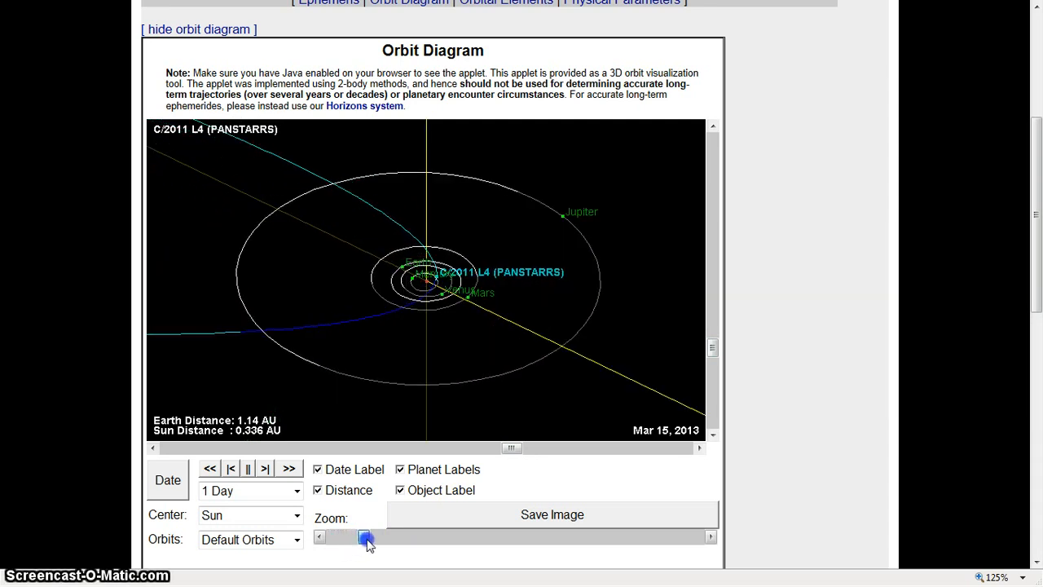
# Zoom in to Mercury, Venus and Earth's orbits where the comet passes near the Sun.
pyautogui.moveTo(367, 537); pyautogui.dragTo(432, 536)
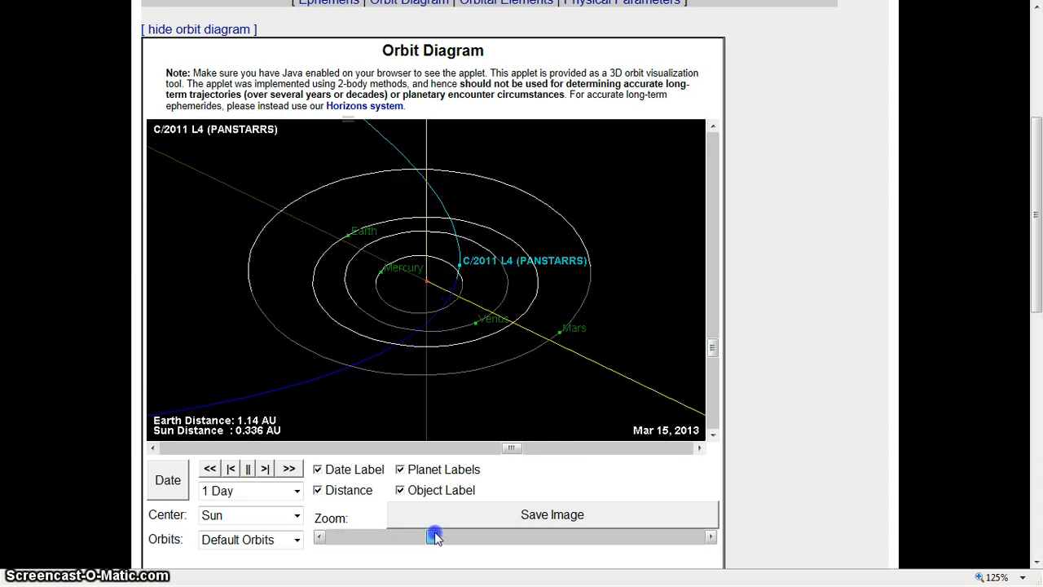
pyautogui.moveTo(435, 537); pyautogui.dragTo(531, 536)
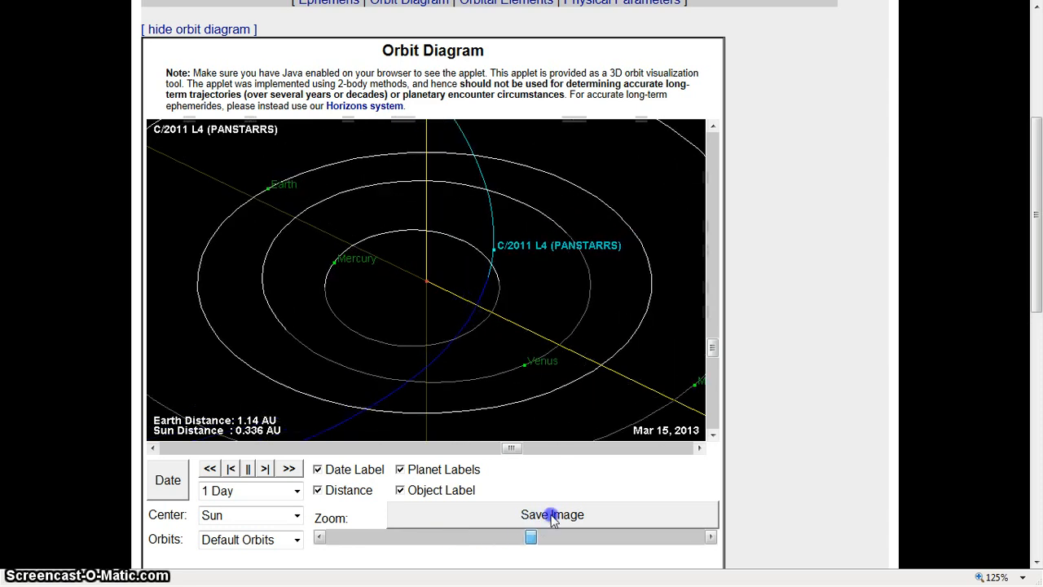
pyautogui.moveTo(530, 536); pyautogui.dragTo(638, 537)
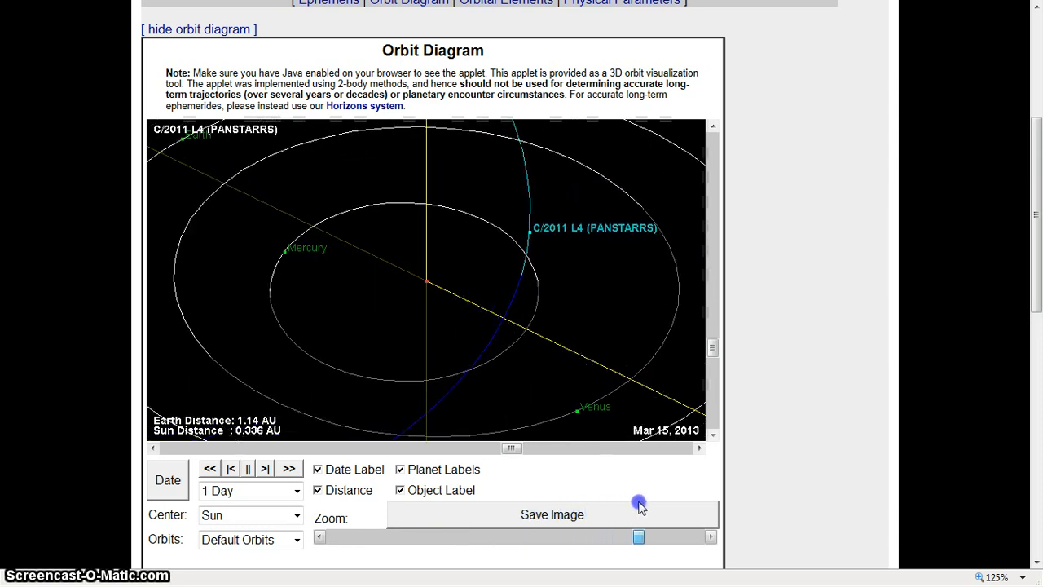
pyautogui.moveTo(639, 537); pyautogui.dragTo(681, 537)
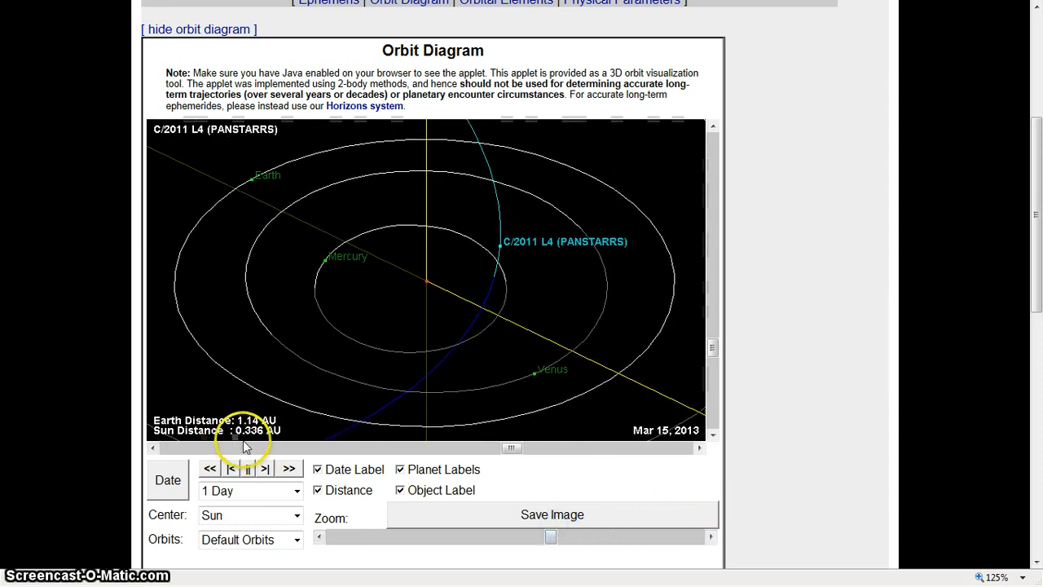
# Advance the diagram to Mar 17, 2013 and tilt the inner orbits toward face-on and back.
pyautogui.click(264, 468)
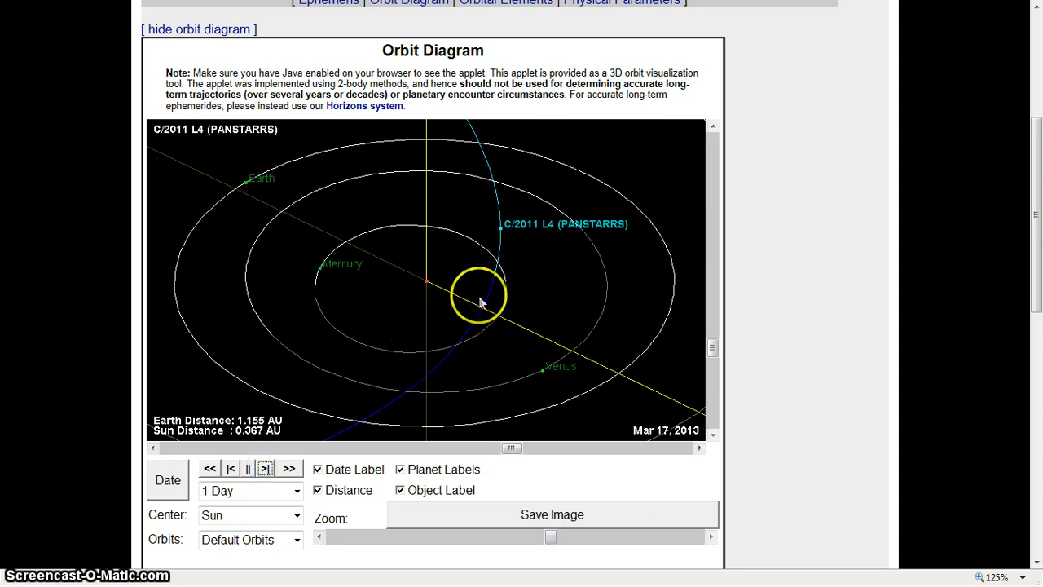
pyautogui.moveTo(629, 321)
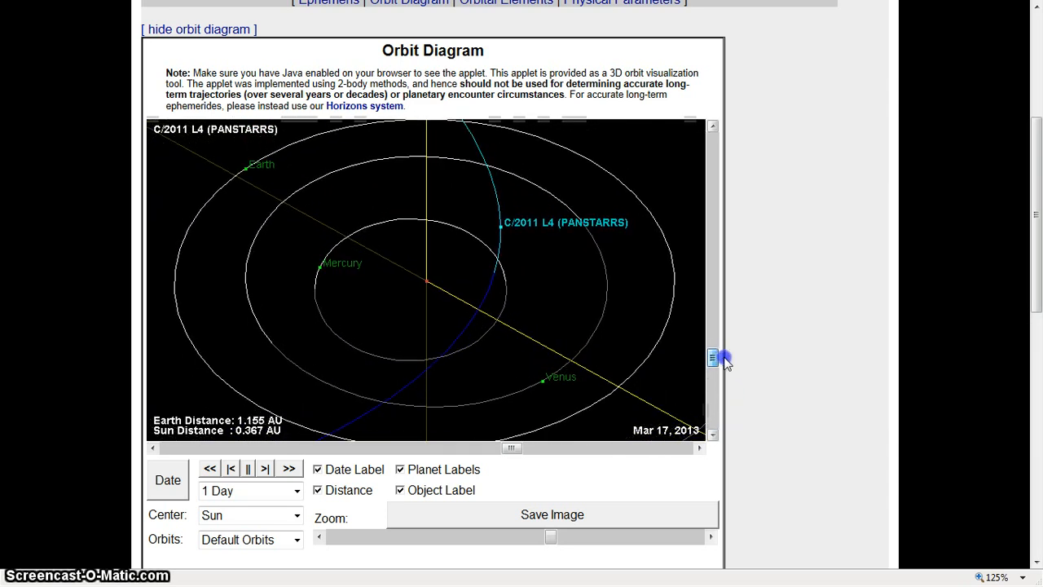
pyautogui.click(713, 357)
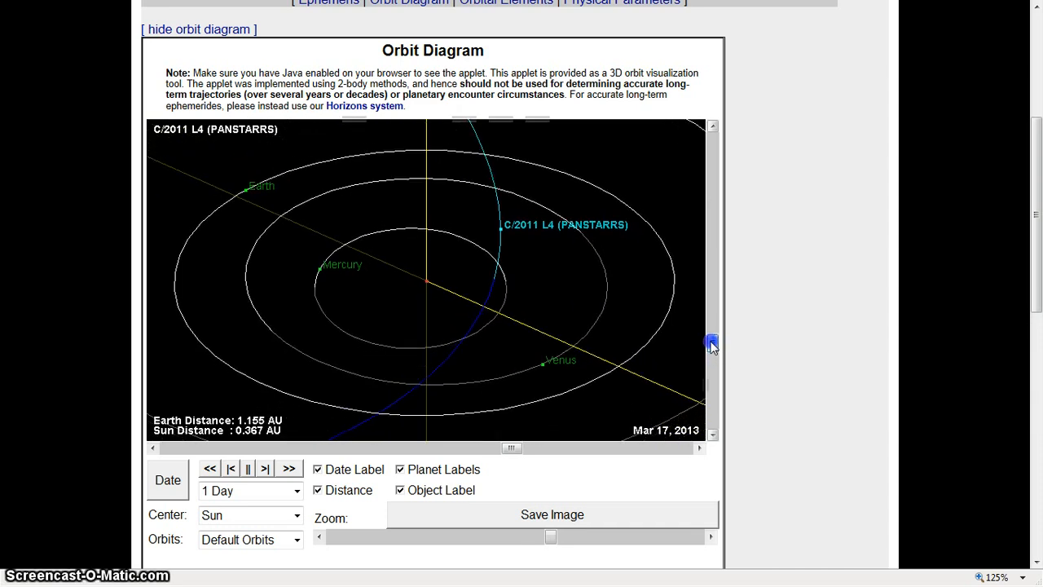
pyautogui.moveTo(711, 343); pyautogui.dragTo(708, 296)
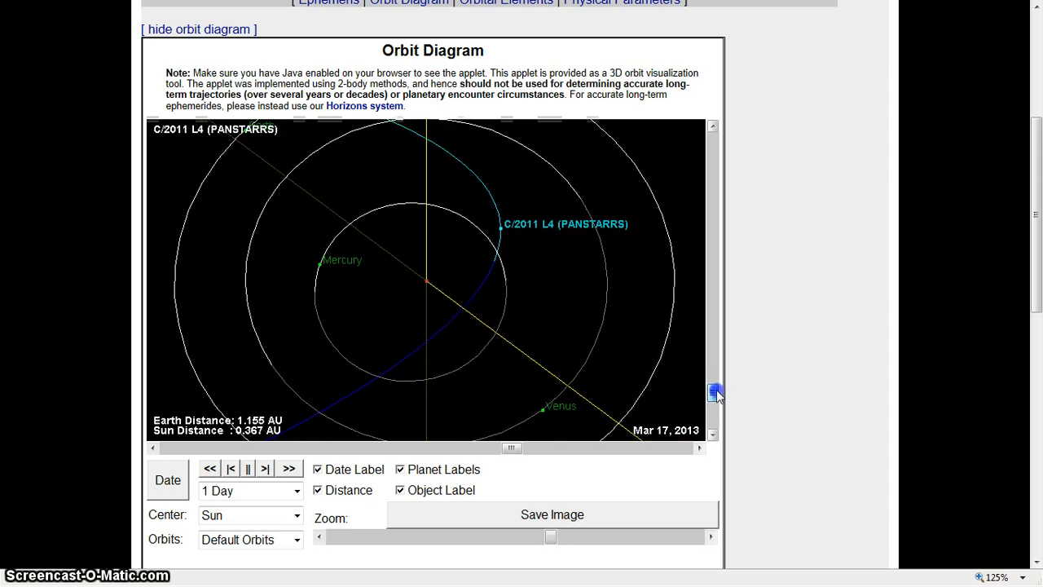
pyautogui.click(712, 336)
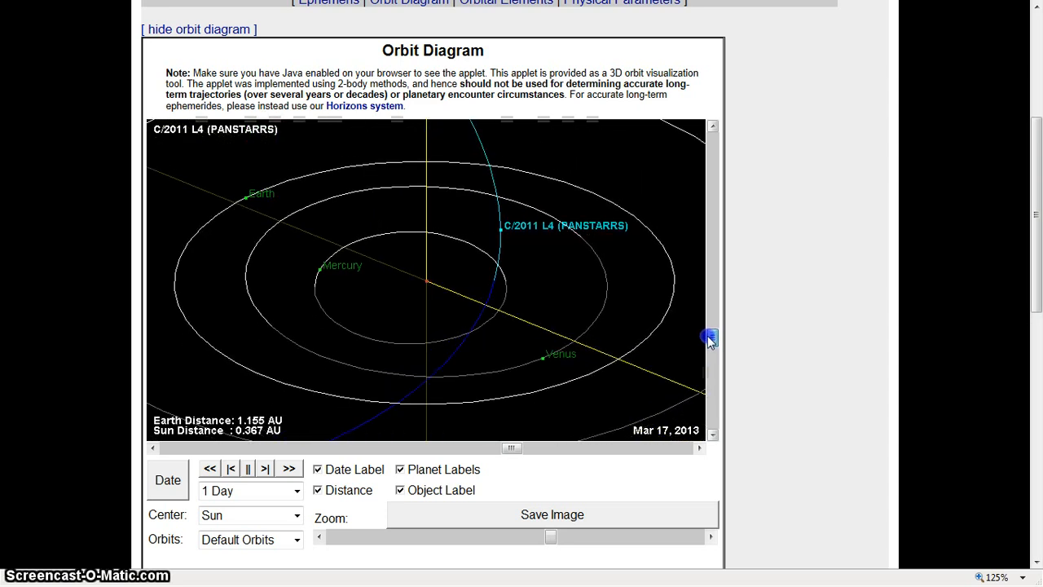
pyautogui.click(710, 336)
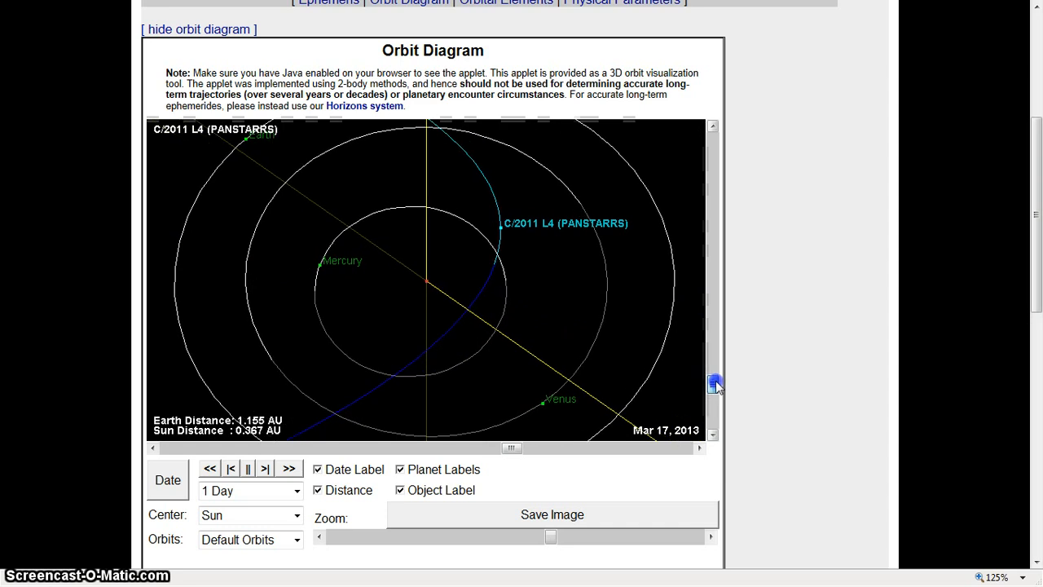
# Tilt the inner orbits between face-on and edge-on views to examine the comet's position.
pyautogui.click(714, 379)
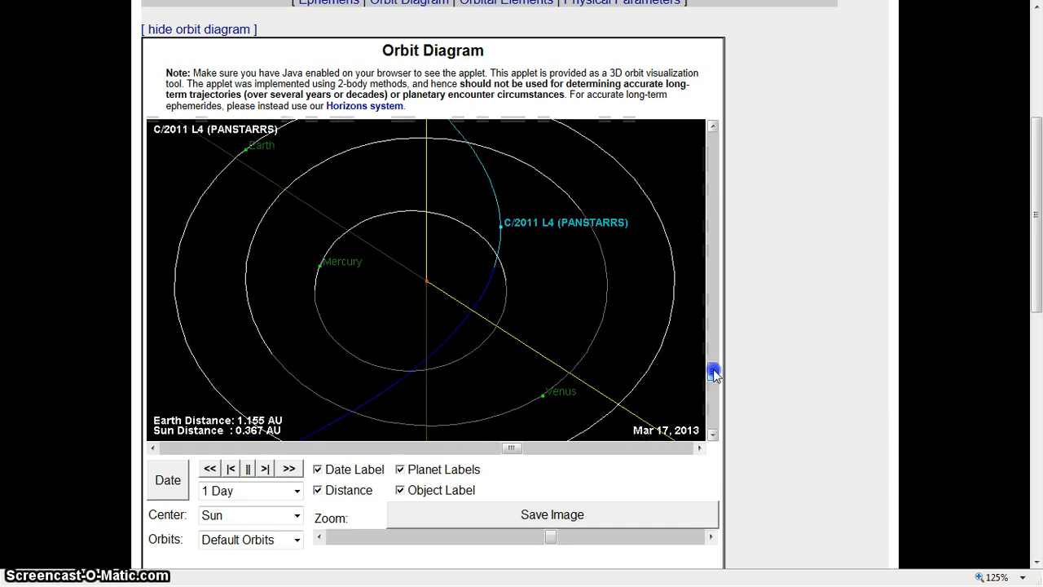
pyautogui.click(711, 336)
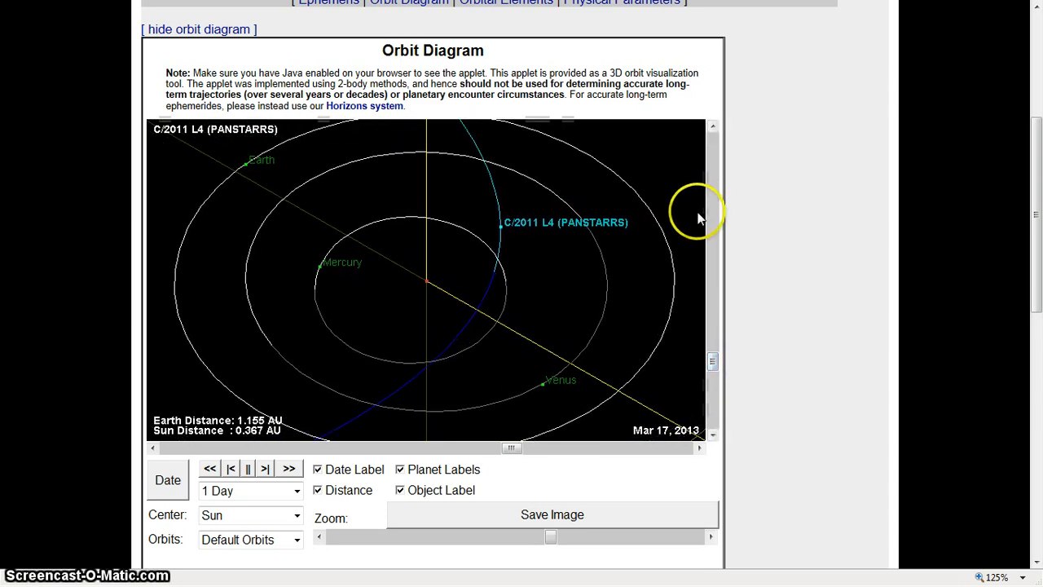
pyautogui.moveTo(439, 293)
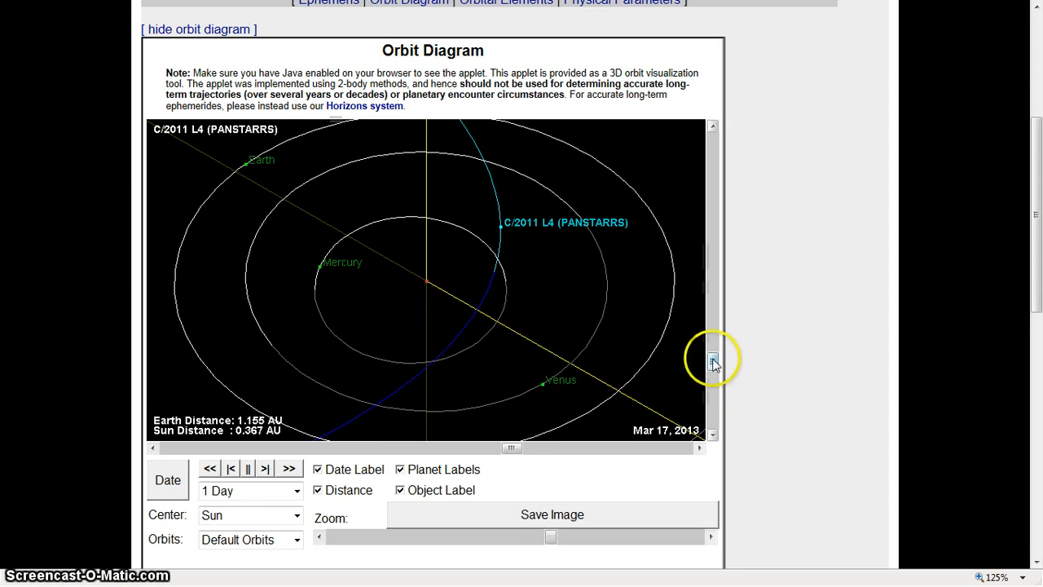
pyautogui.click(712, 359)
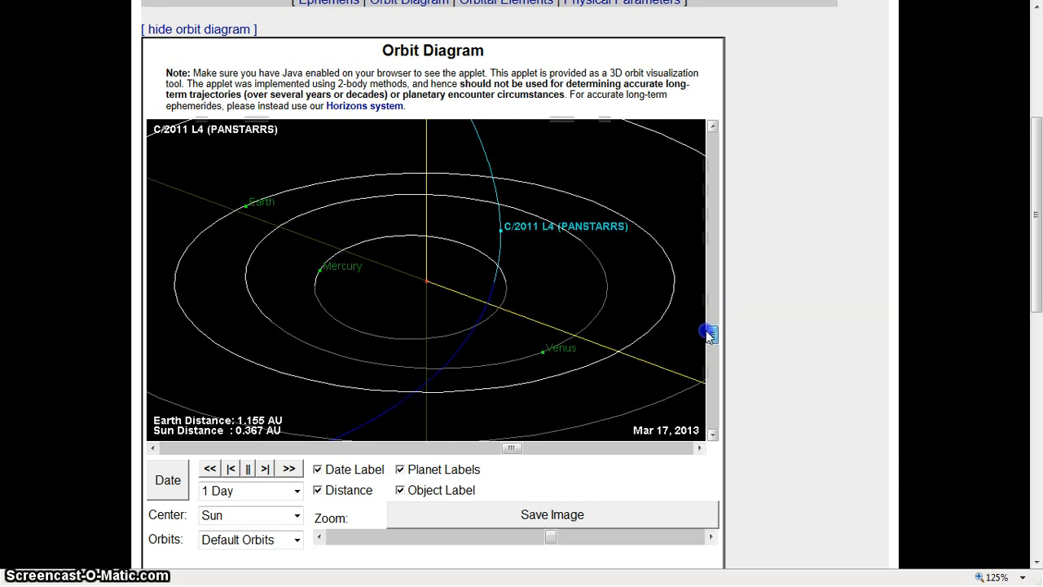
pyautogui.click(711, 341)
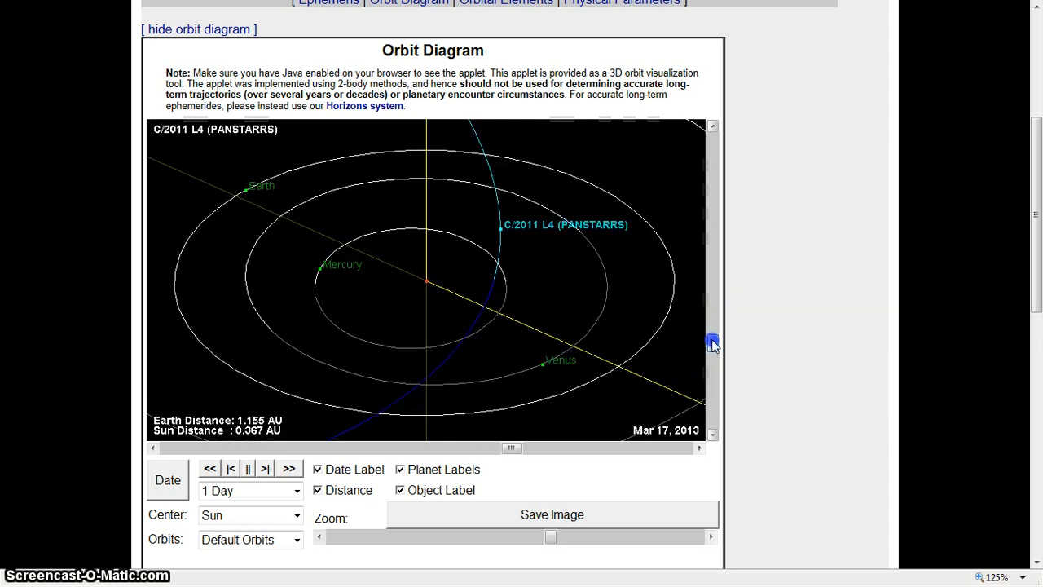
pyautogui.moveTo(711, 340); pyautogui.dragTo(710, 296)
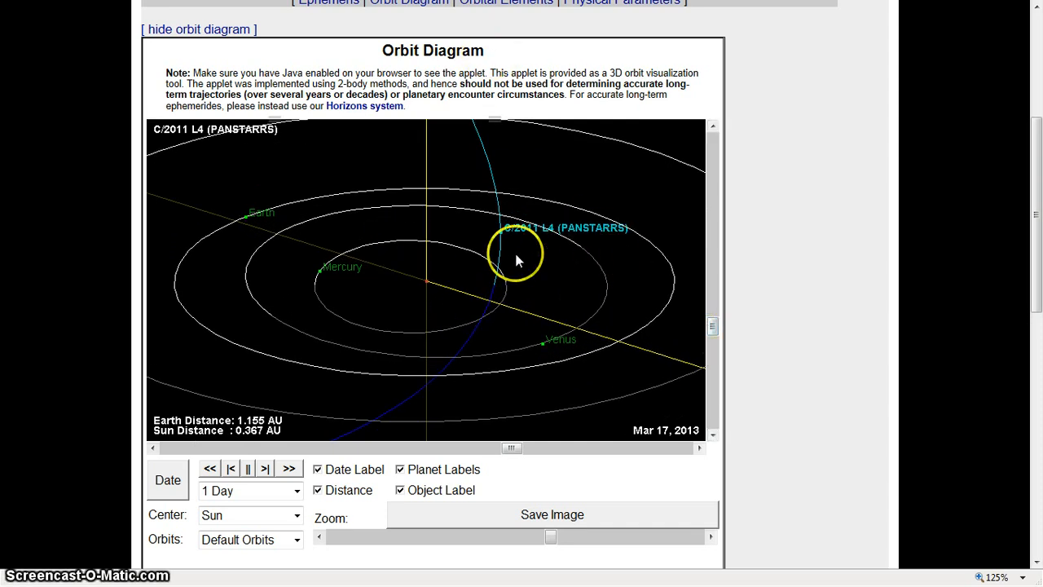
pyautogui.moveTo(639, 163)
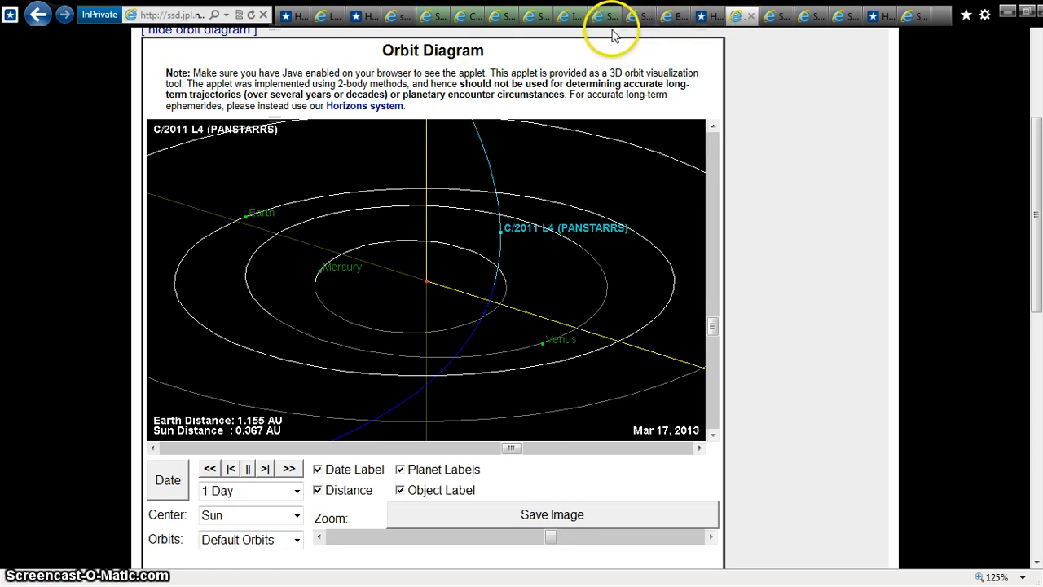
pyautogui.moveTo(595, 28)
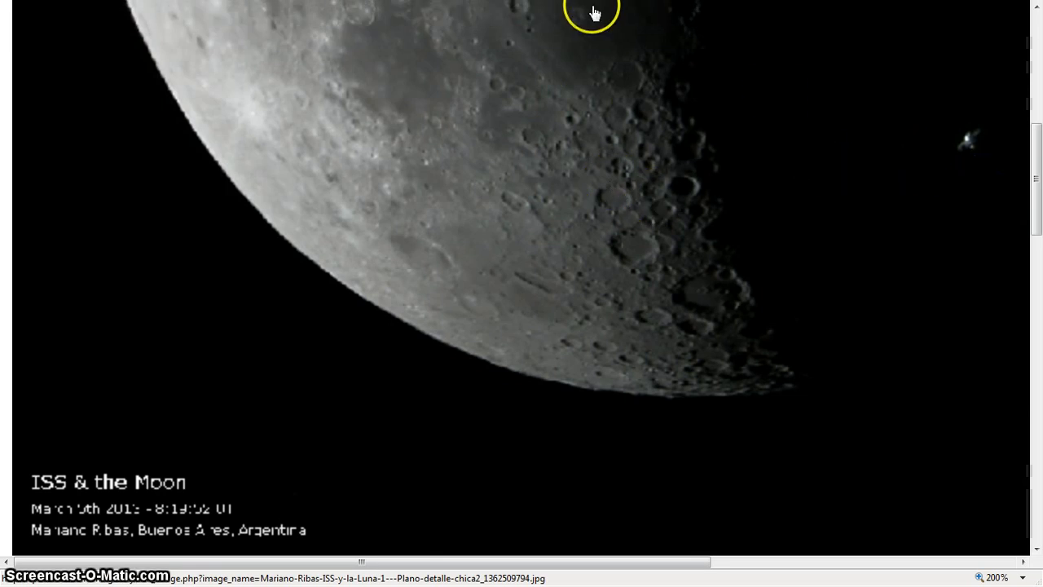
# View the ISS & the Moon photo enlarged on Spaceweather.com.
pyautogui.click(533, 15)
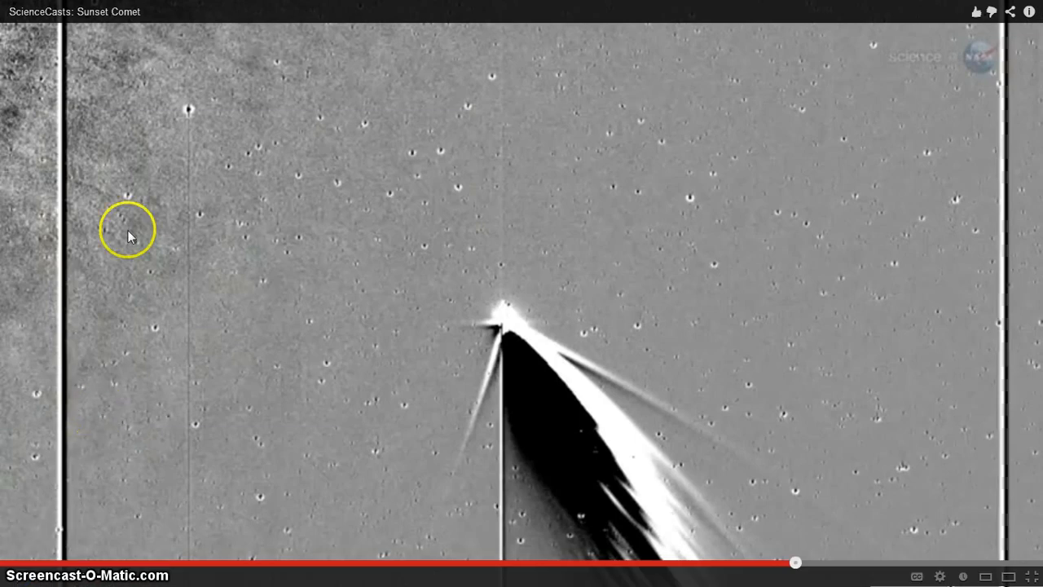
pyautogui.moveTo(21, 579)
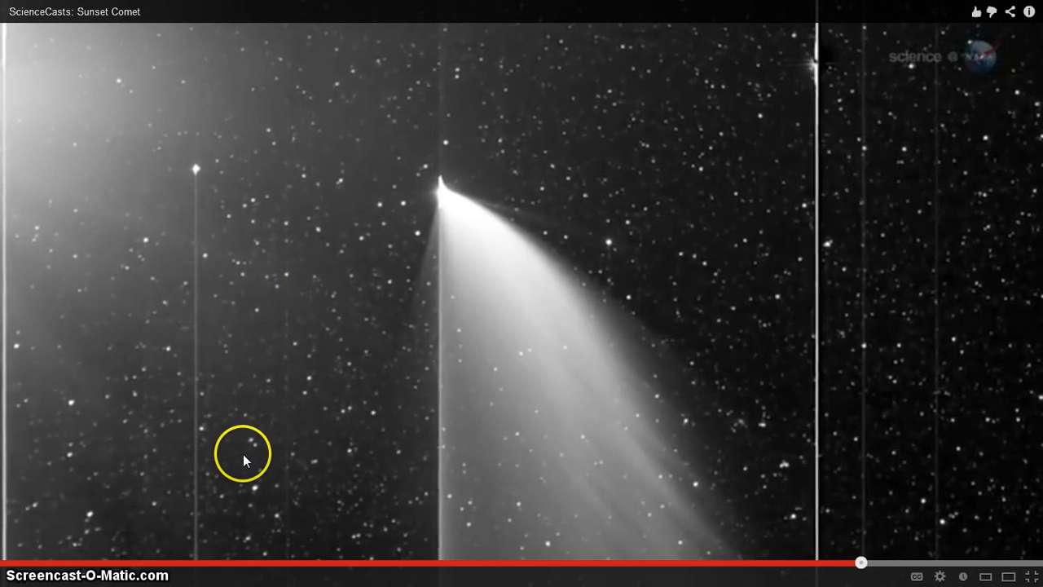
pyautogui.moveTo(803, 562)
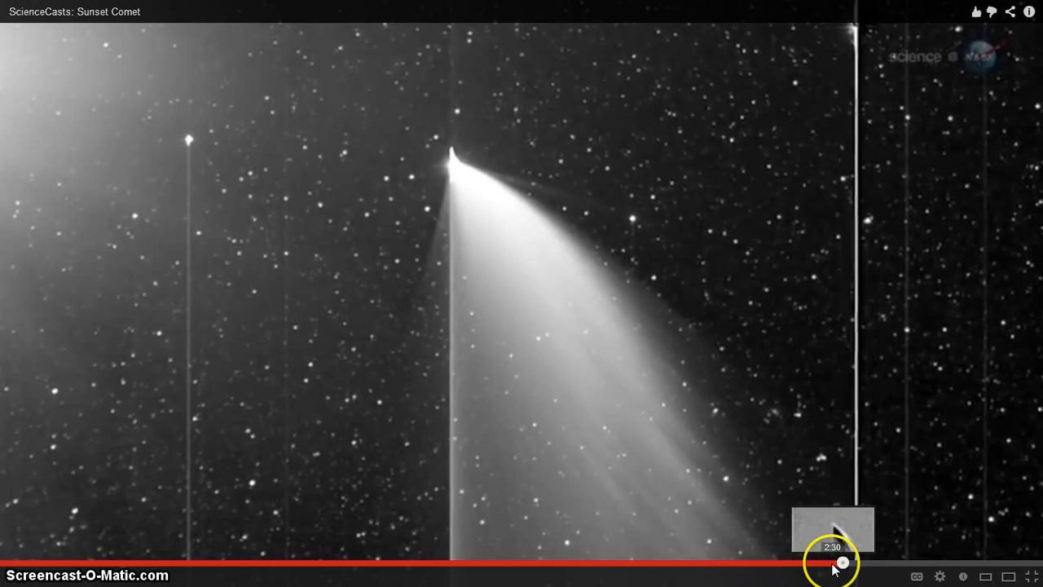
# Jump back to about 2:27 in the ScienceCasts: Sunset Comet video to replay the tail footage.
pyautogui.click(842, 562)
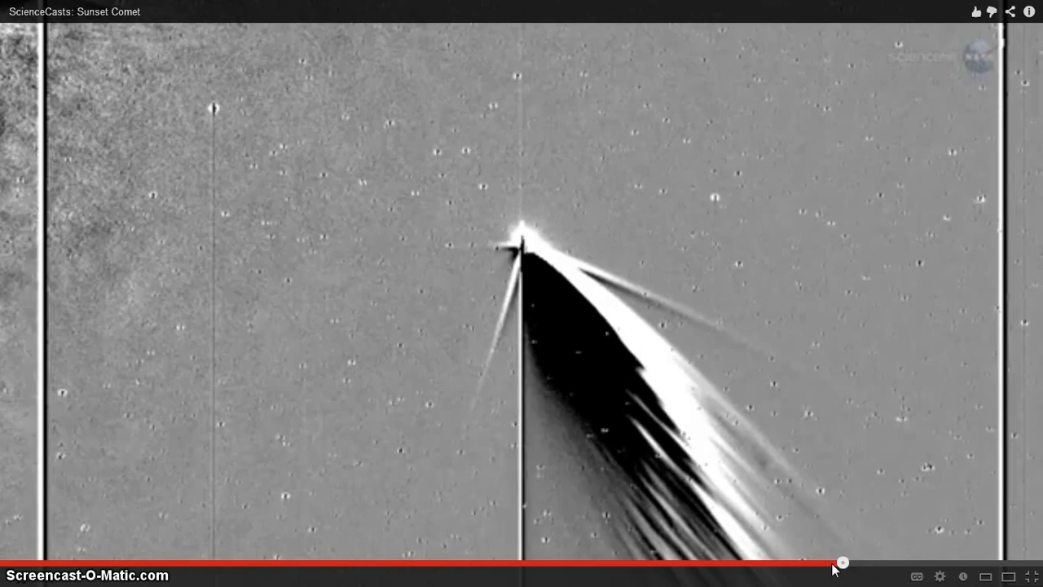
pyautogui.moveTo(842, 567)
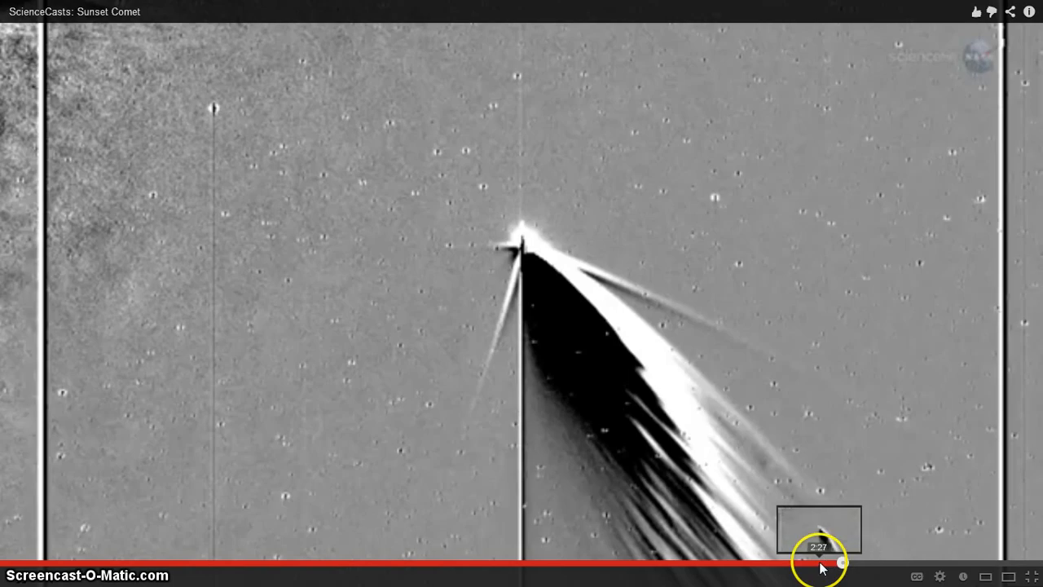